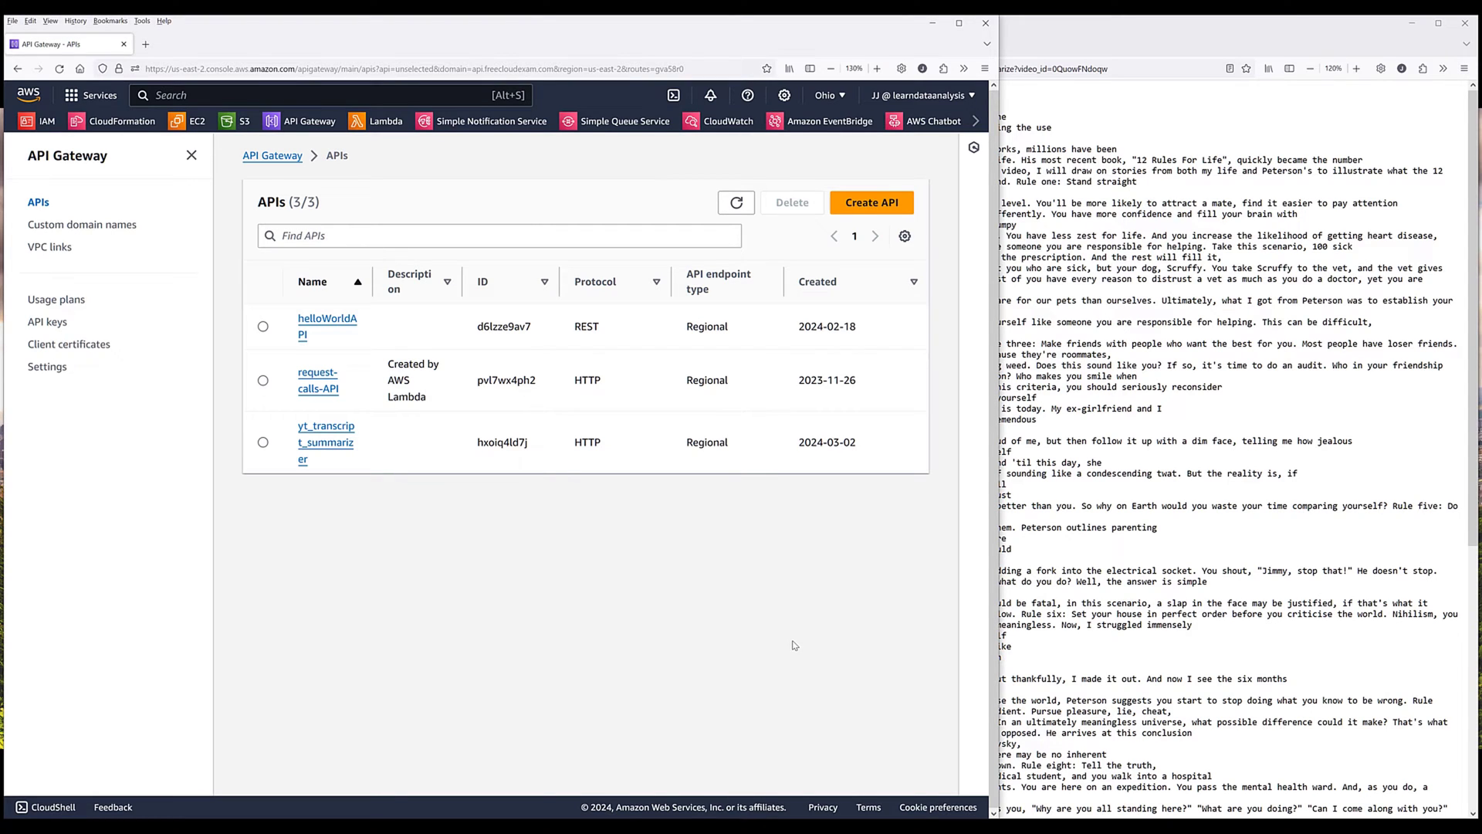
Step: Inspect the yt_transcript_summarizer API and fetch video uKc5fzdpSsE's transcript from api.freecloudexam.com/summarize
click(325, 441)
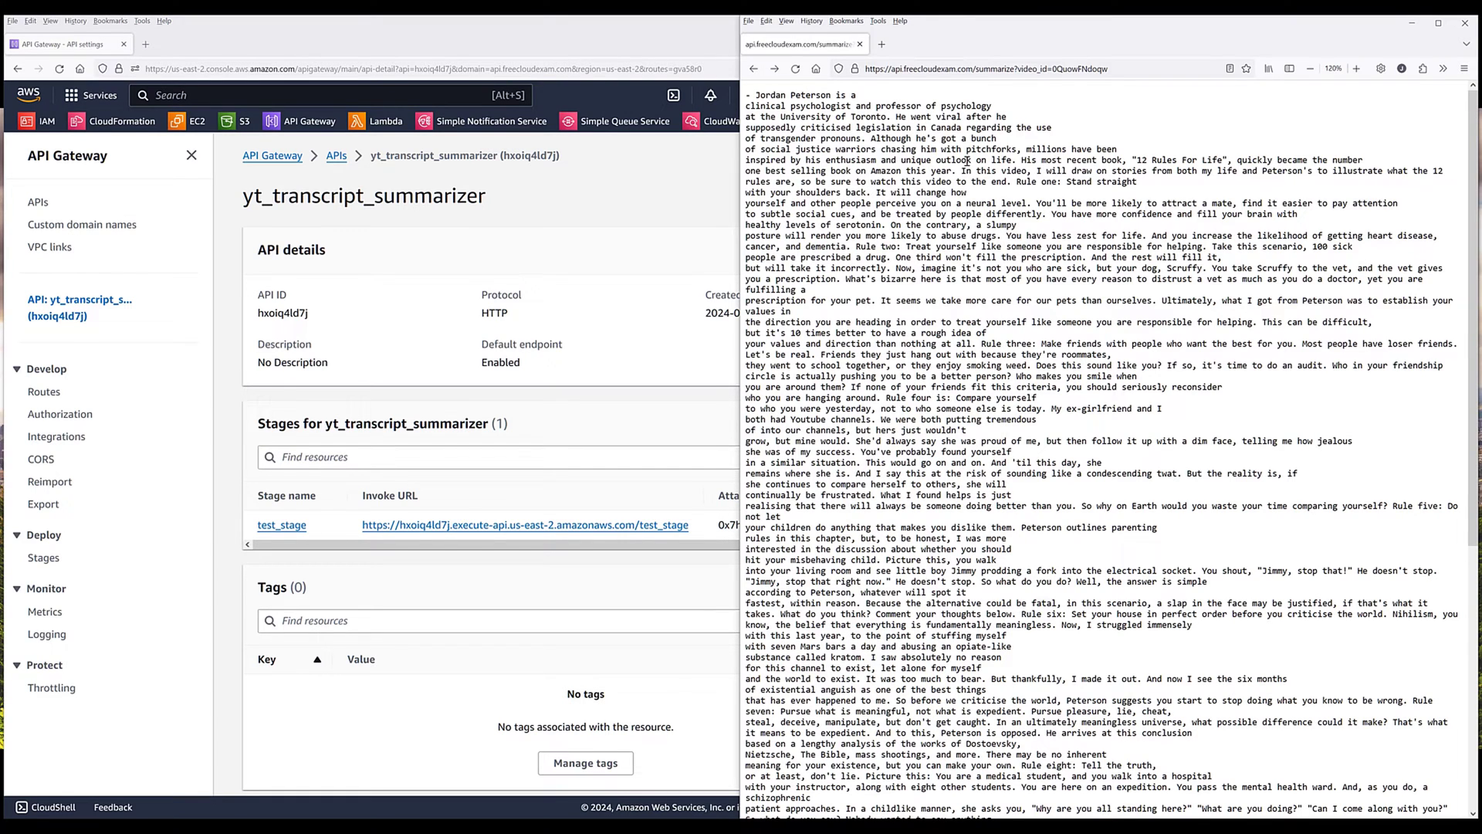
click(983, 68)
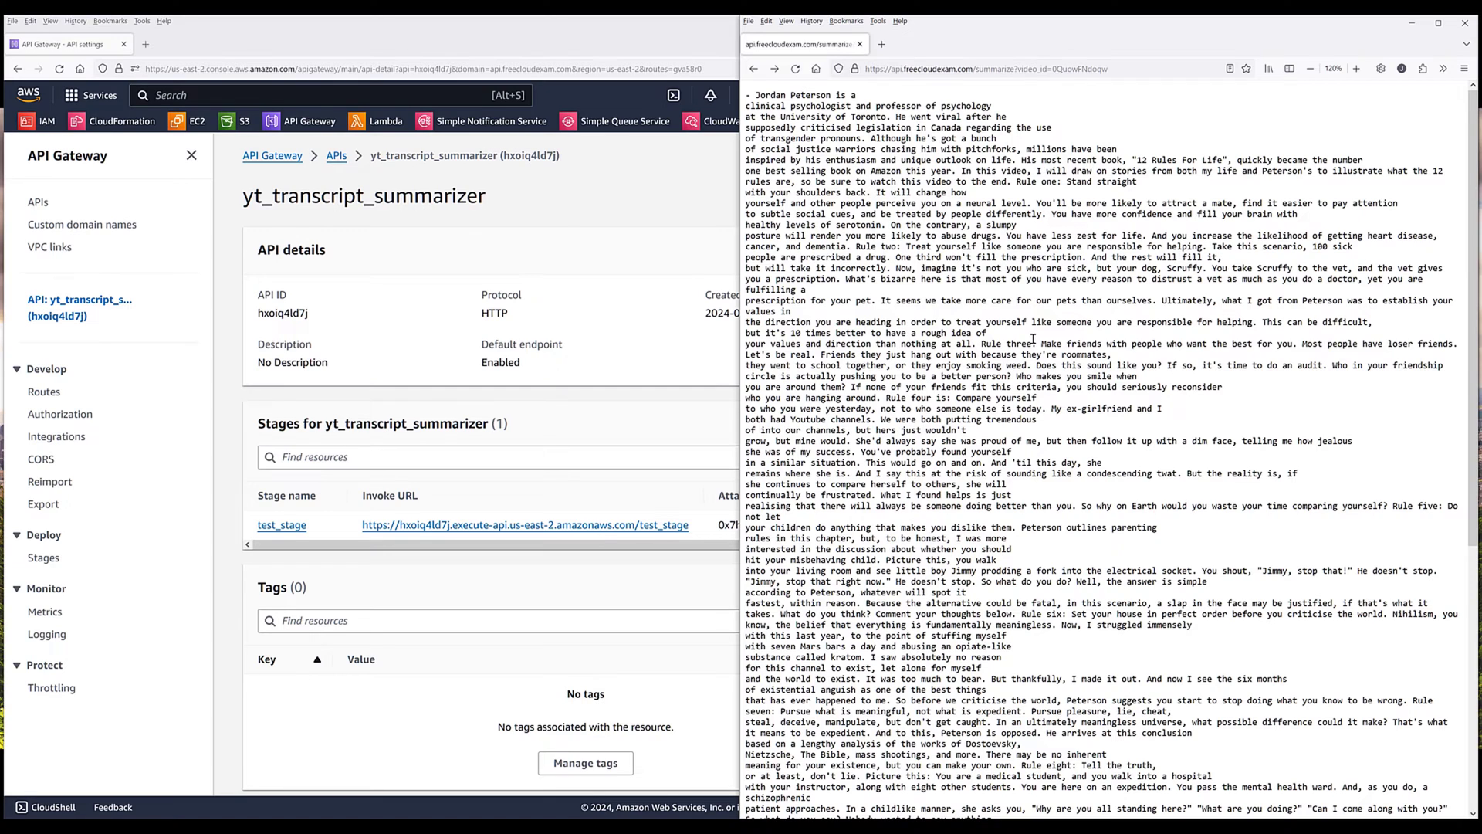
mouse_move(1058, 337)
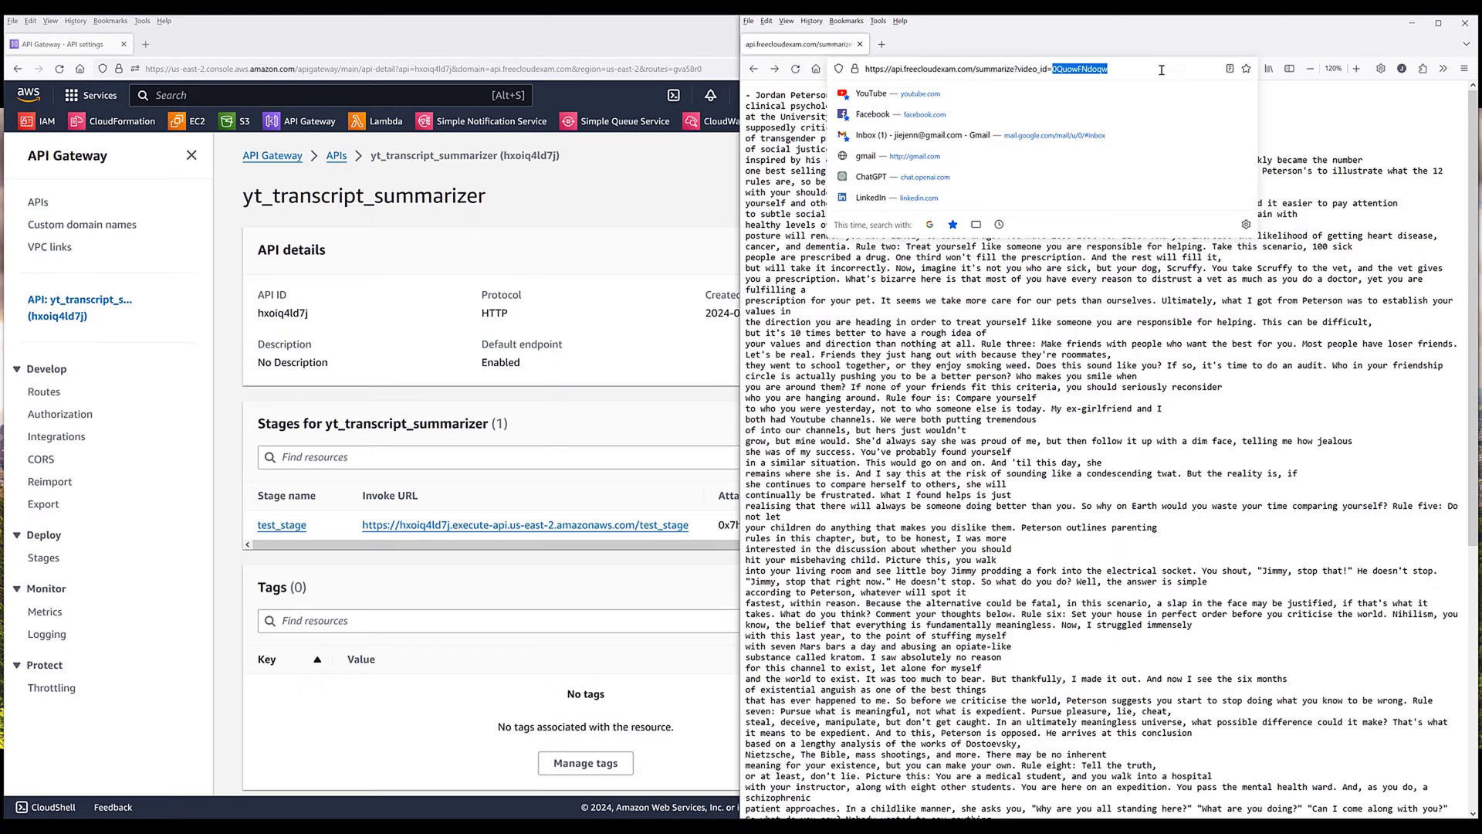
text(uKc5fzdpSsE&t=38s)
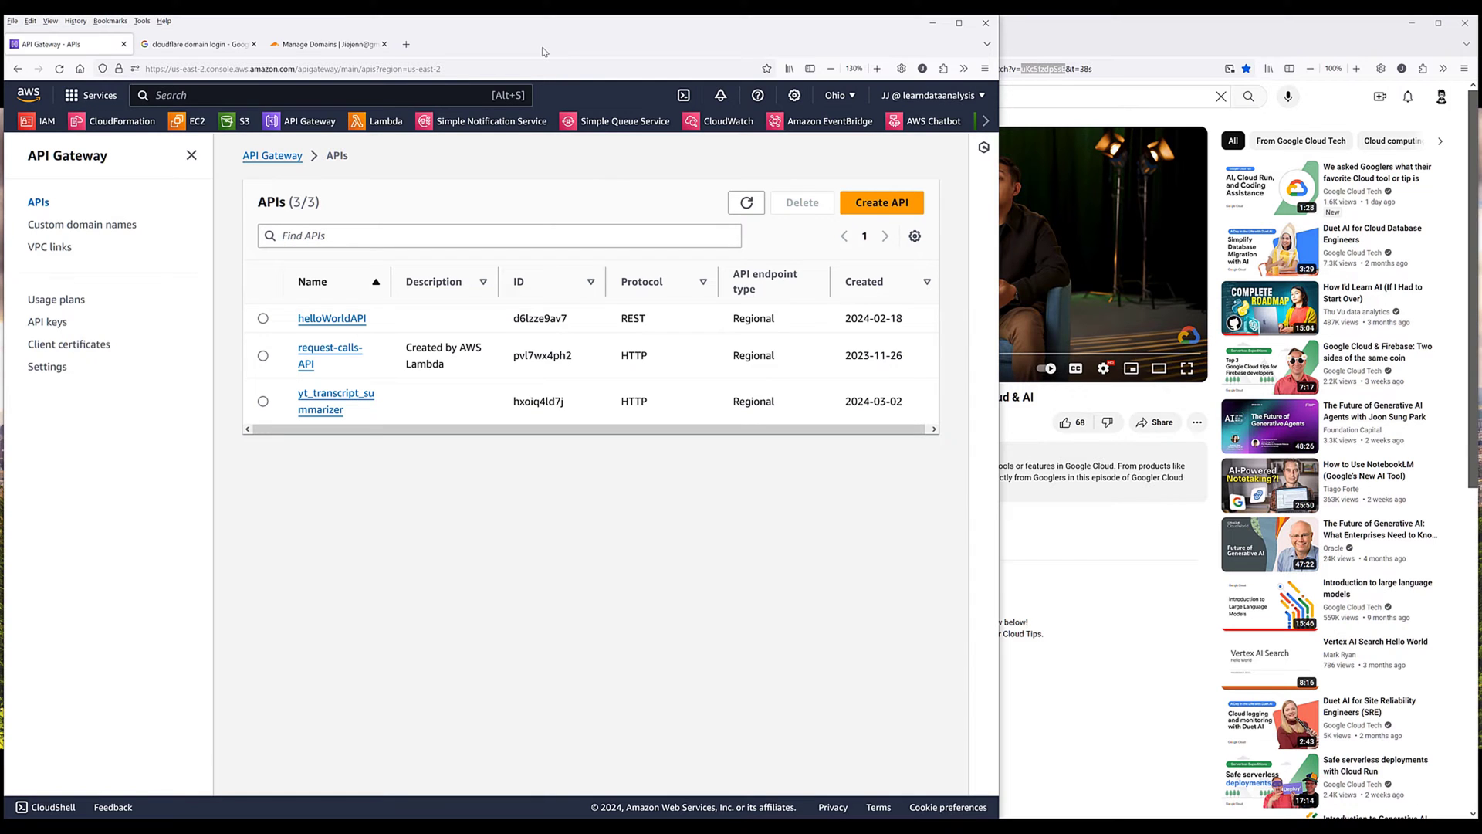
Step: Open the freecloudexam.com domain's management page in Cloudflare
click(328, 44)
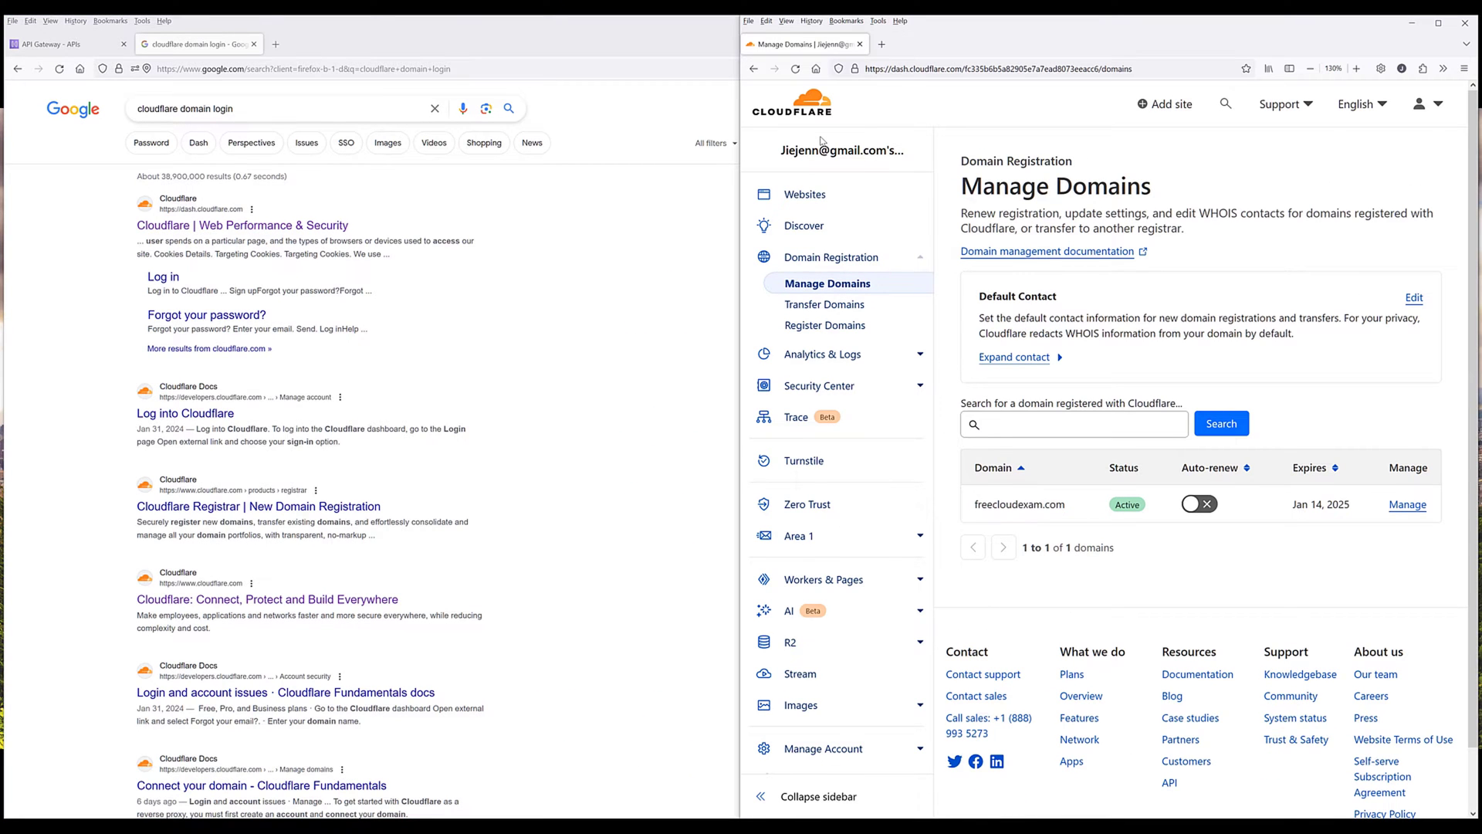
mouse_move(1107, 268)
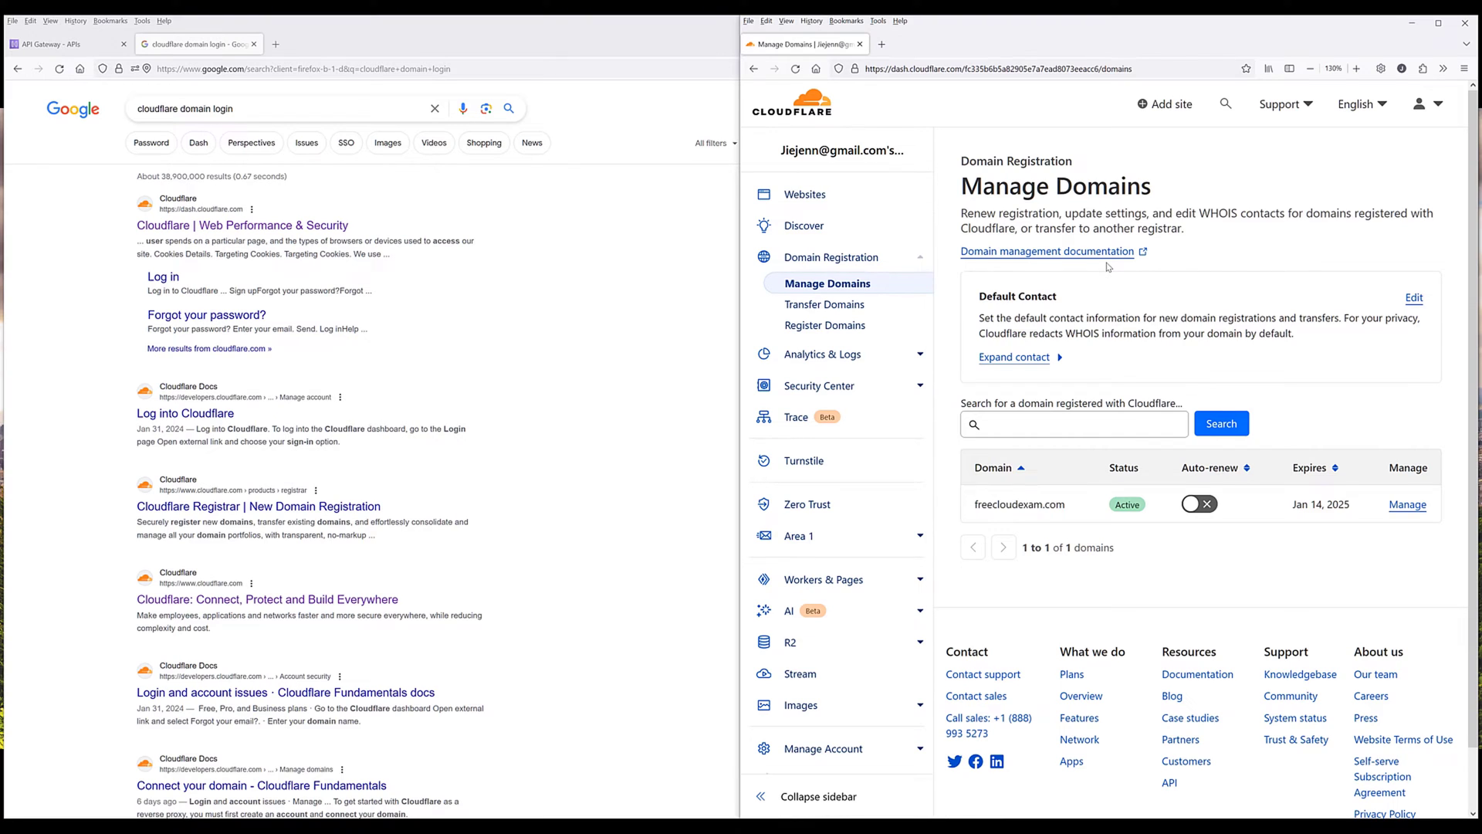
mouse_move(1409, 530)
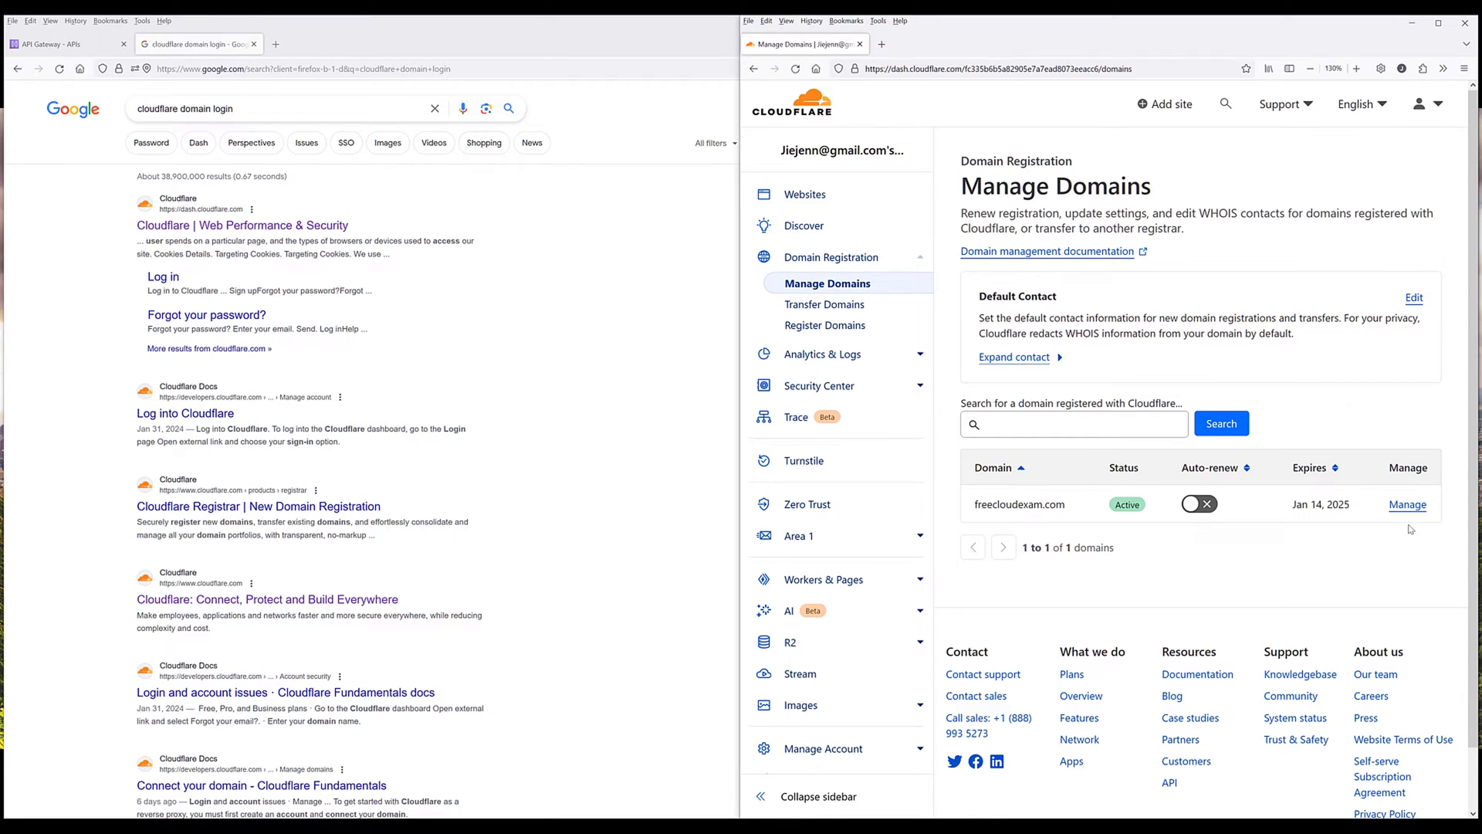
click(1407, 504)
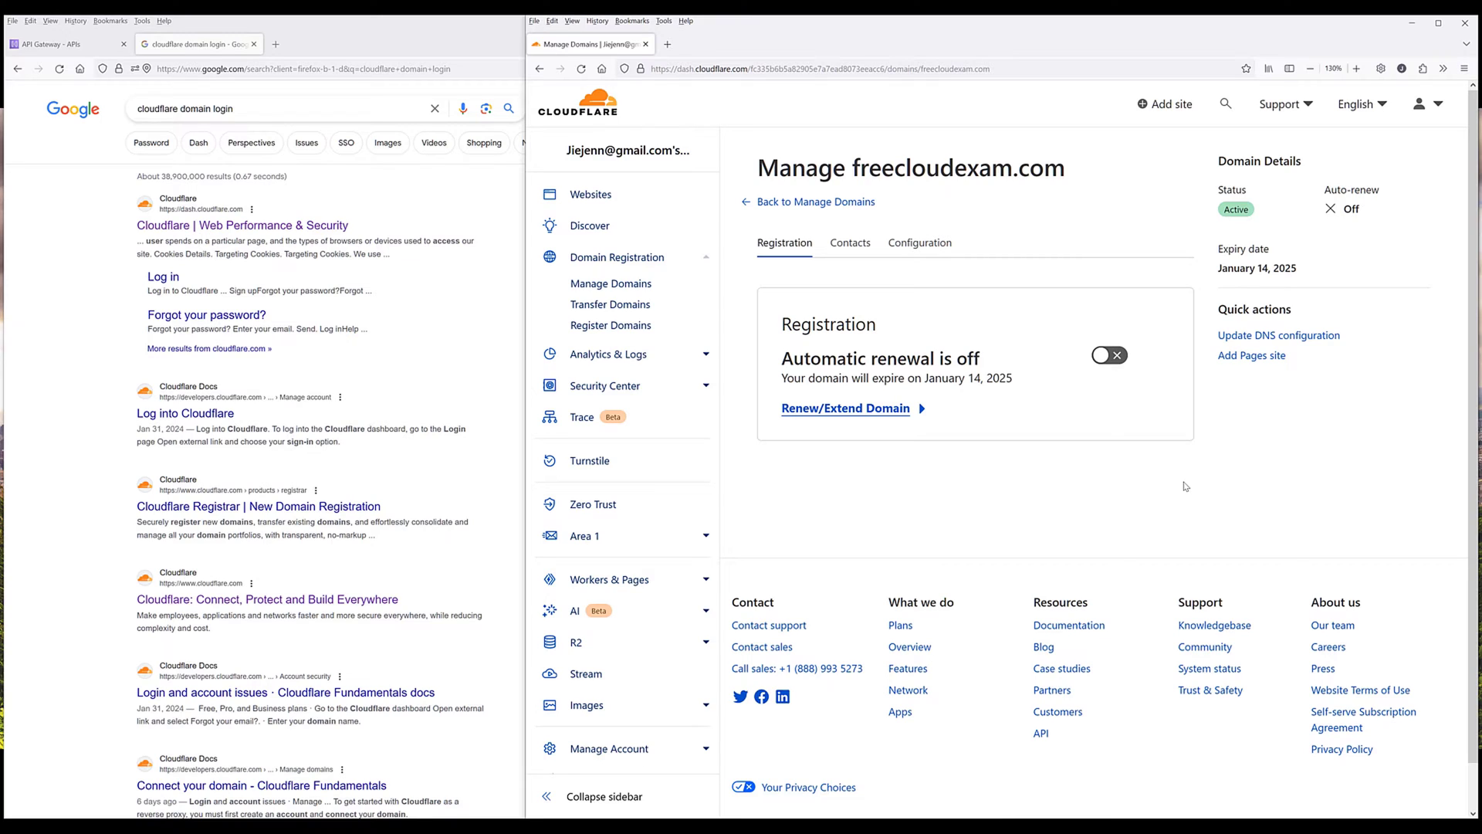
mouse_move(1246, 406)
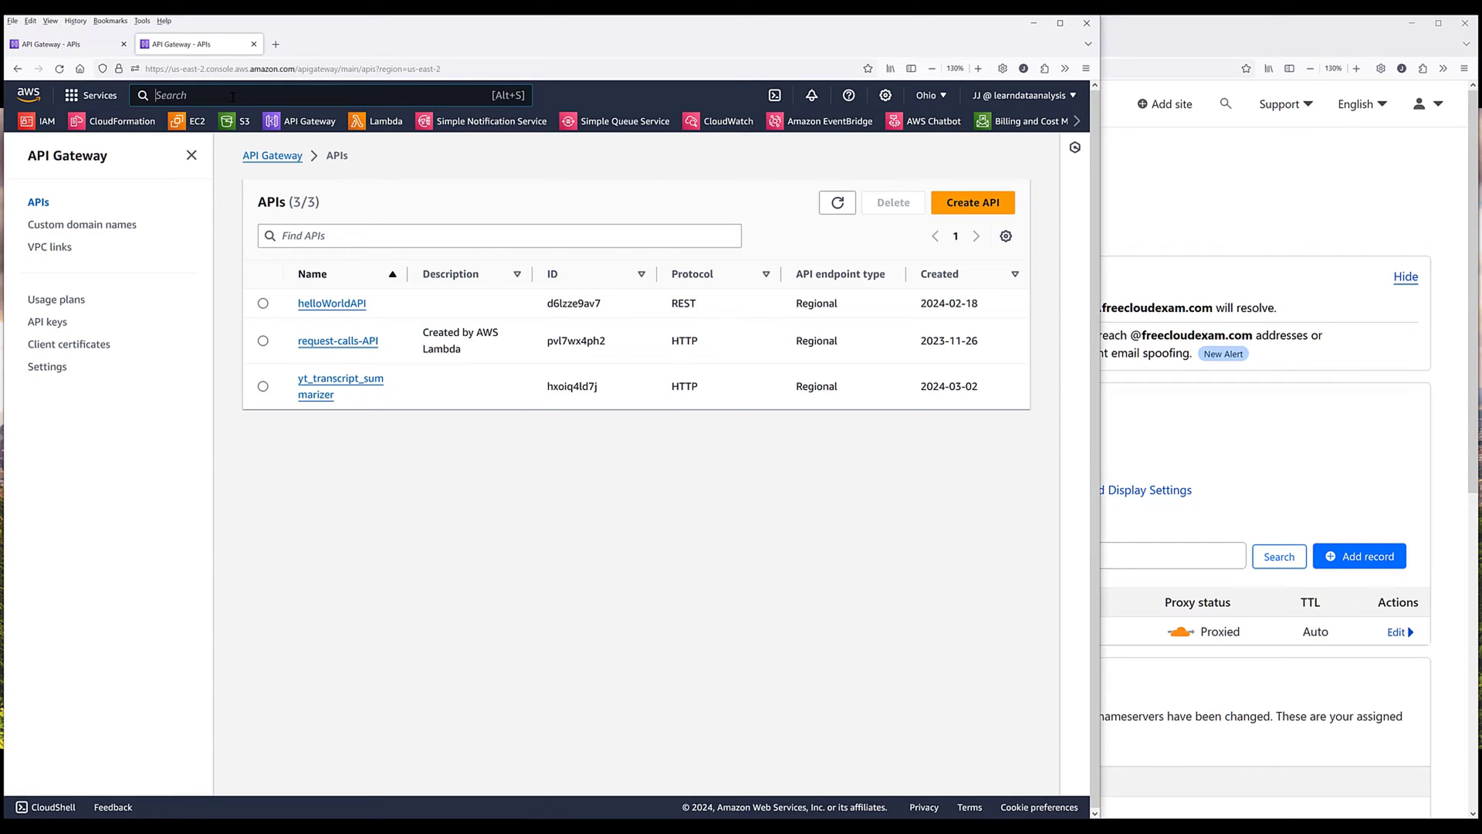
Step: Open Certificate Manager and start a new public certificate request
text(certificate Manager)
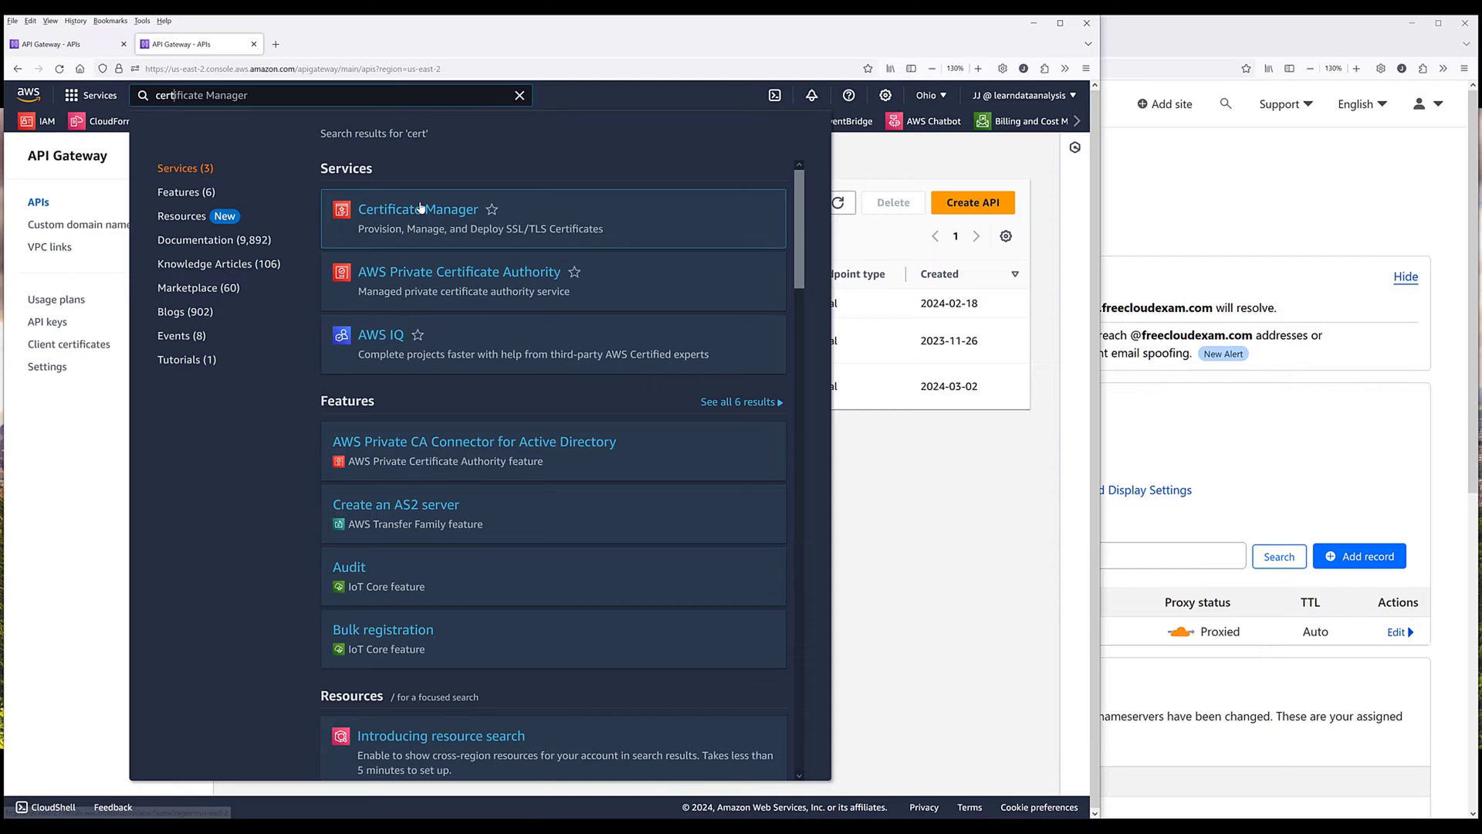
click(417, 209)
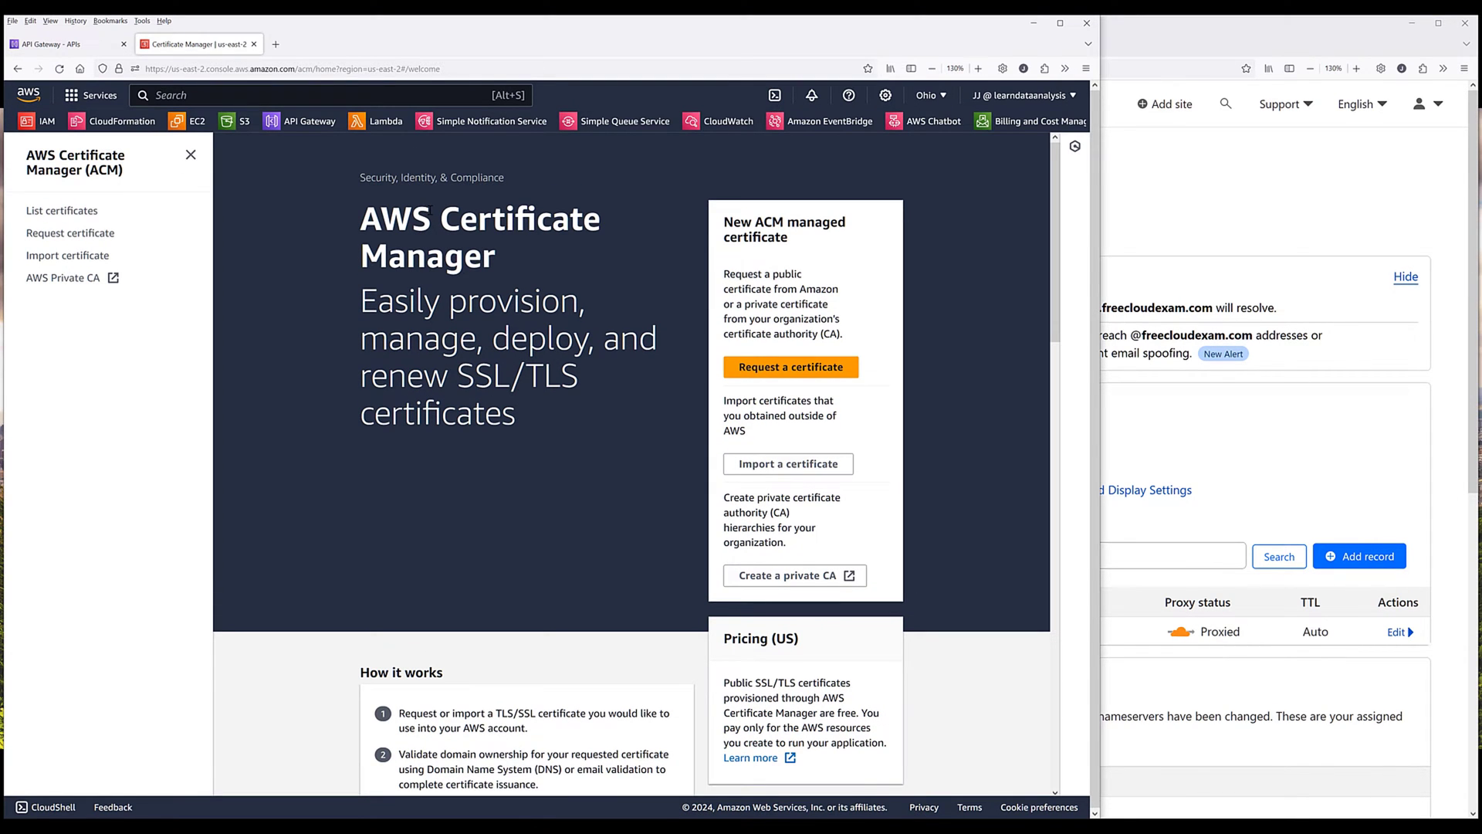
mouse_move(140, 227)
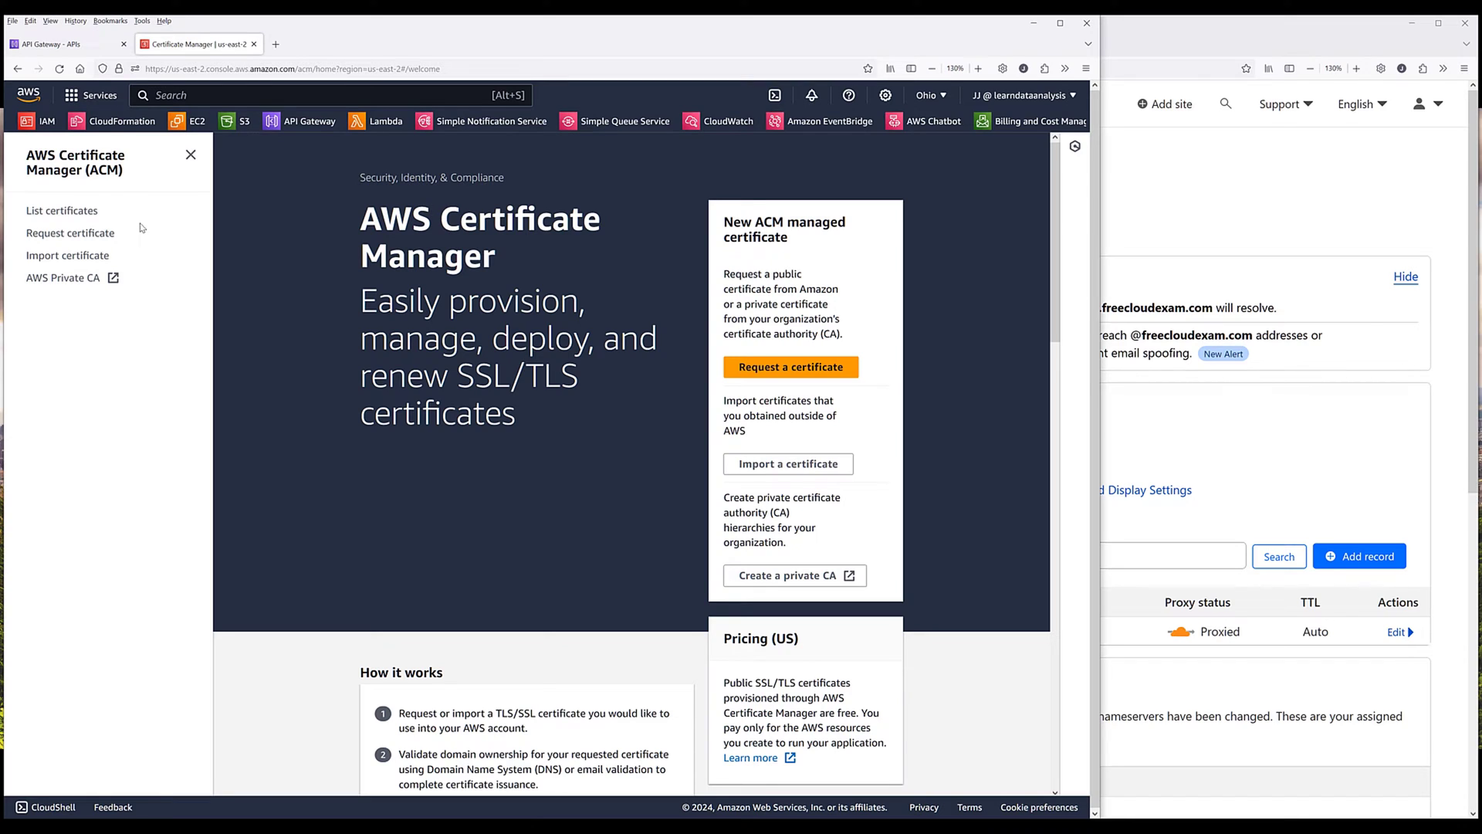
mouse_move(126, 227)
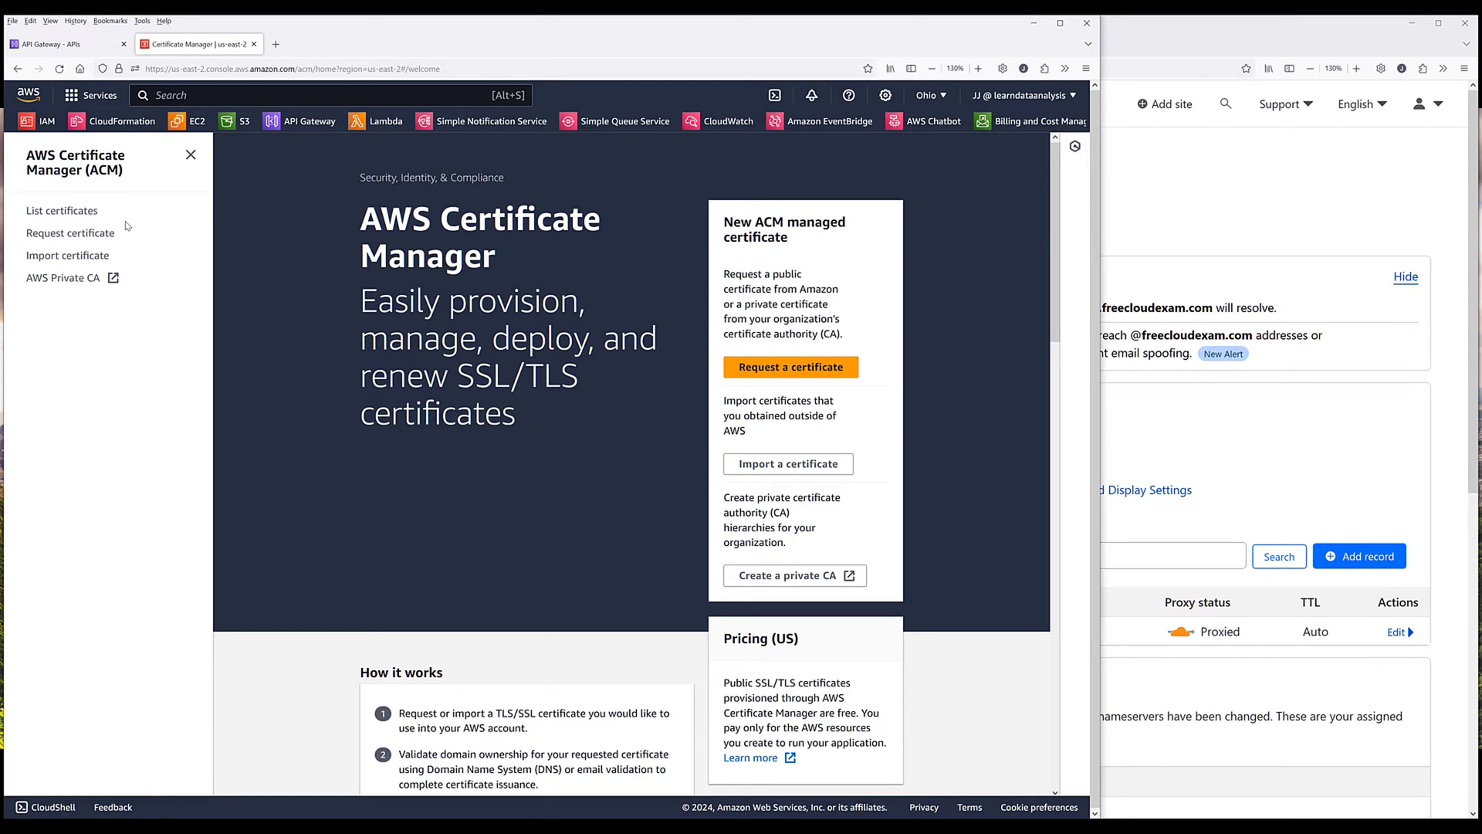
click(63, 210)
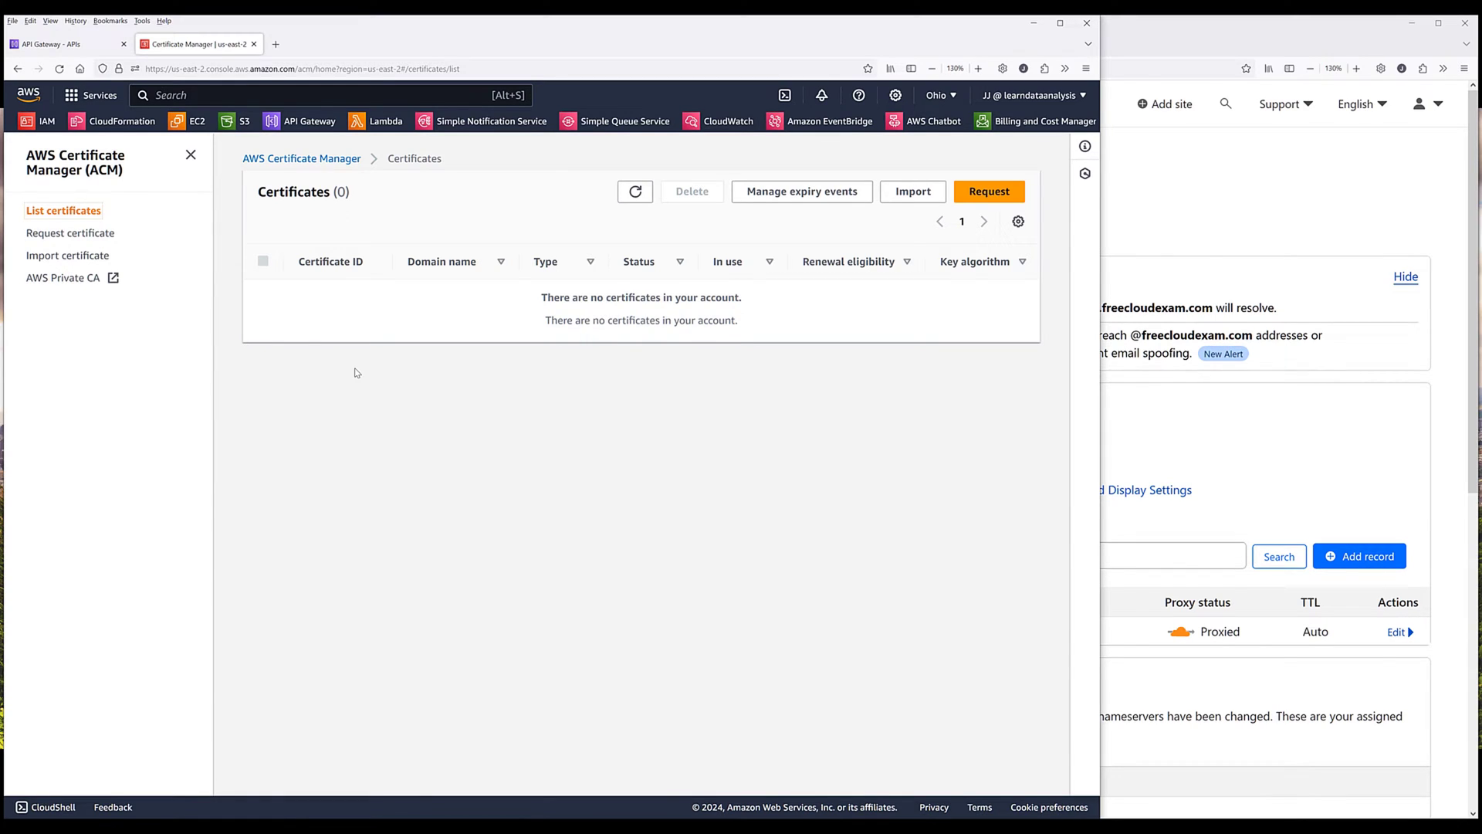
click(988, 191)
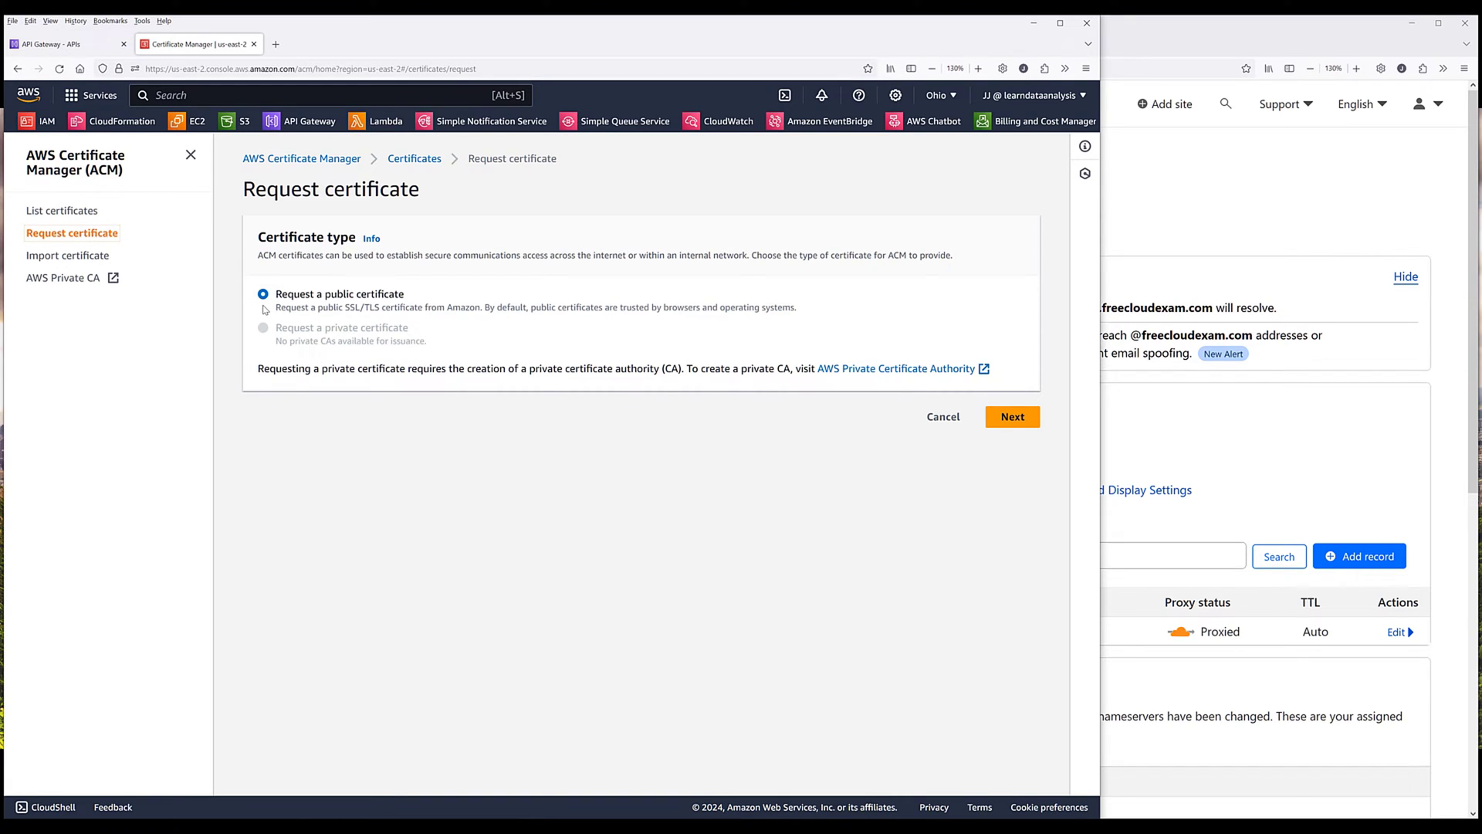
mouse_move(274, 306)
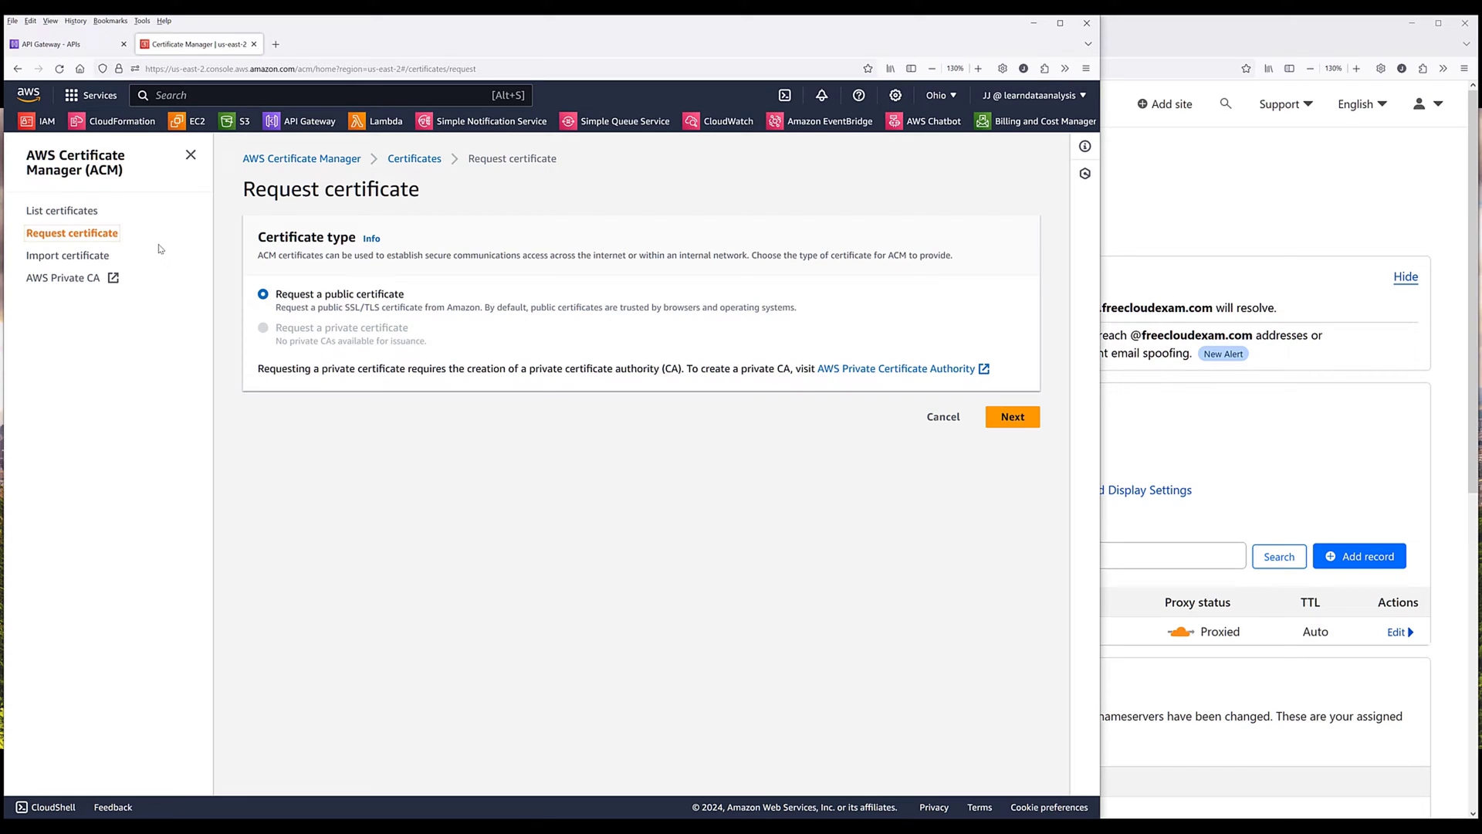
mouse_move(327, 273)
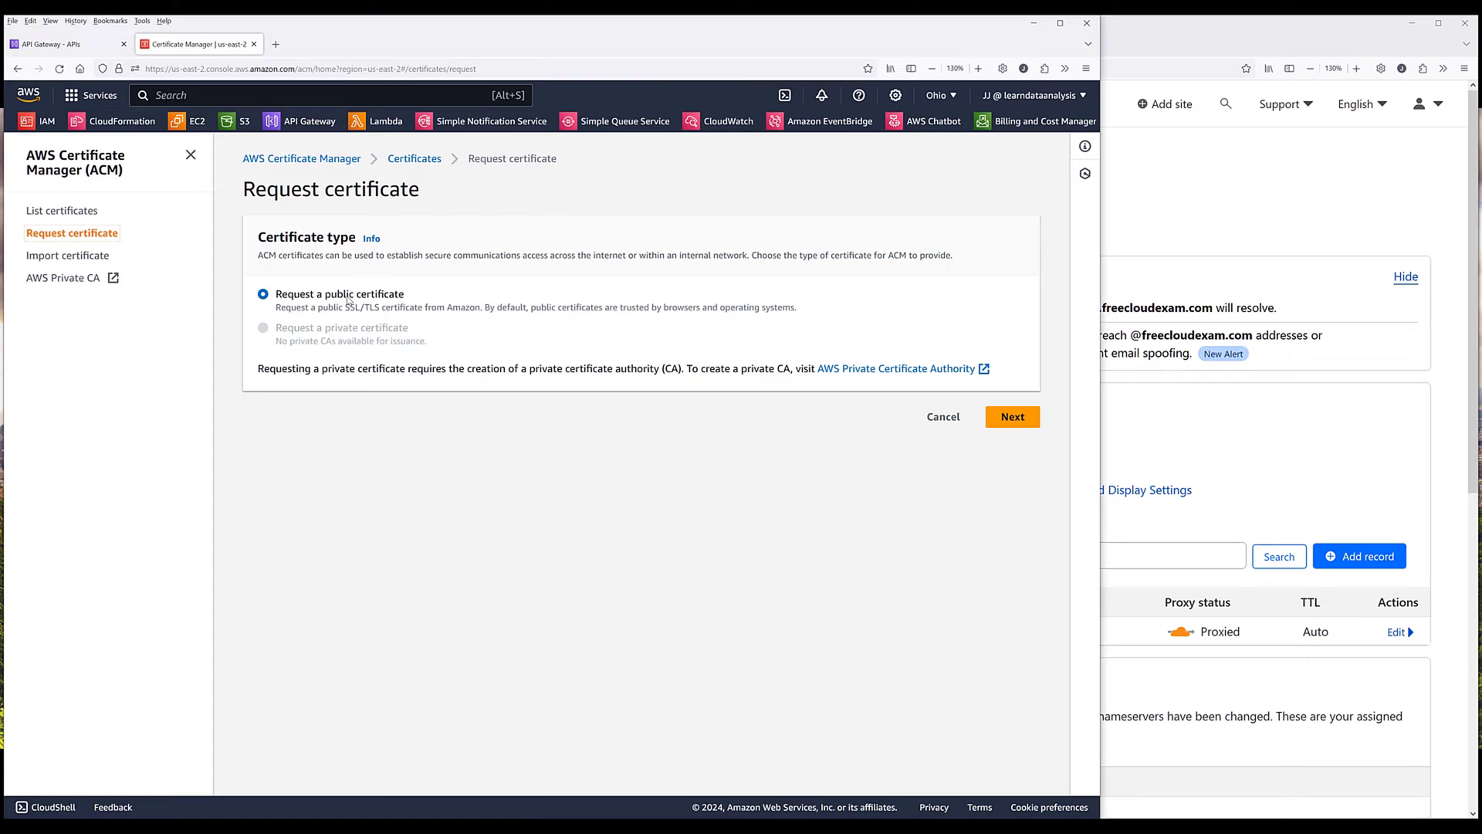
click(1011, 417)
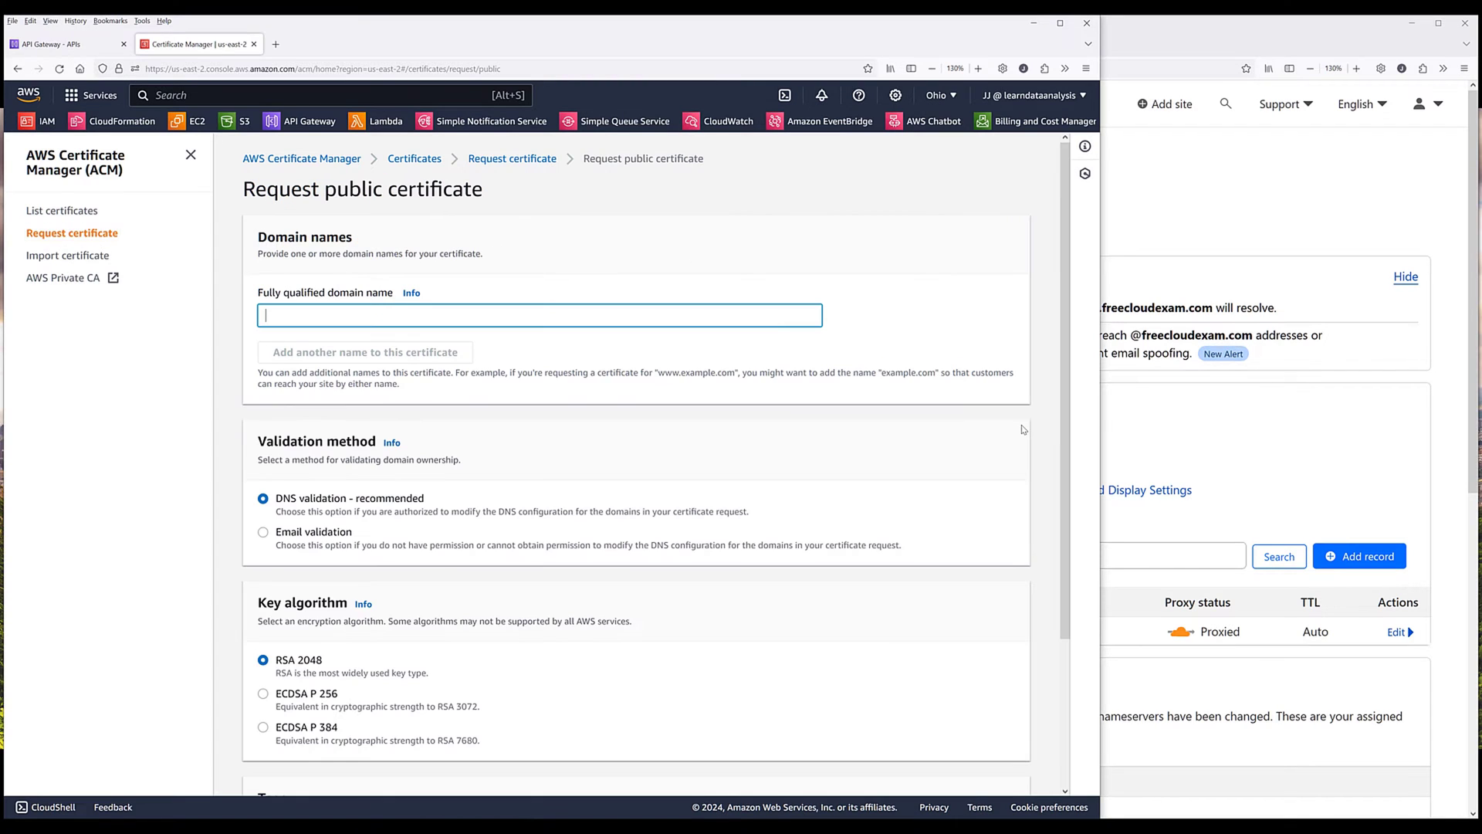
mouse_move(776, 316)
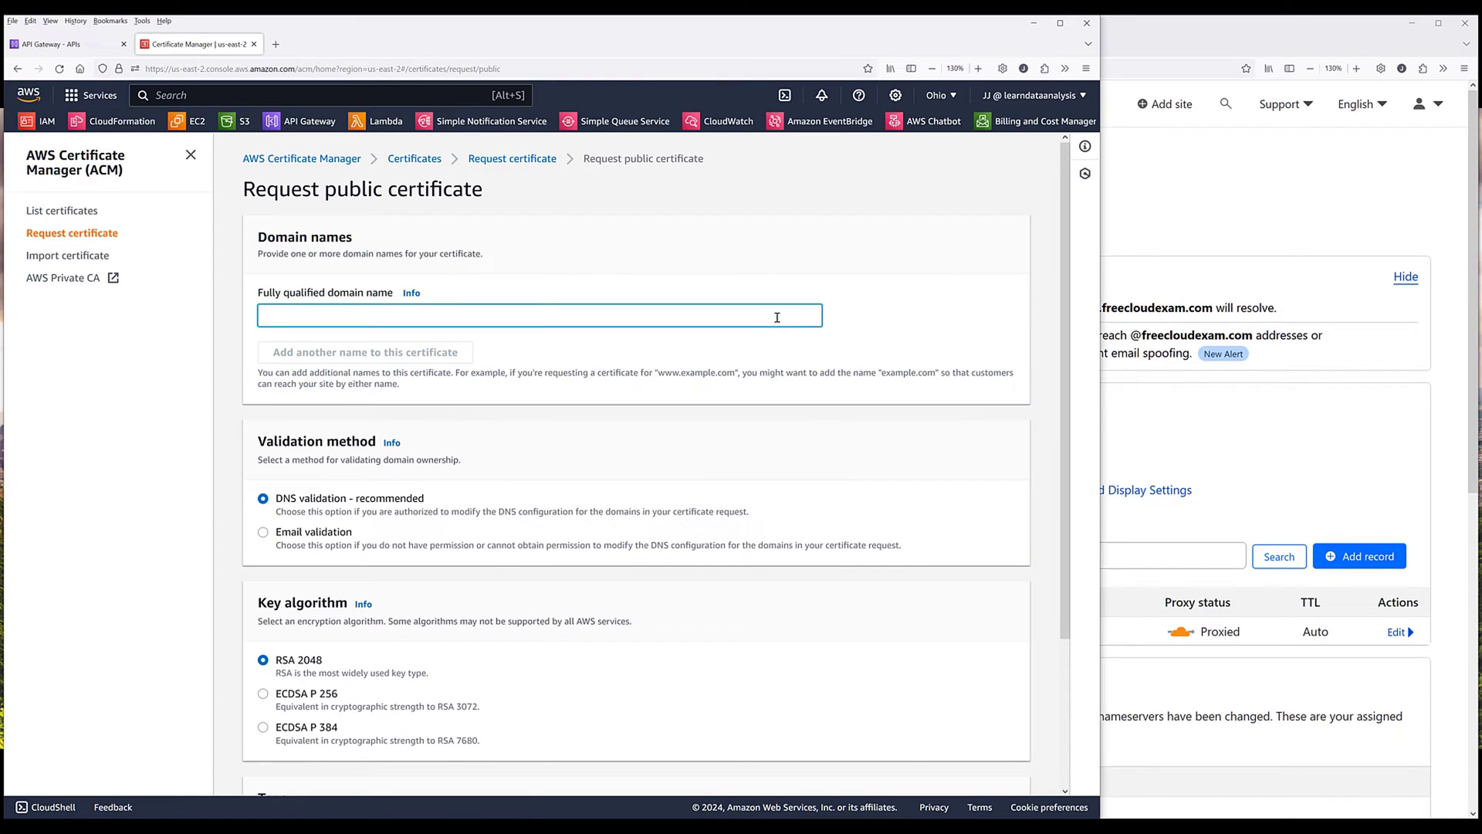
Step: Request a DNS-validated RSA 2048 certificate for api.freecloudexam.com and refresh the certificate list
click(539, 315)
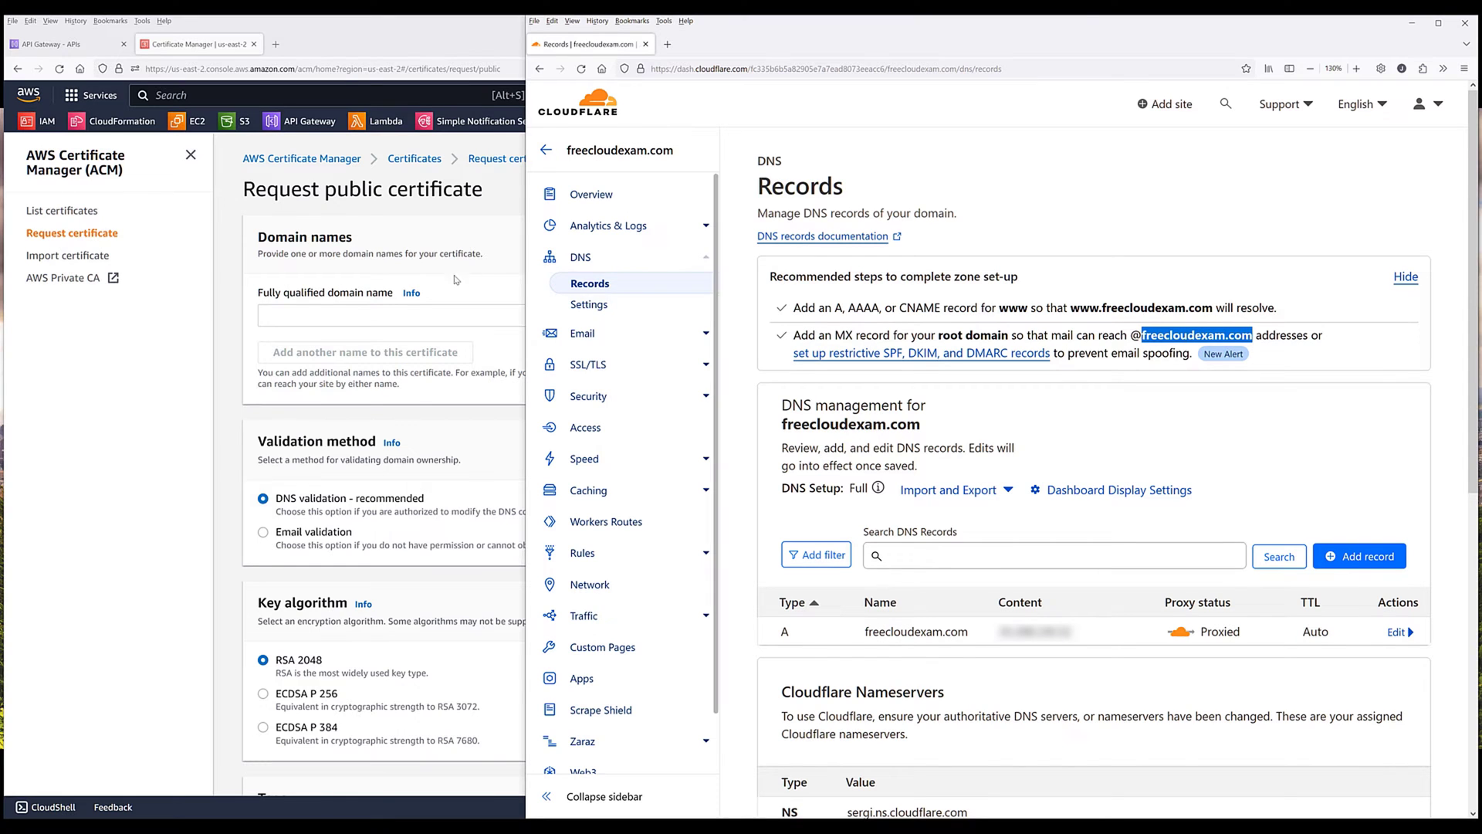
text(a)
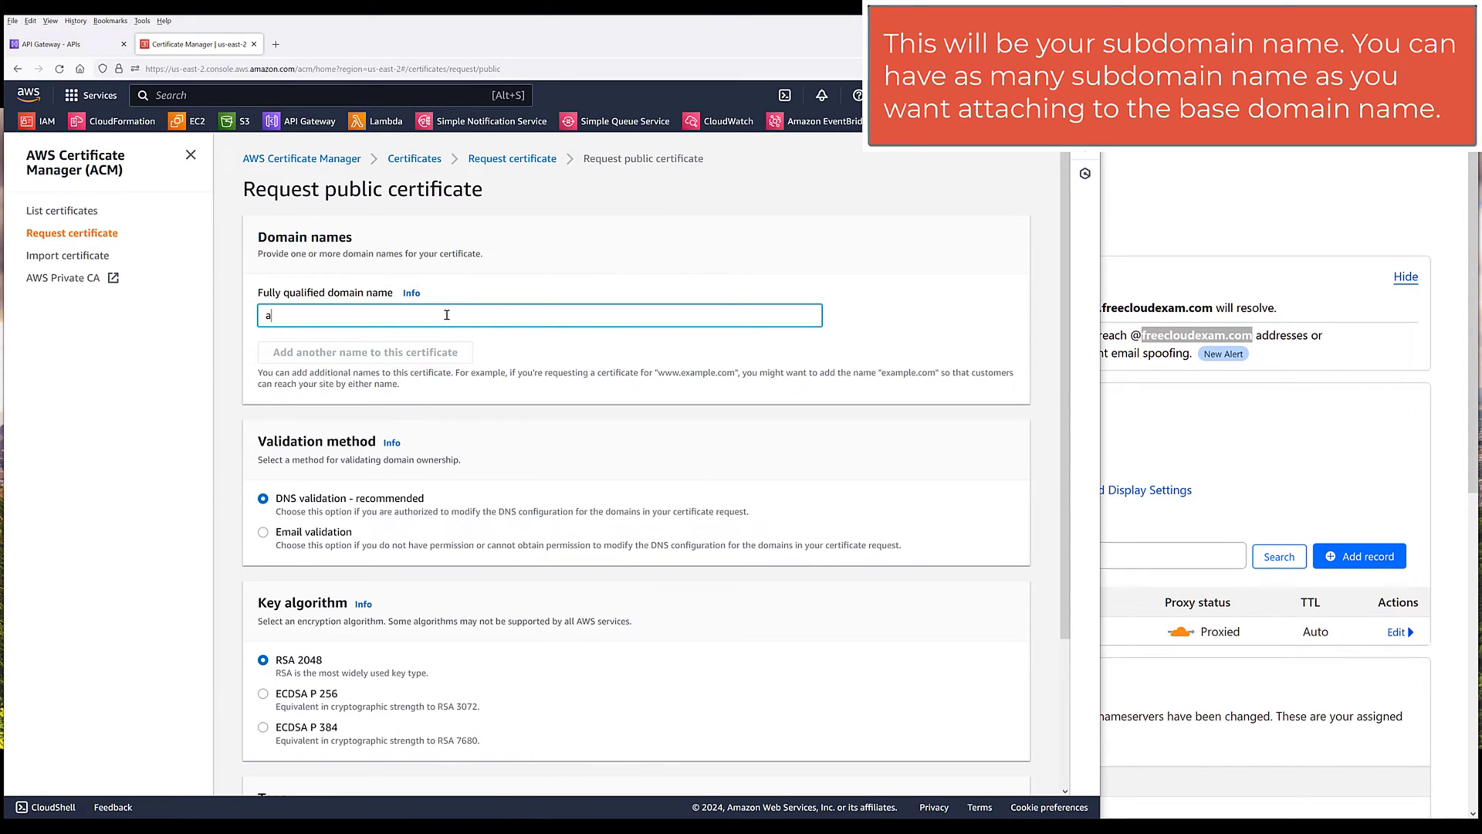
text(pi.)
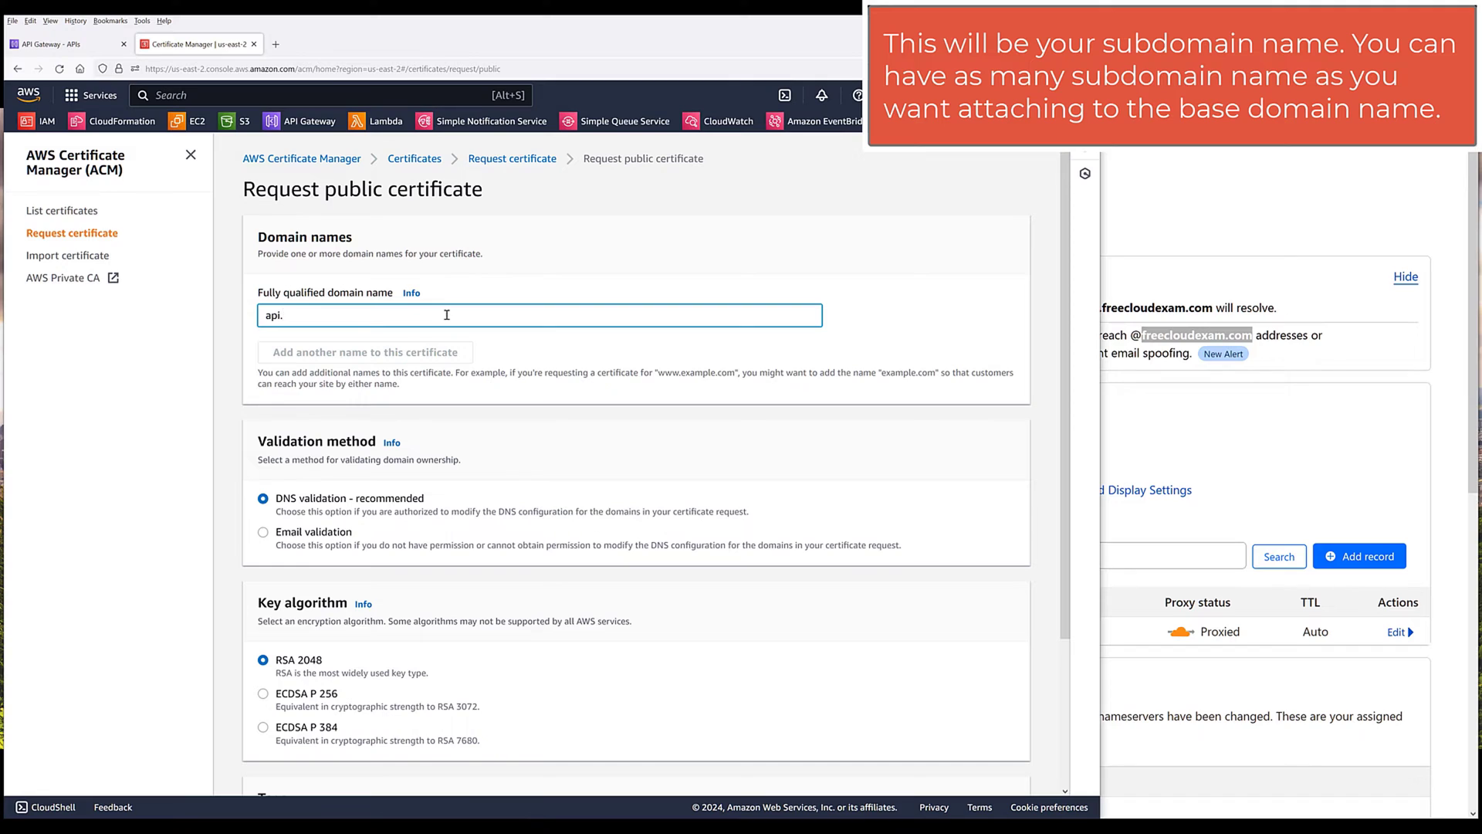
text(freecloudexam.c)
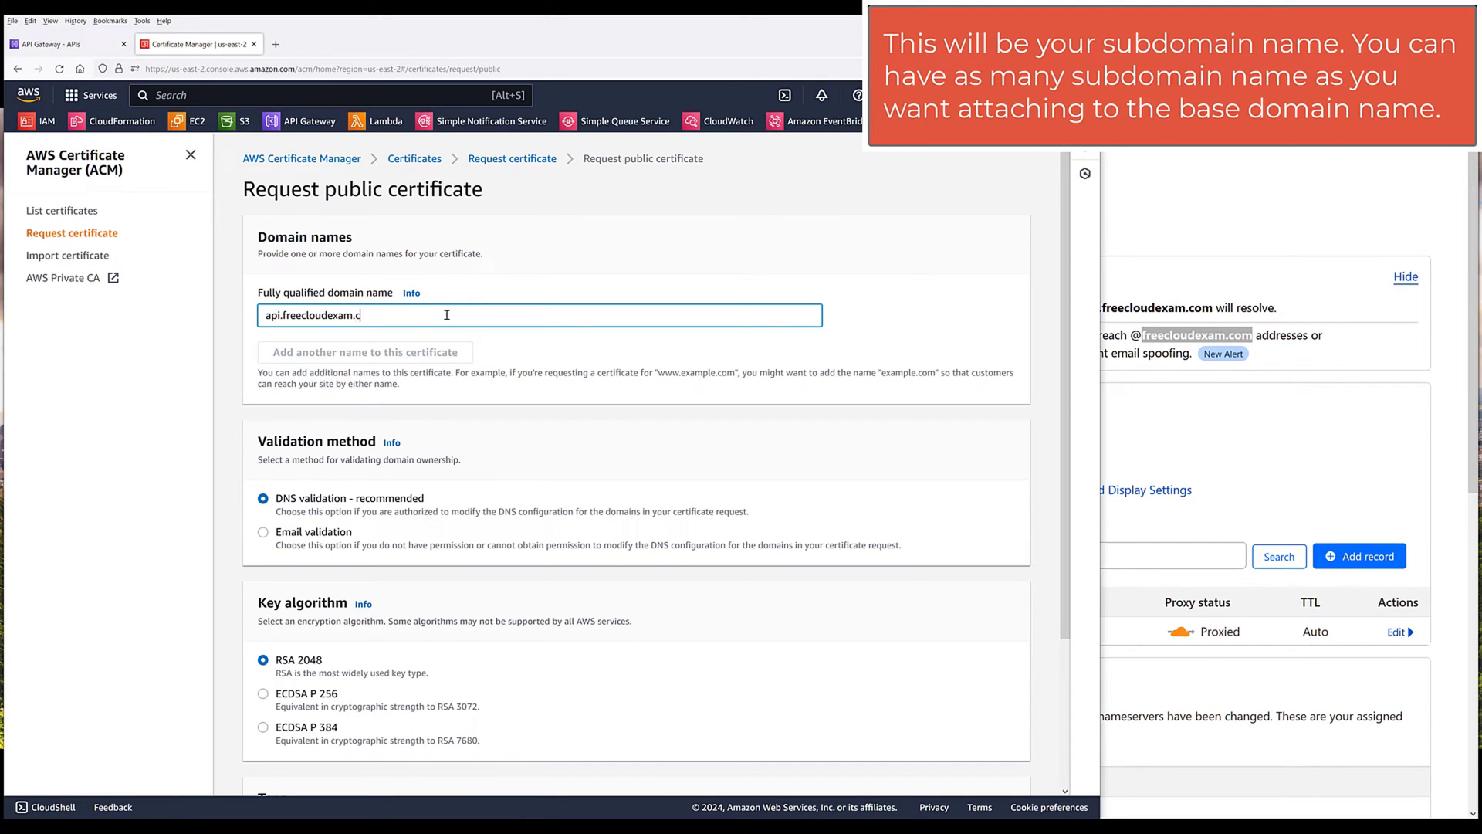
text(om)
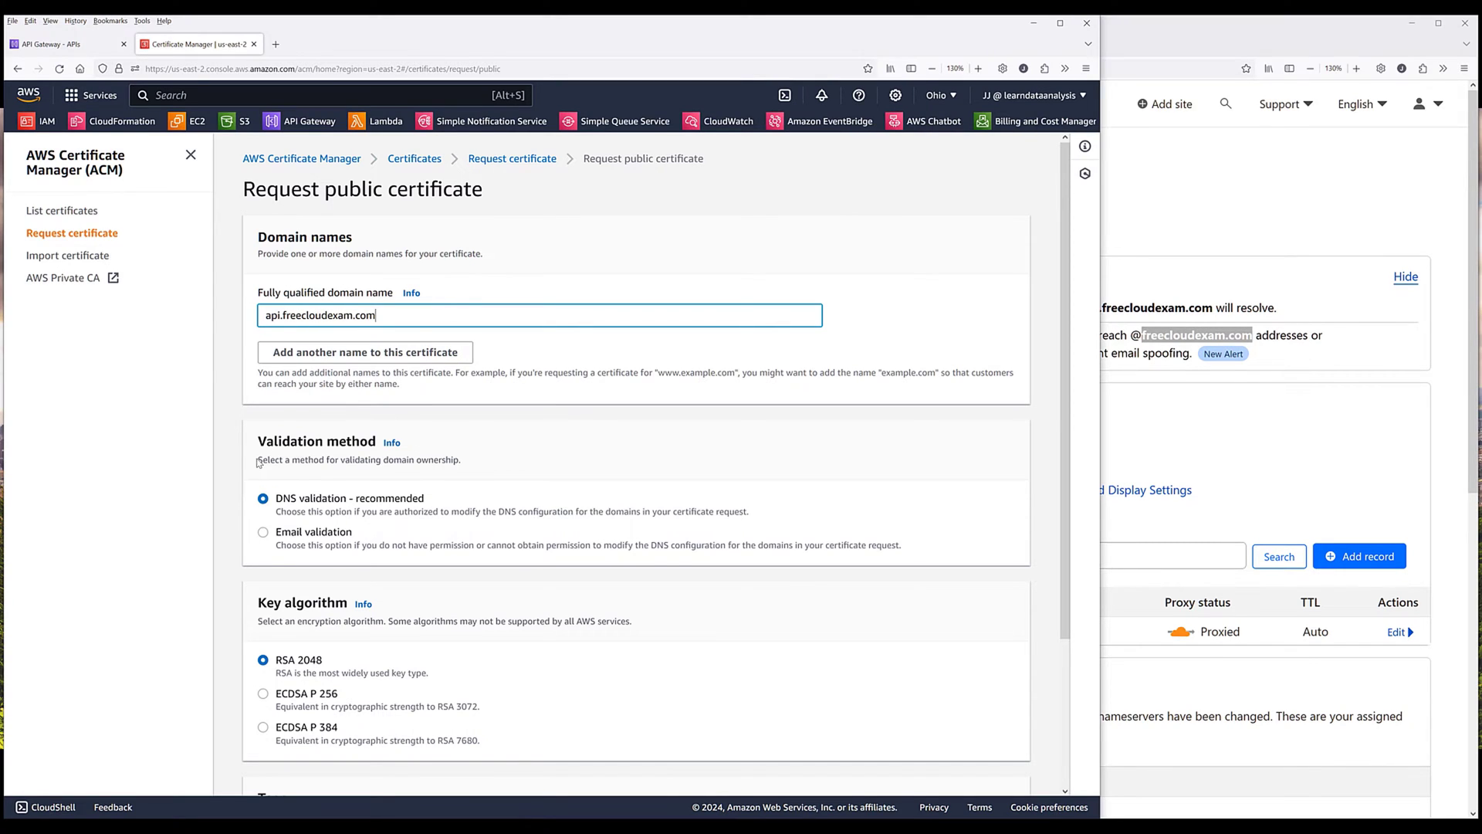
mouse_move(277, 501)
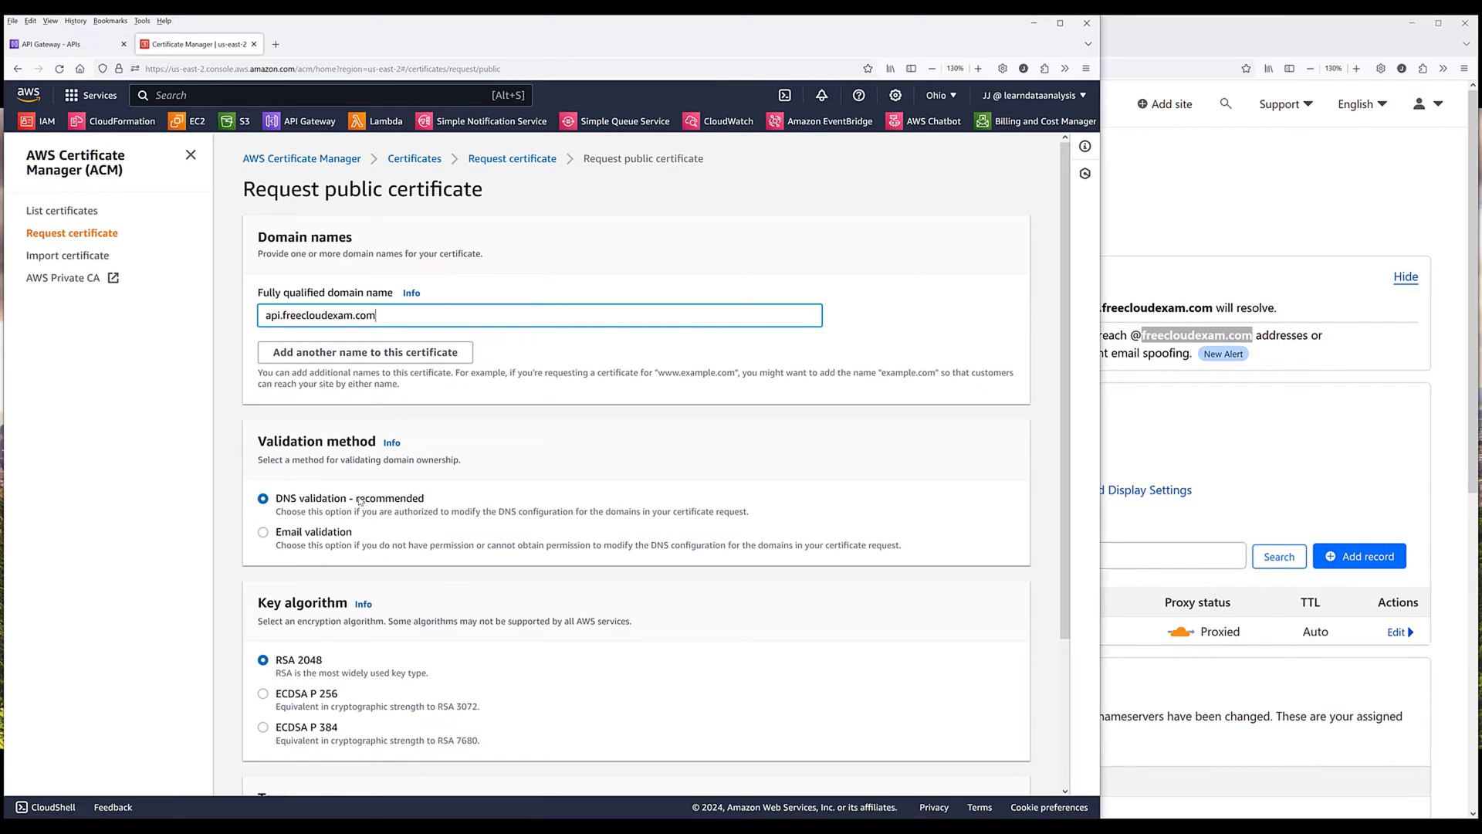
scroll(down, 3)
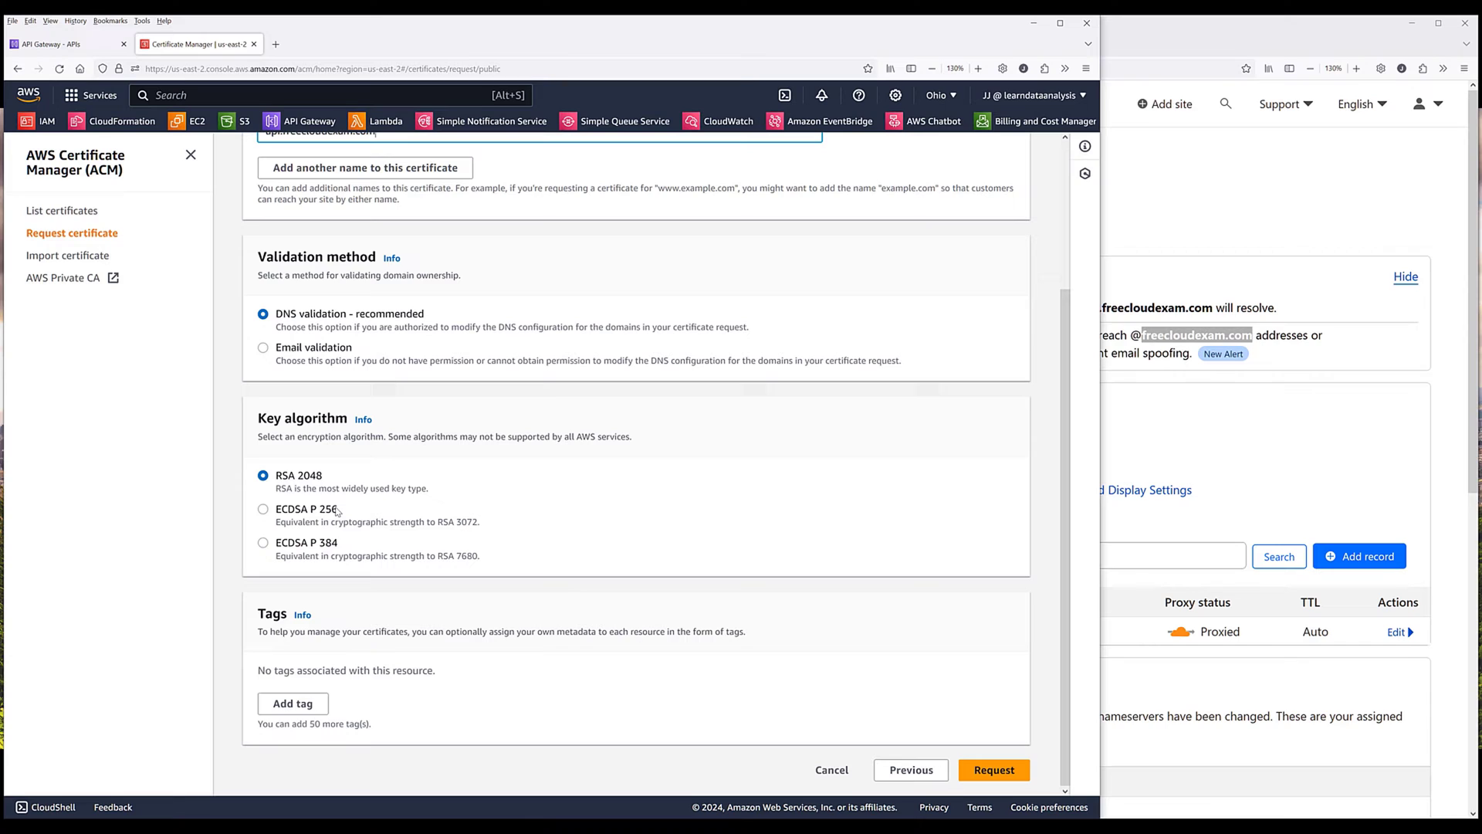
mouse_move(931, 747)
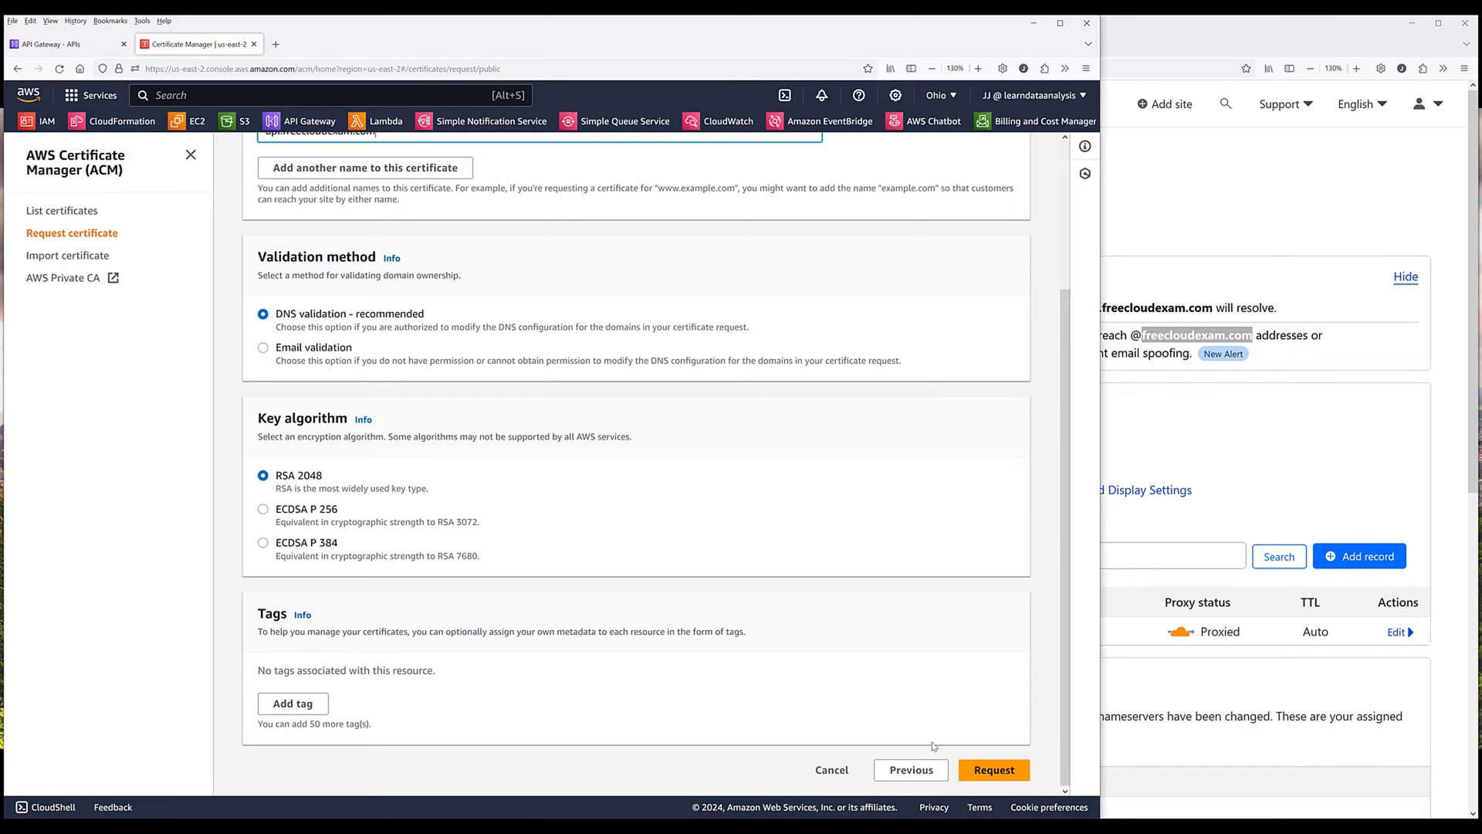
click(993, 770)
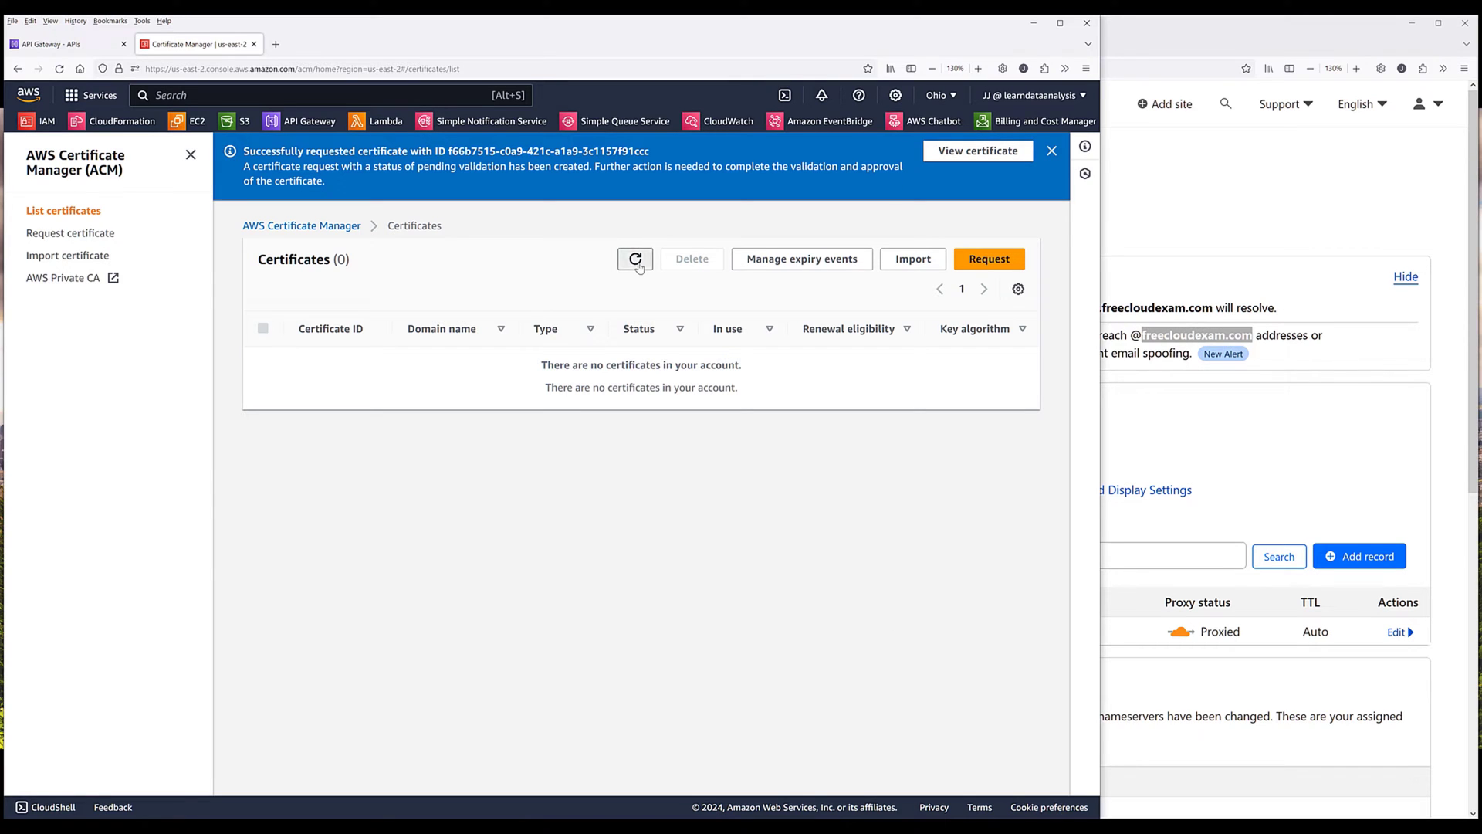
click(635, 258)
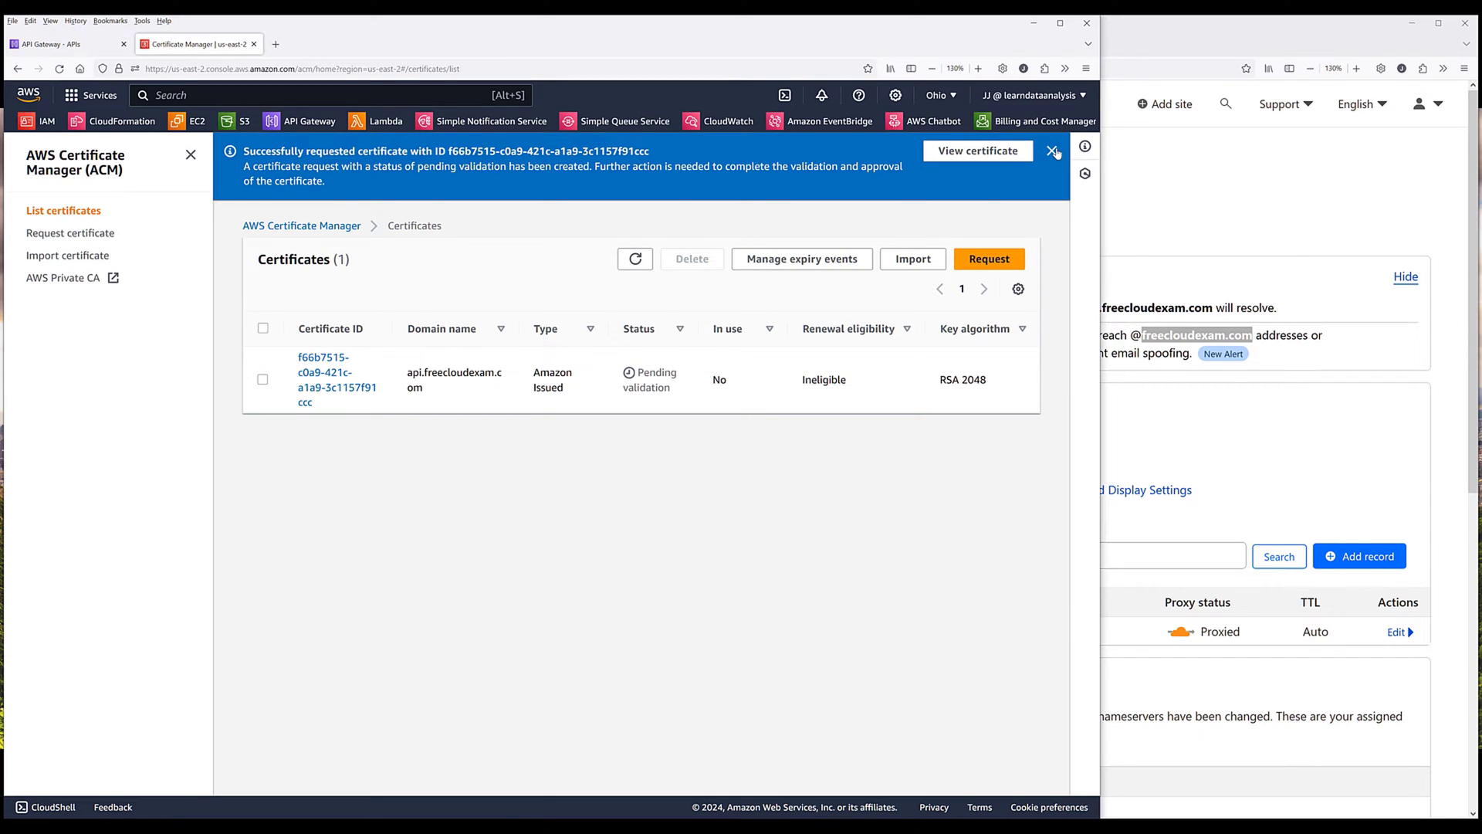
Step: View the pending certificate's validation CNAME name and value beside Cloudflare's DNS records
click(1053, 151)
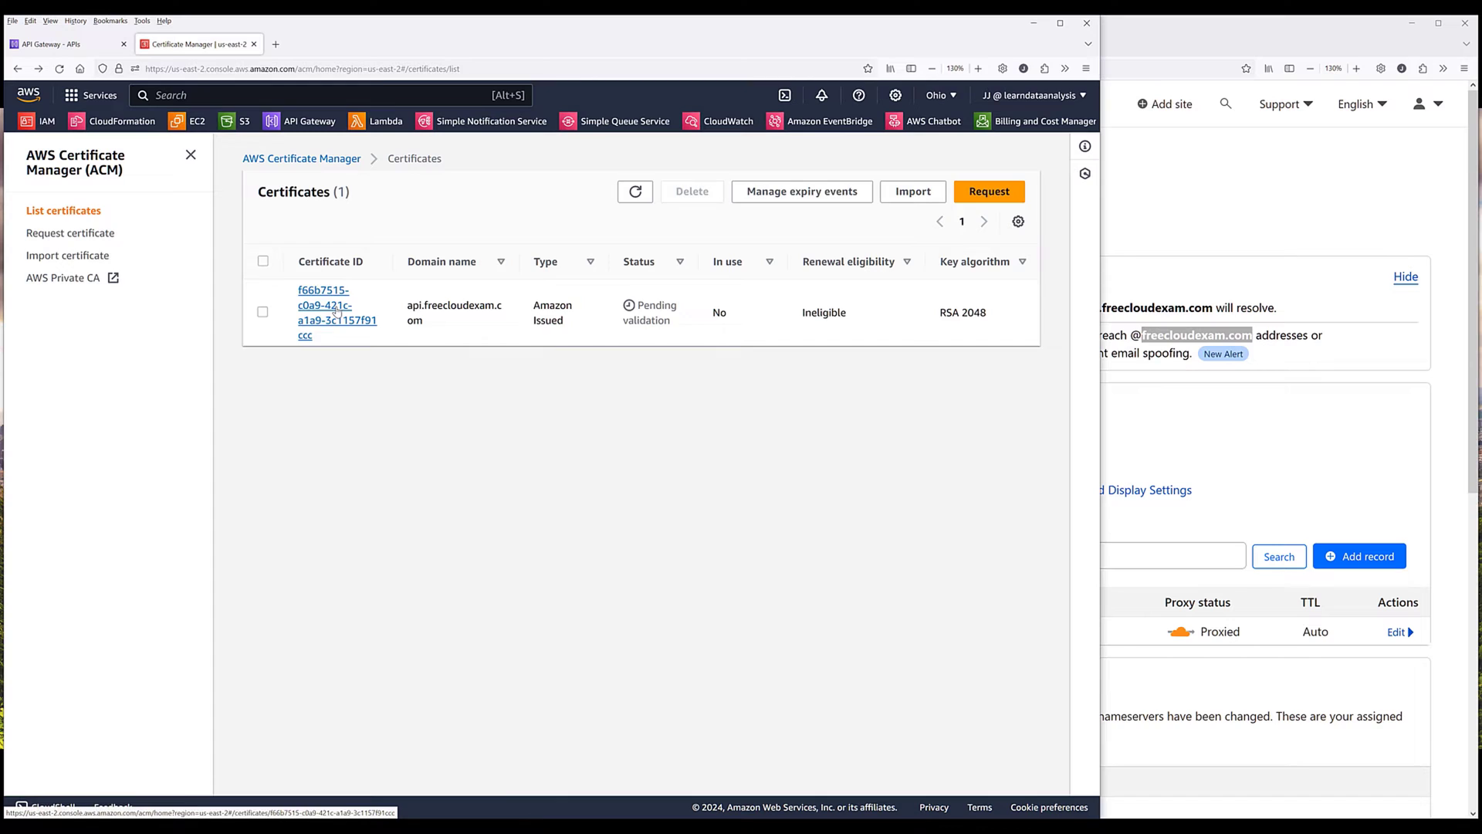
click(331, 312)
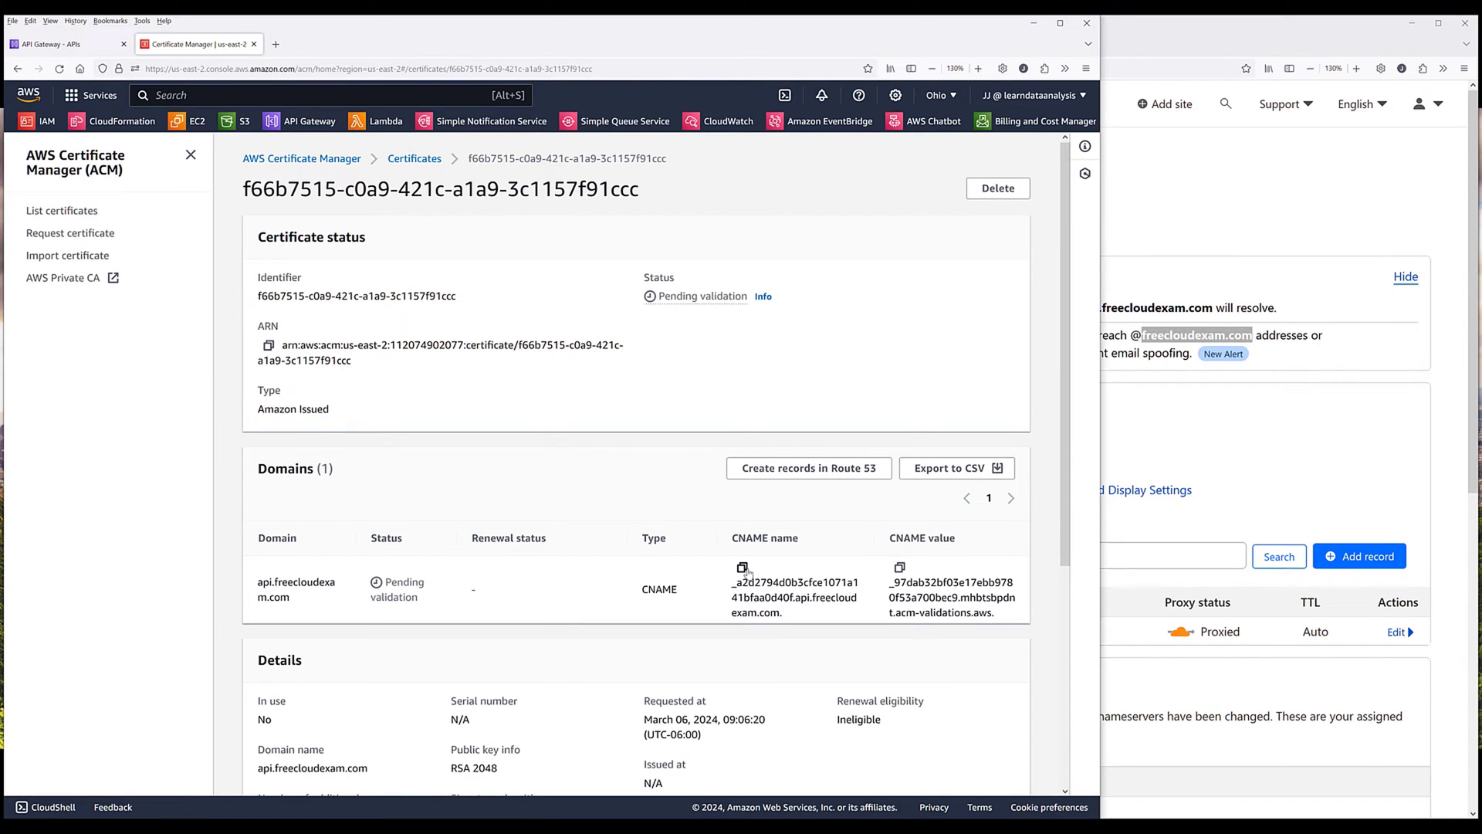
click(743, 569)
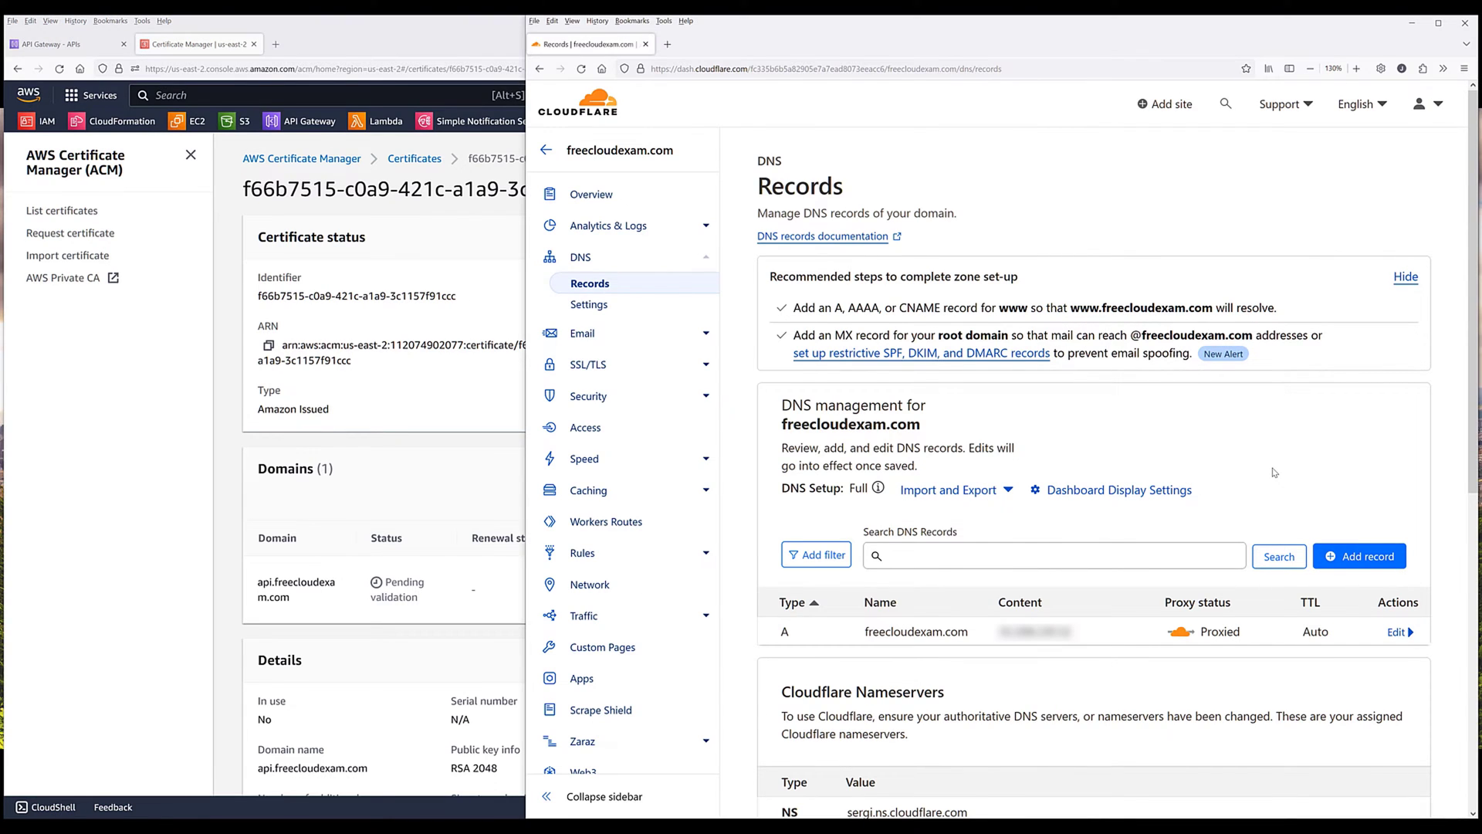
mouse_move(1340, 529)
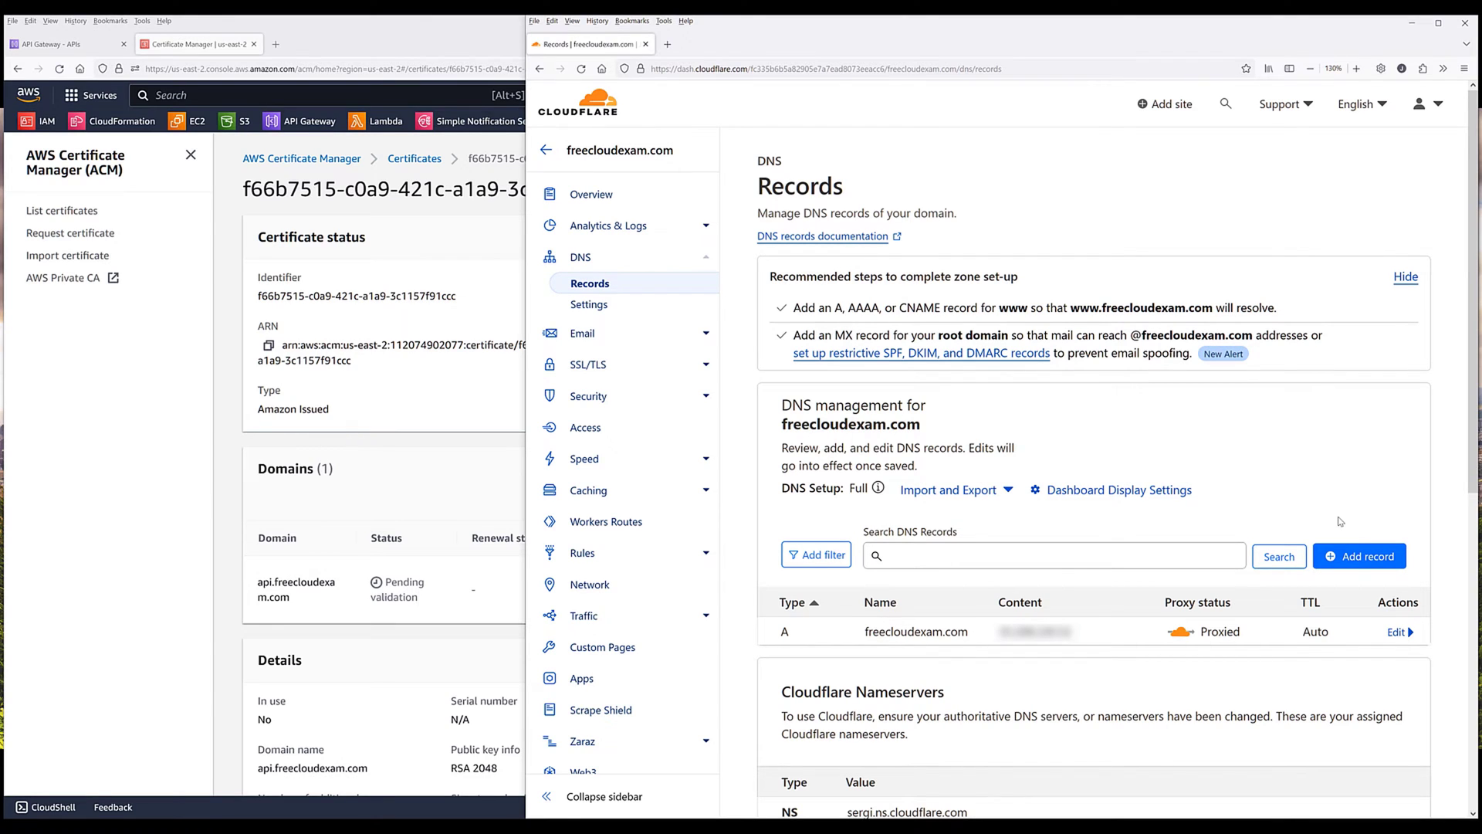
Step: Add a DNS-only Cloudflare CNAME record with the certificate's validation name and value
click(1359, 555)
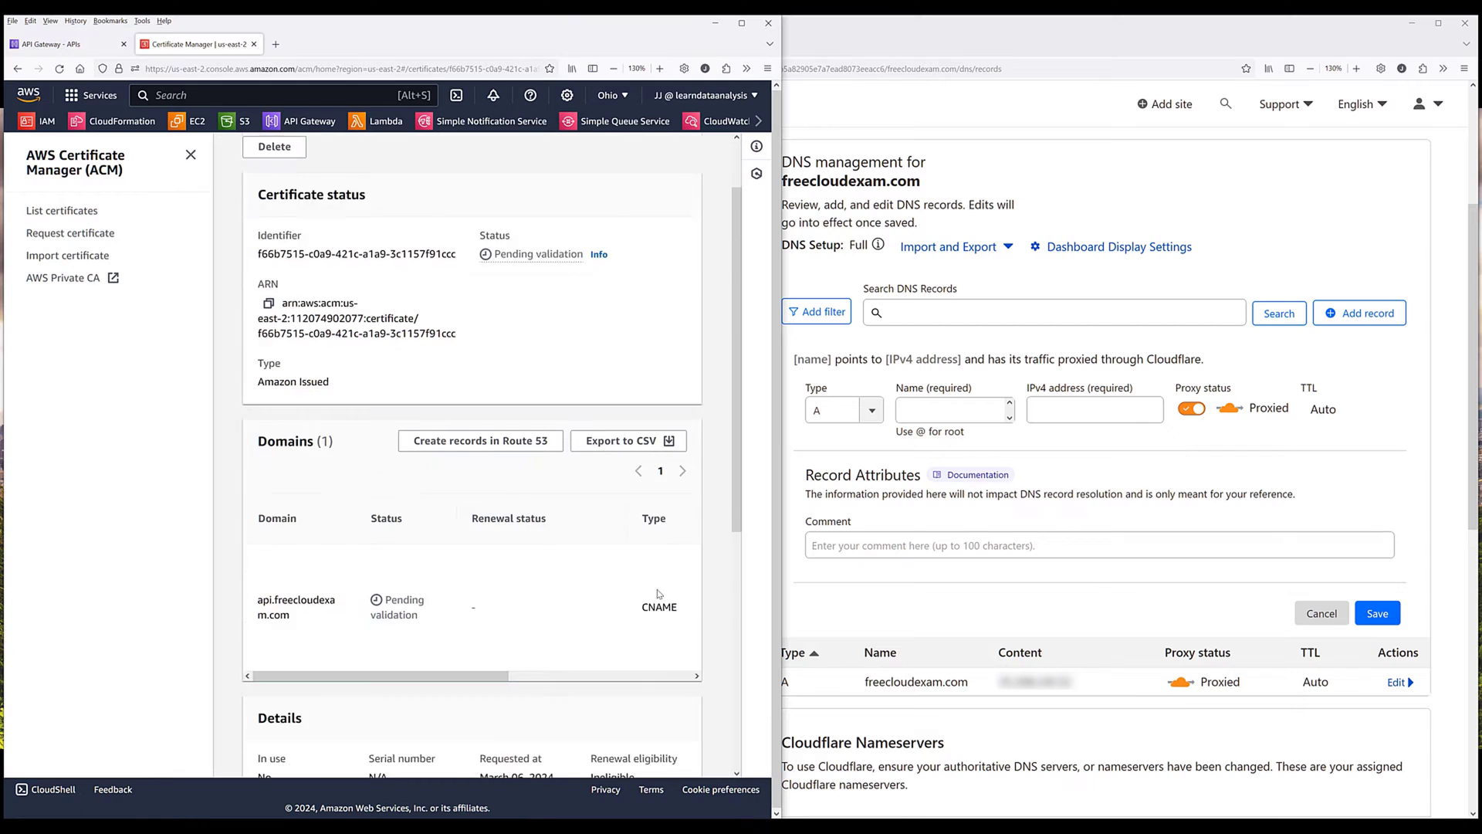
scroll(down, 3)
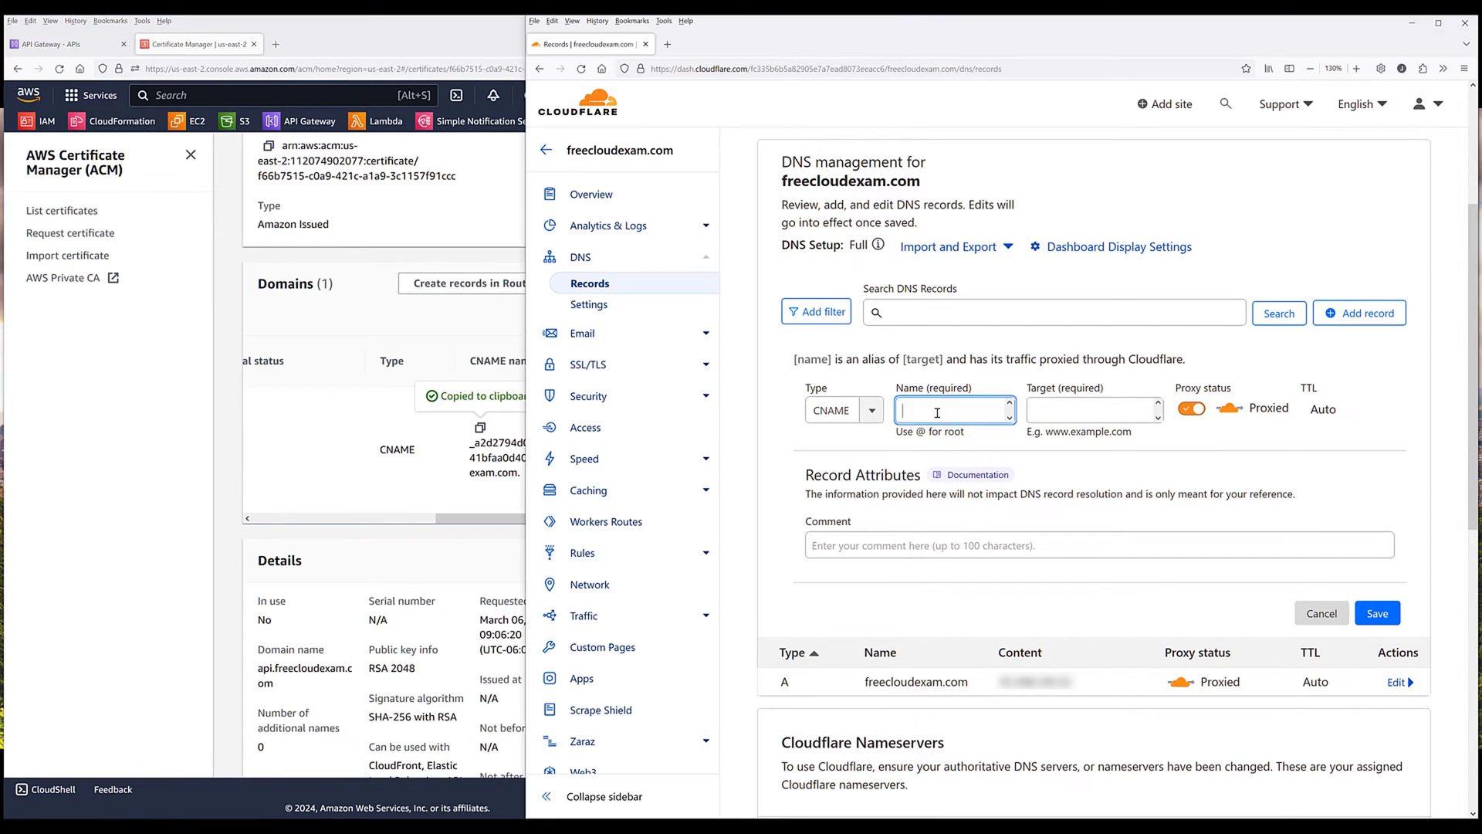
text(pi.freecloudexam.com.)
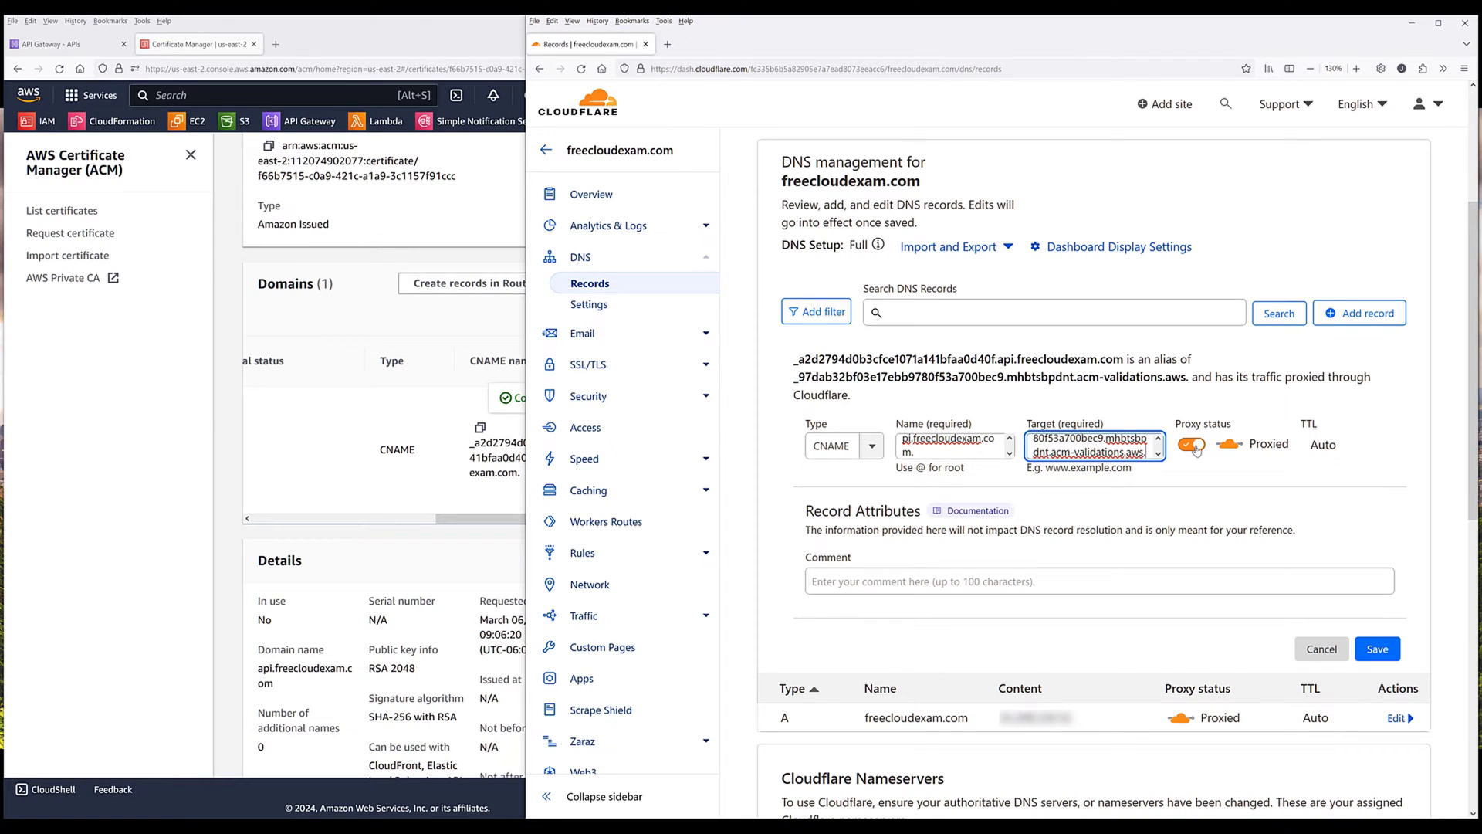
click(1186, 445)
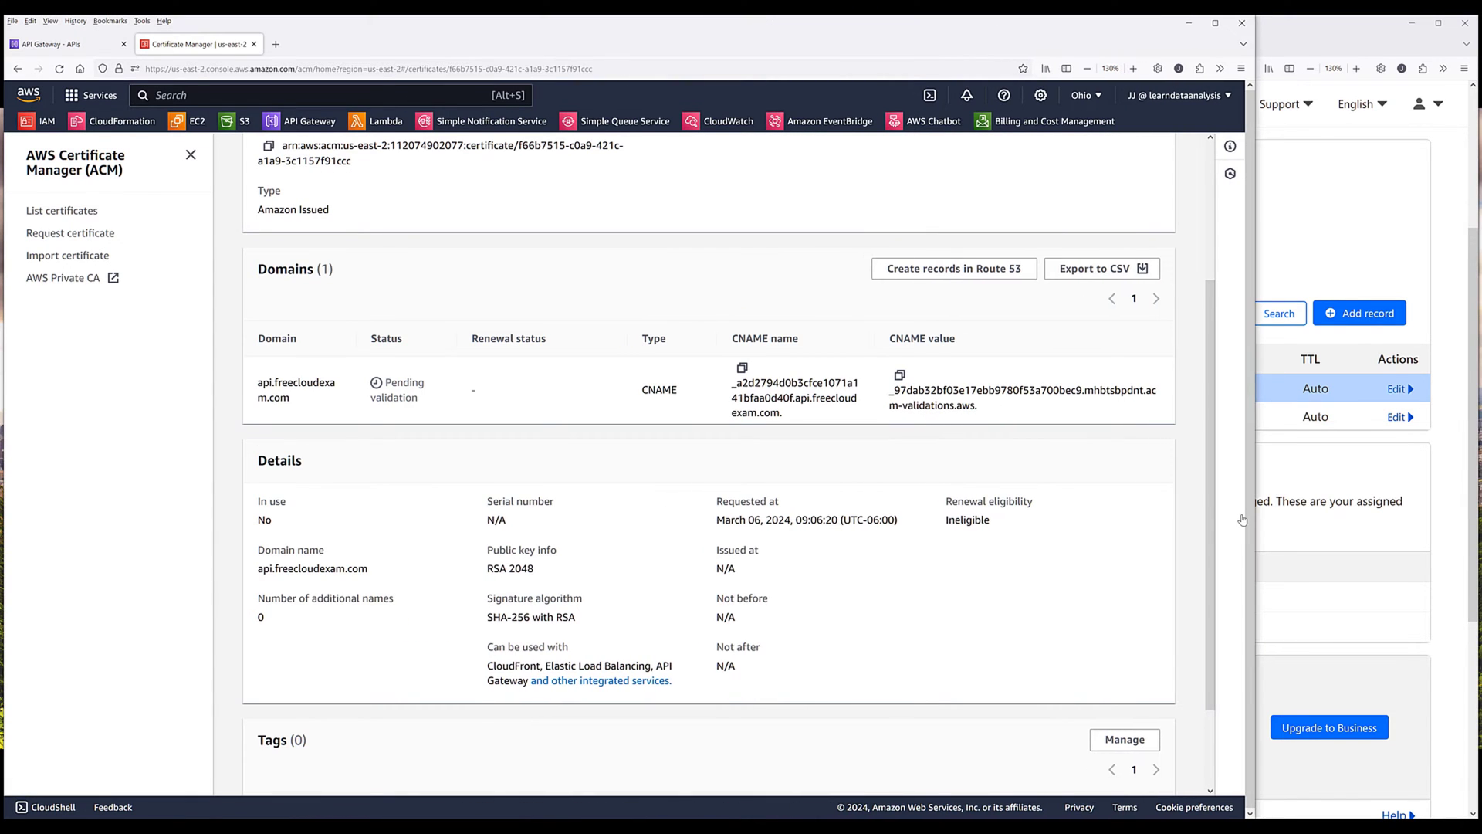
mouse_move(508, 521)
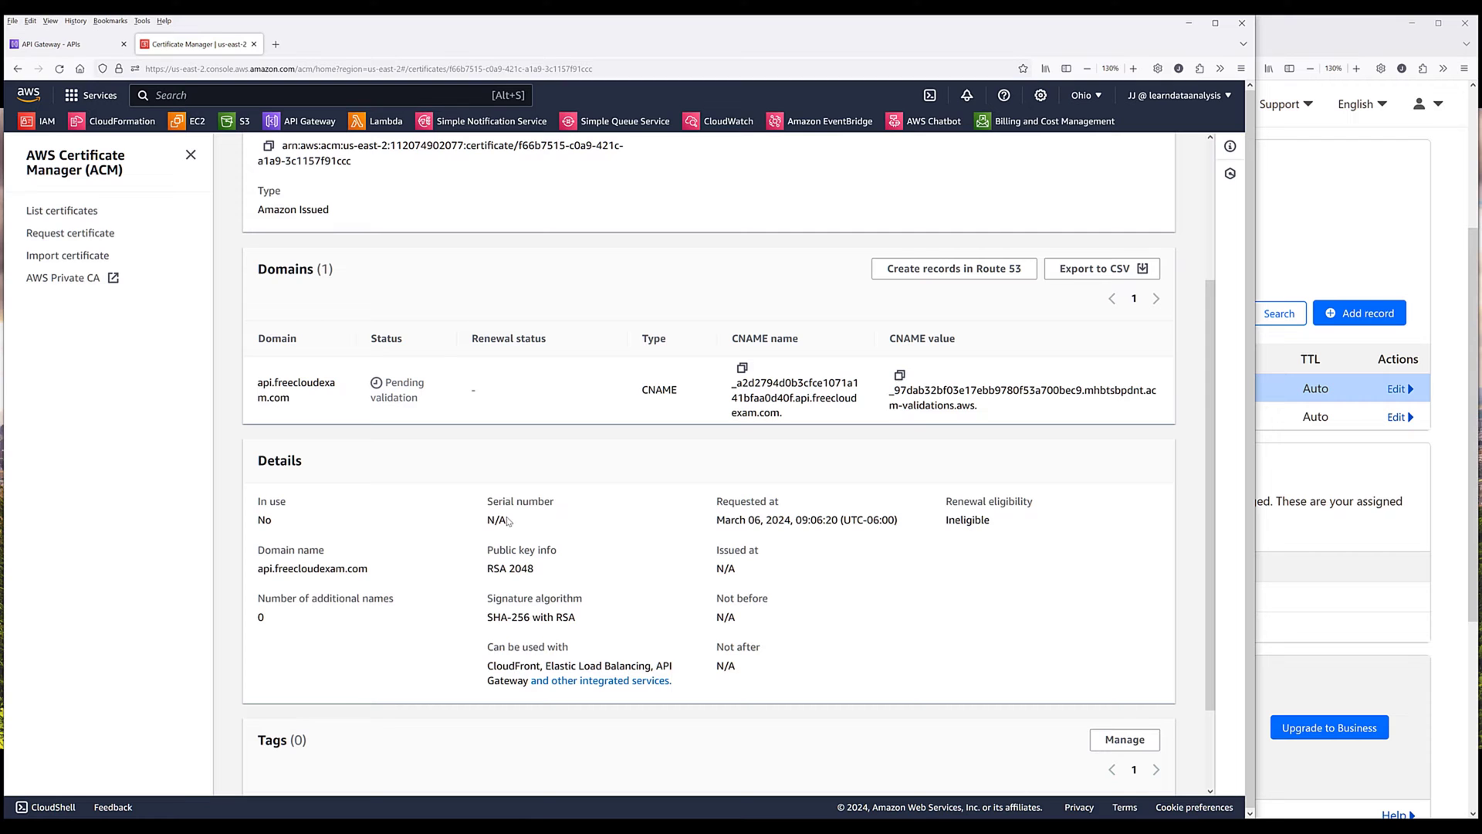
mouse_move(472, 475)
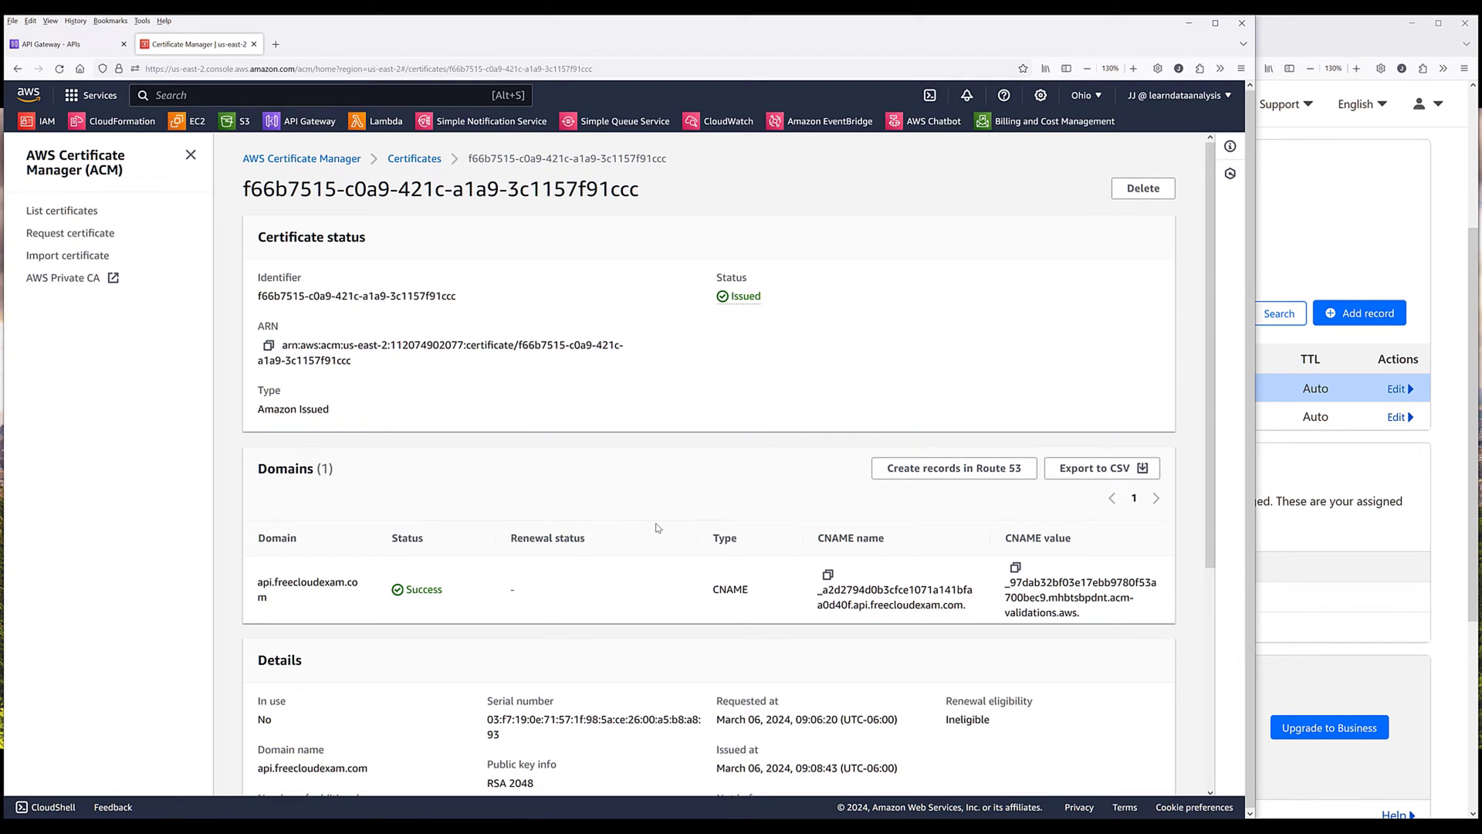
Step: Verify the api.freecloudexam.com certificate shows Issued, then return to API Gateway's APIs
scroll(down, 3)
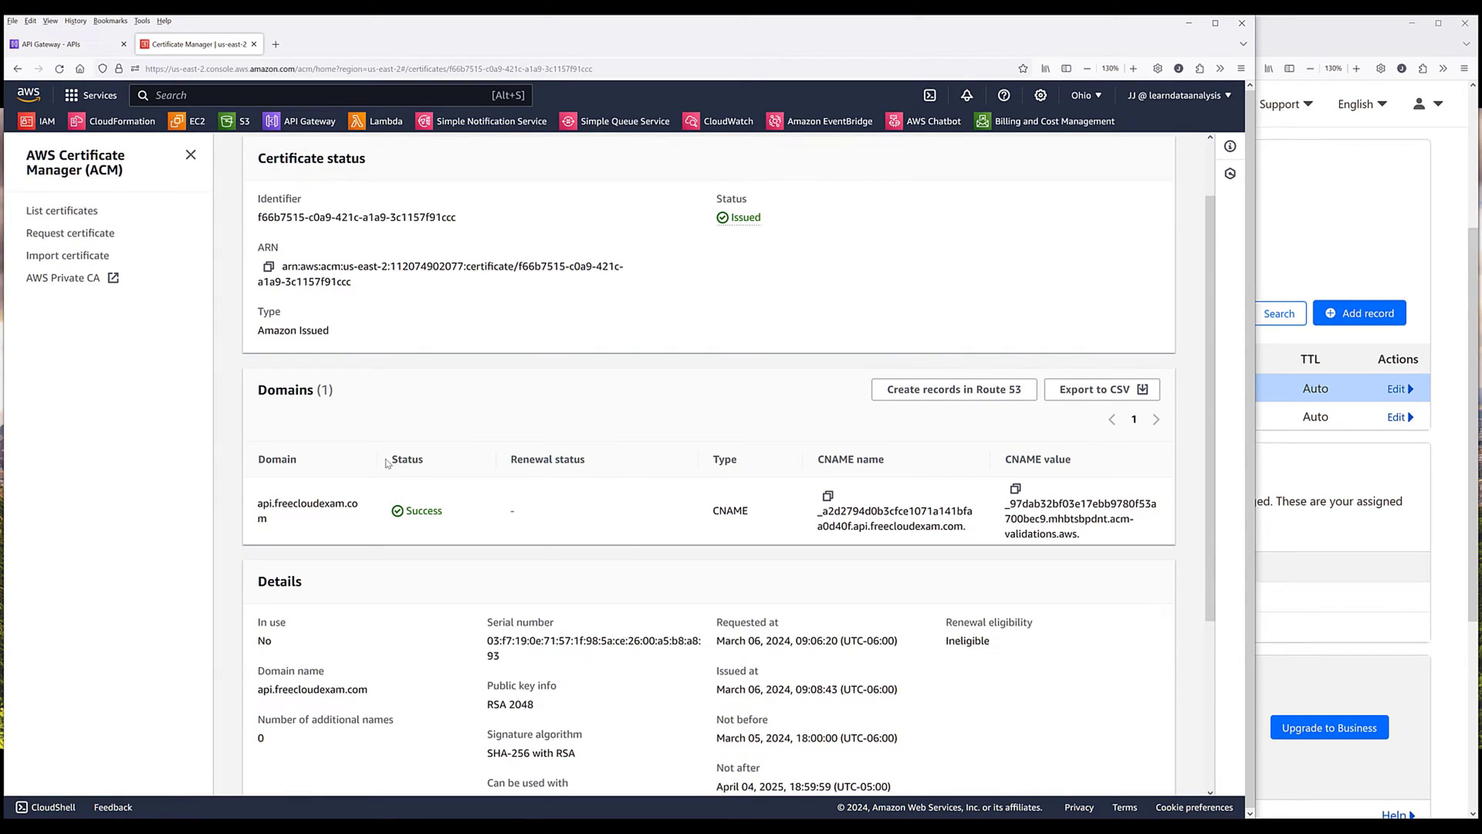
mouse_move(390, 501)
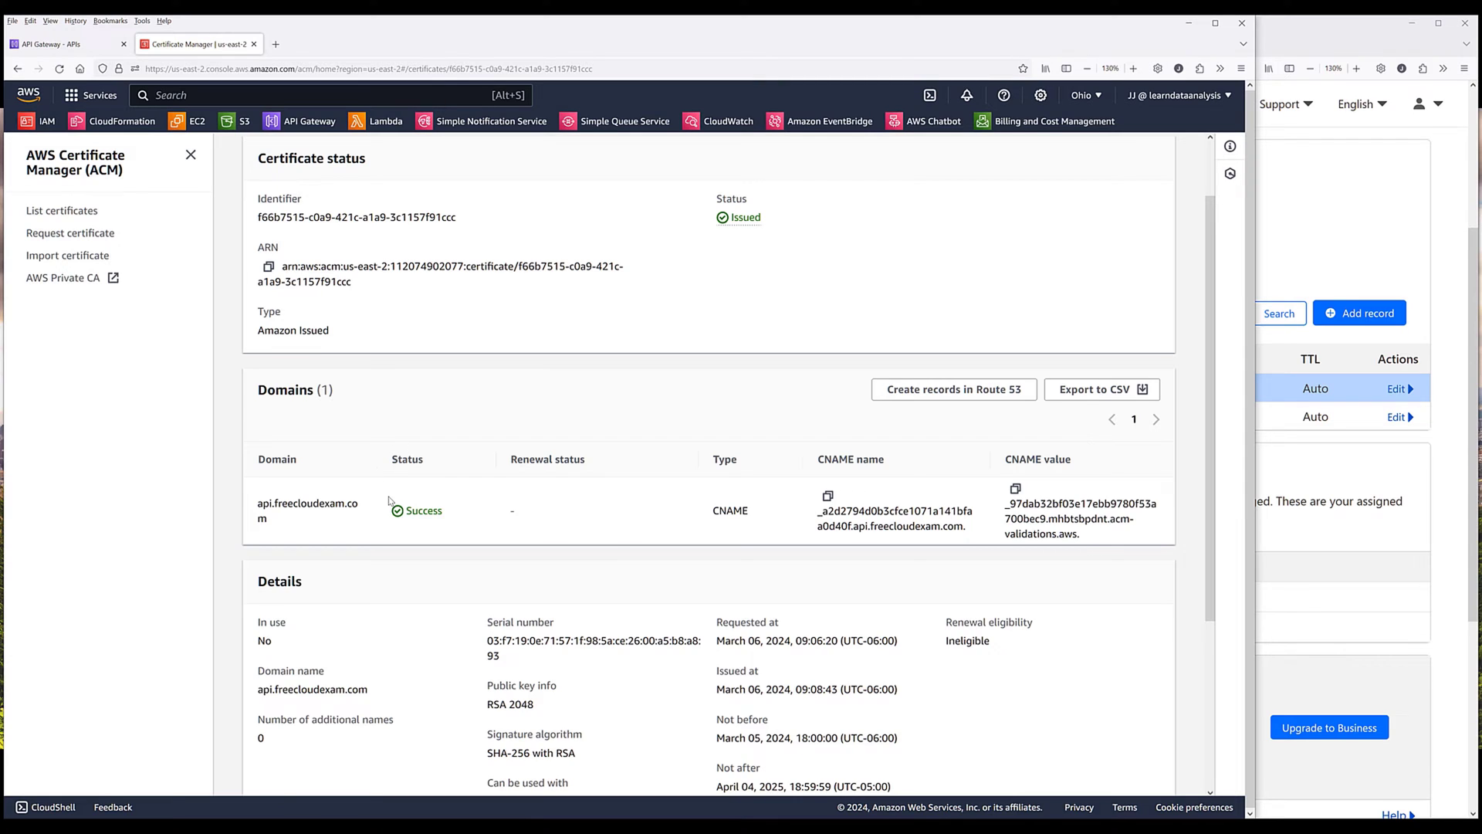
mouse_move(602, 510)
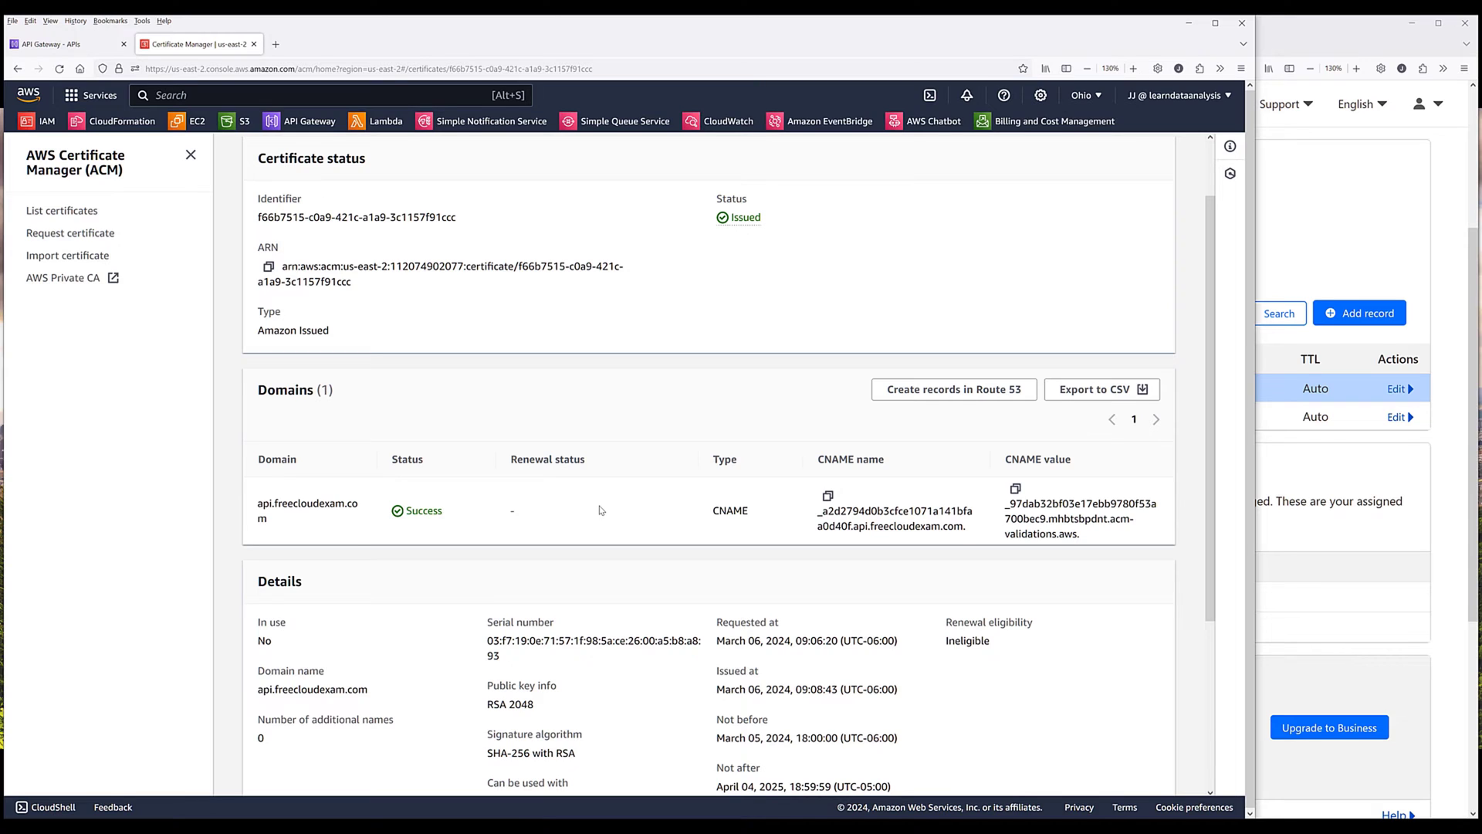
click(66, 43)
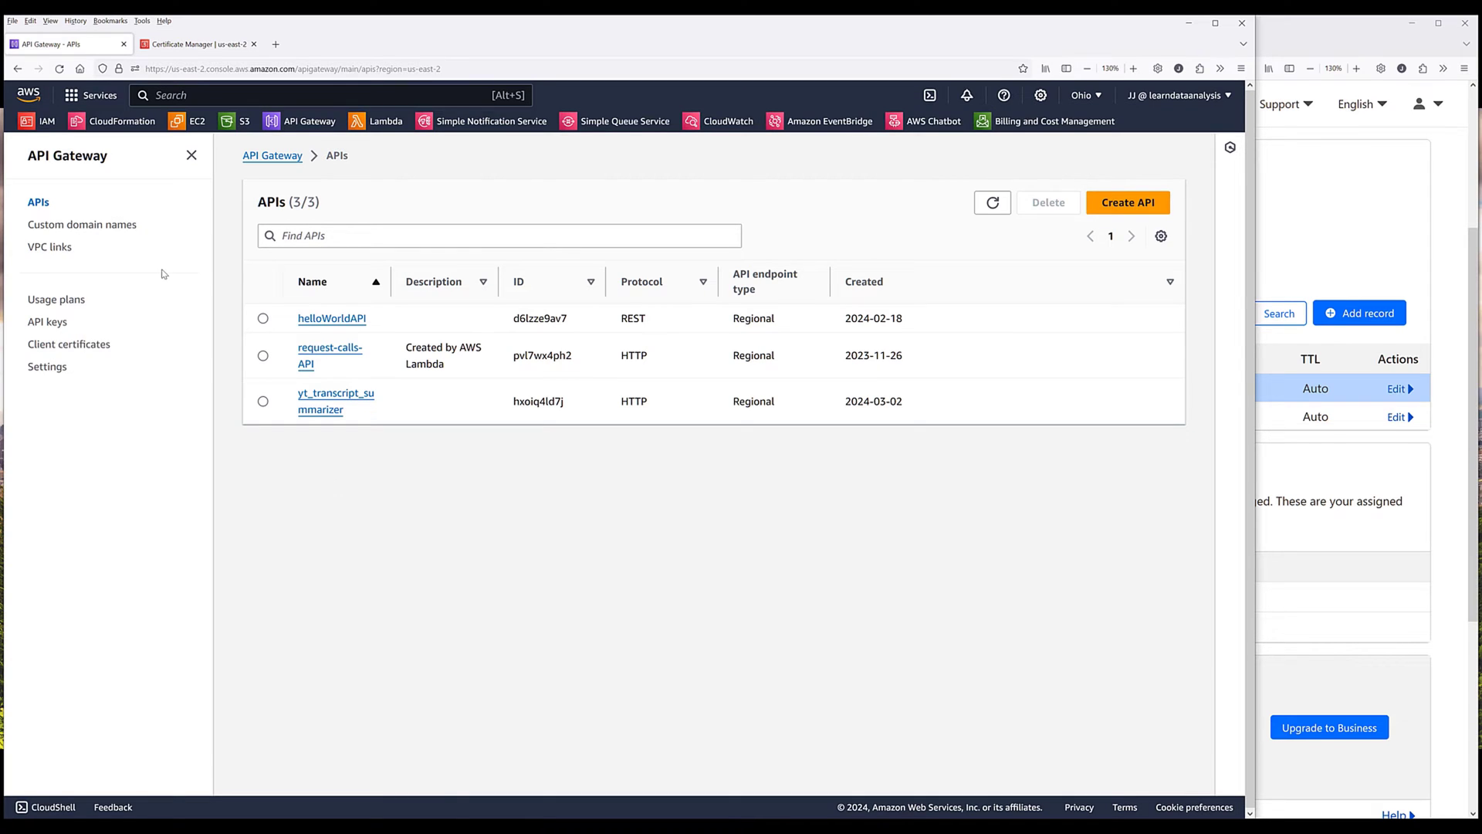
mouse_move(81, 224)
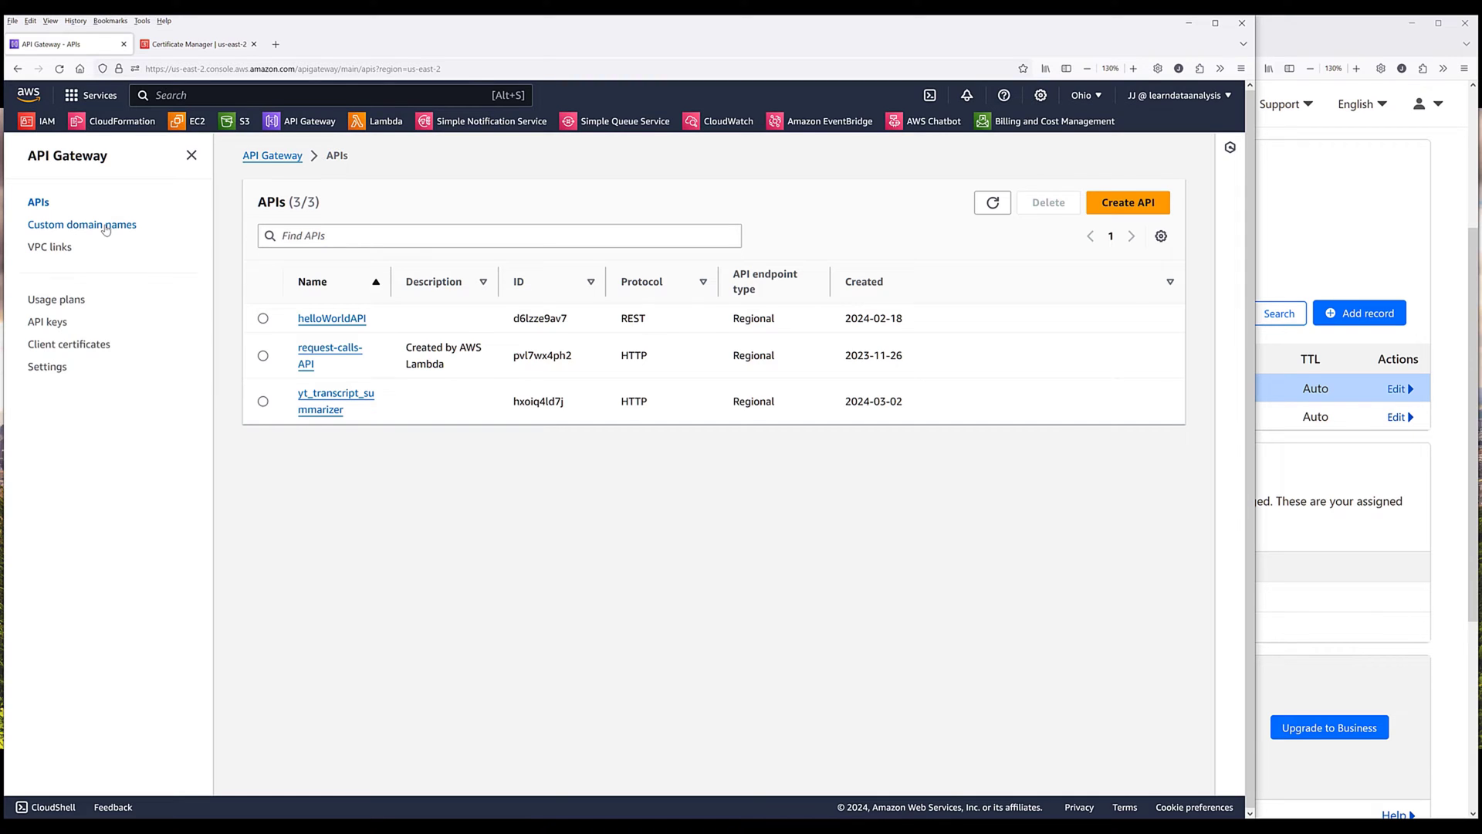
Step: Start a new custom domain name and copy api.freecloudexam.com from the certificate details
click(83, 224)
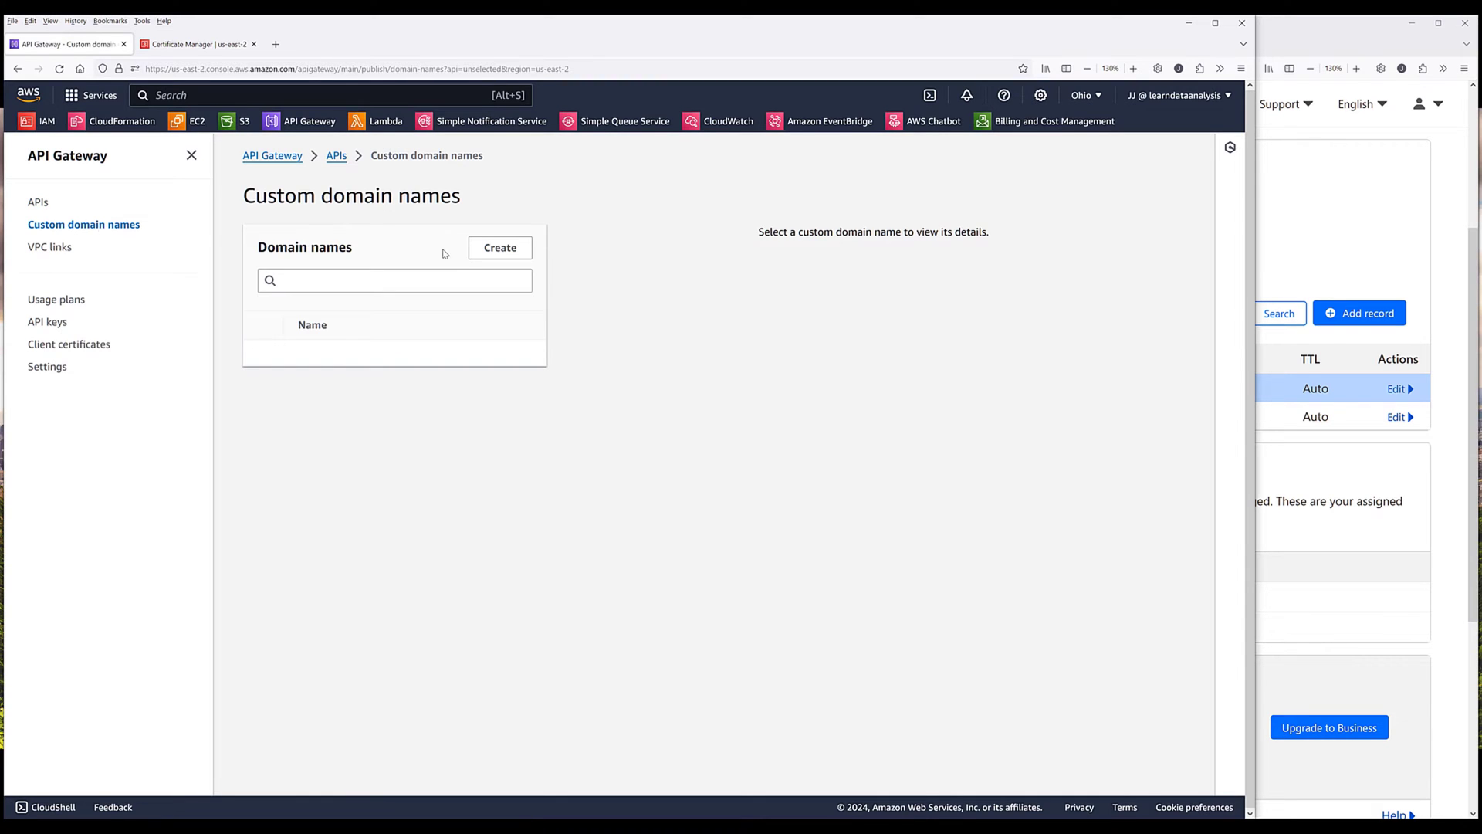
click(499, 247)
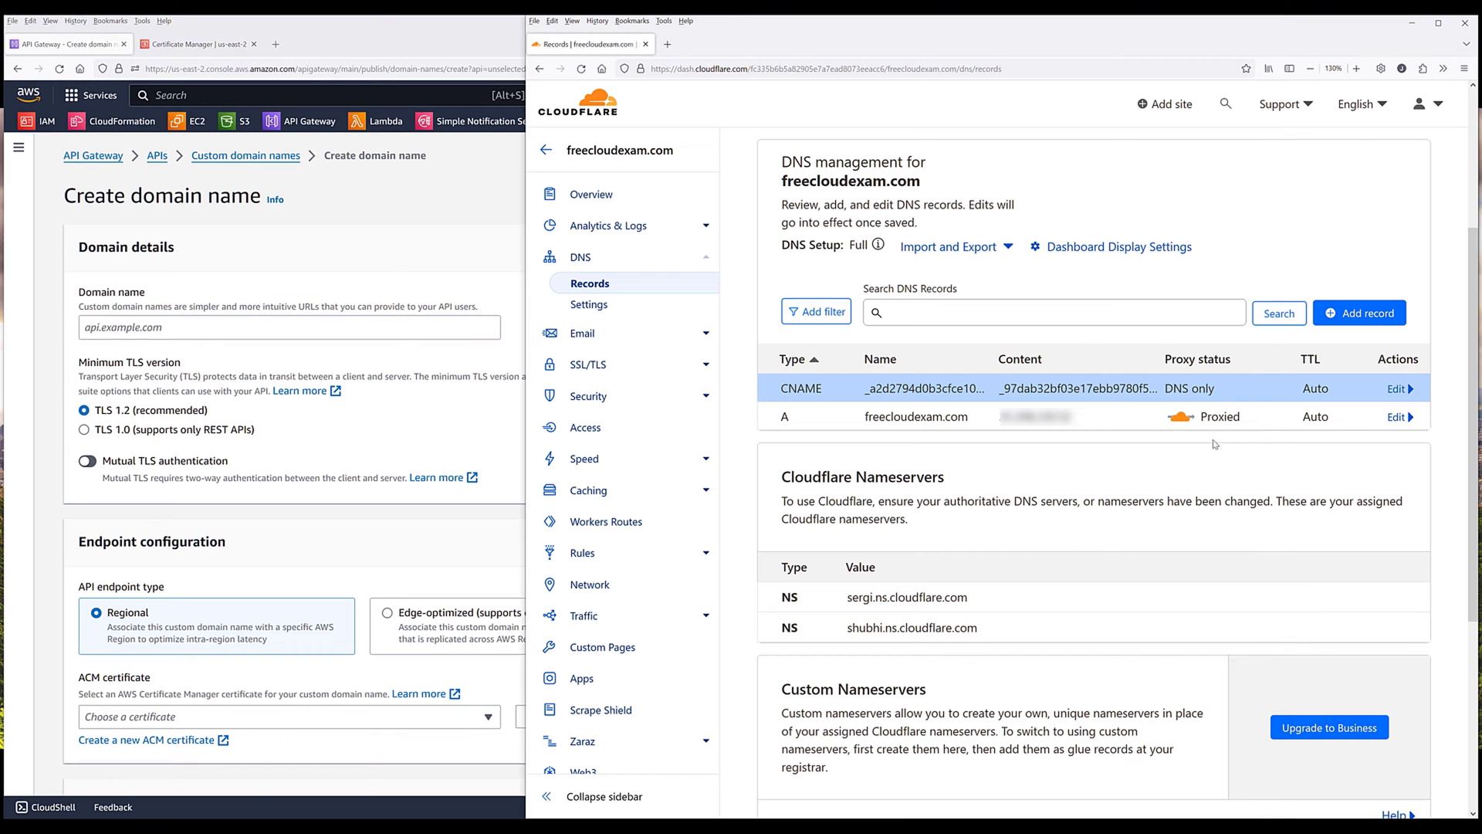
click(197, 43)
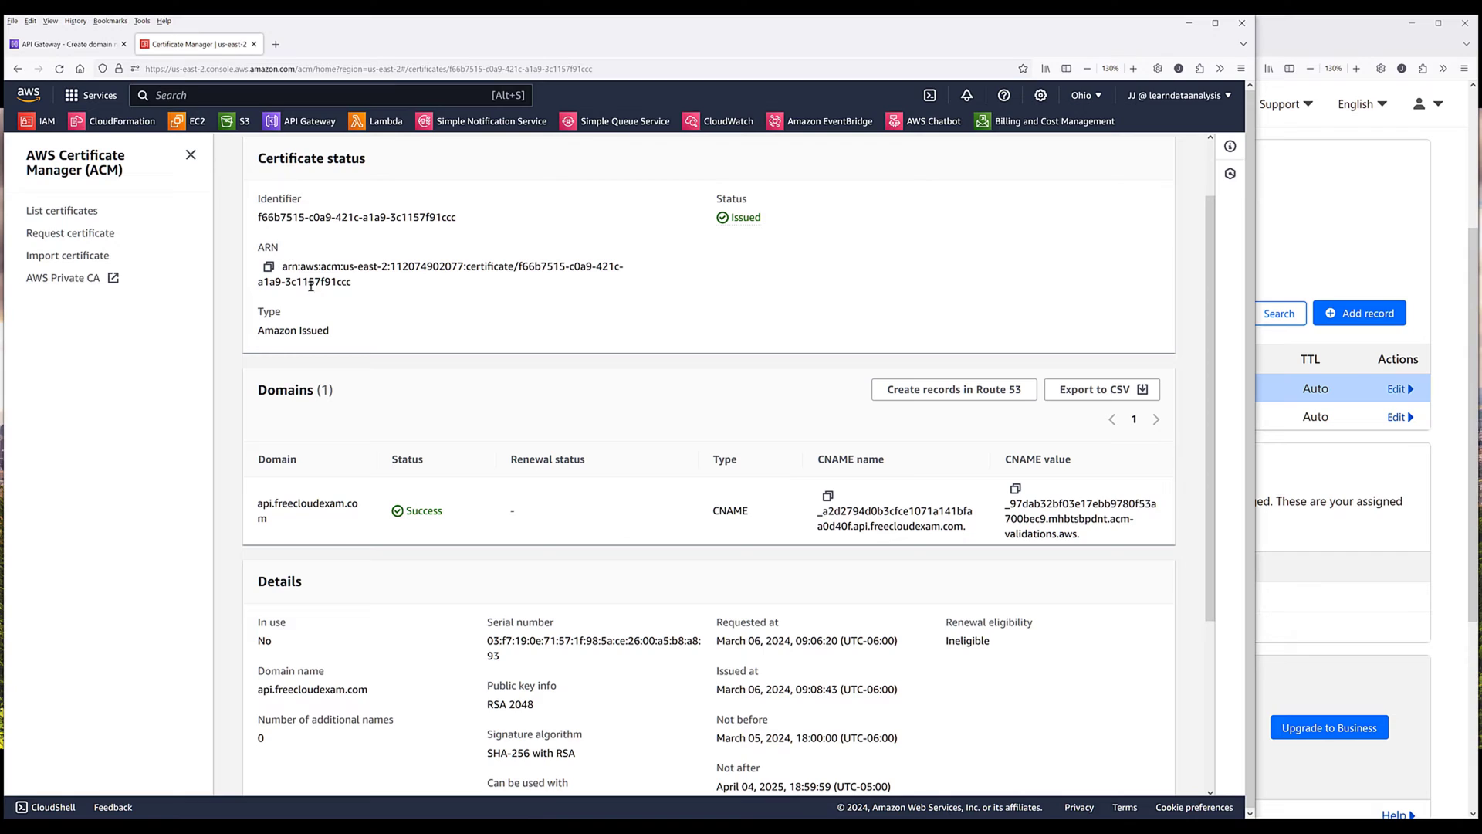
mouse_move(294, 529)
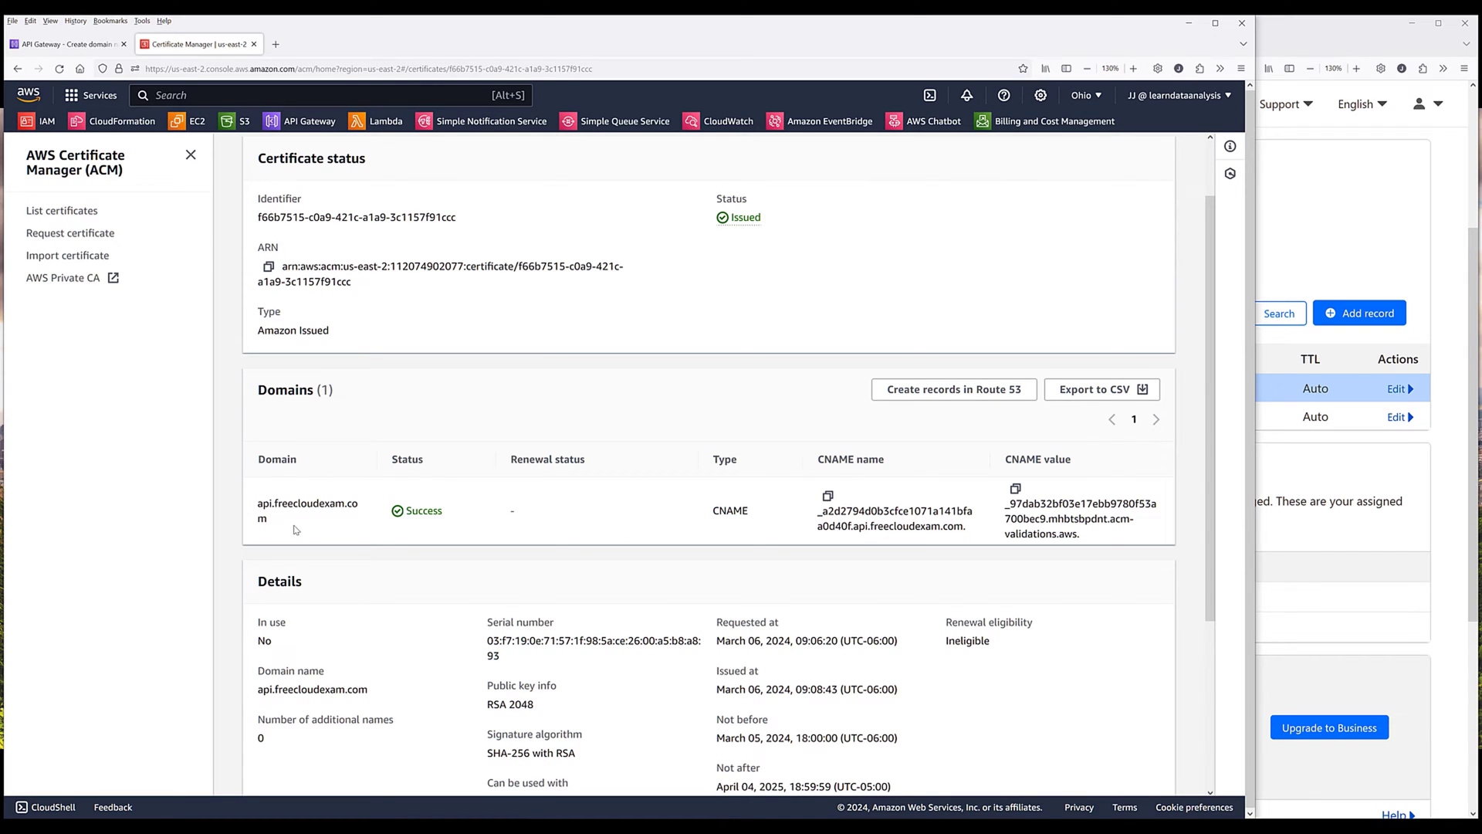
double_click(306, 504)
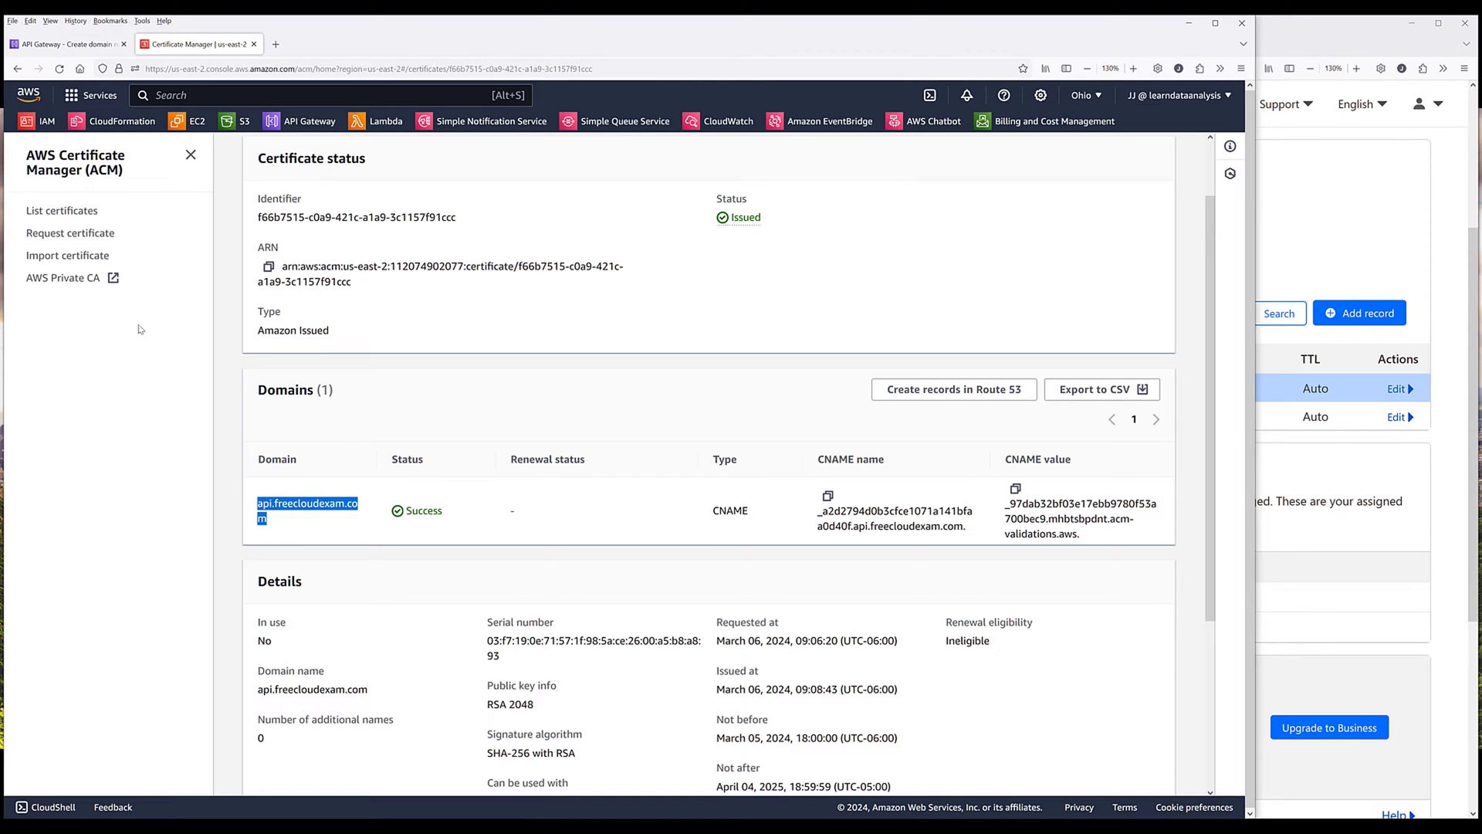
Step: Create regional domain api.freecloudexam.com, selecting its matching issued ACM certificate
click(66, 44)
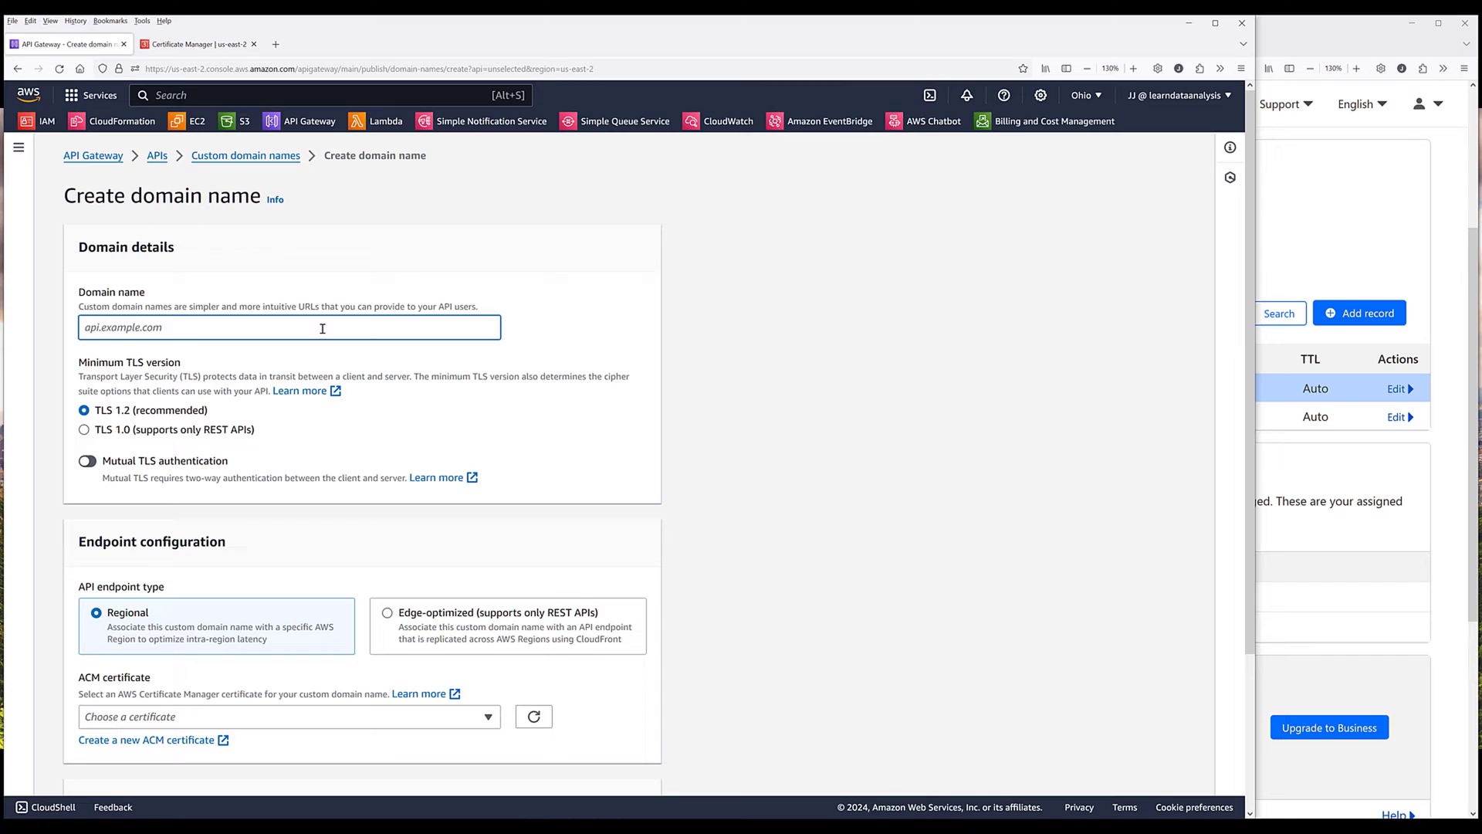
text(api.freecloudexam.com)
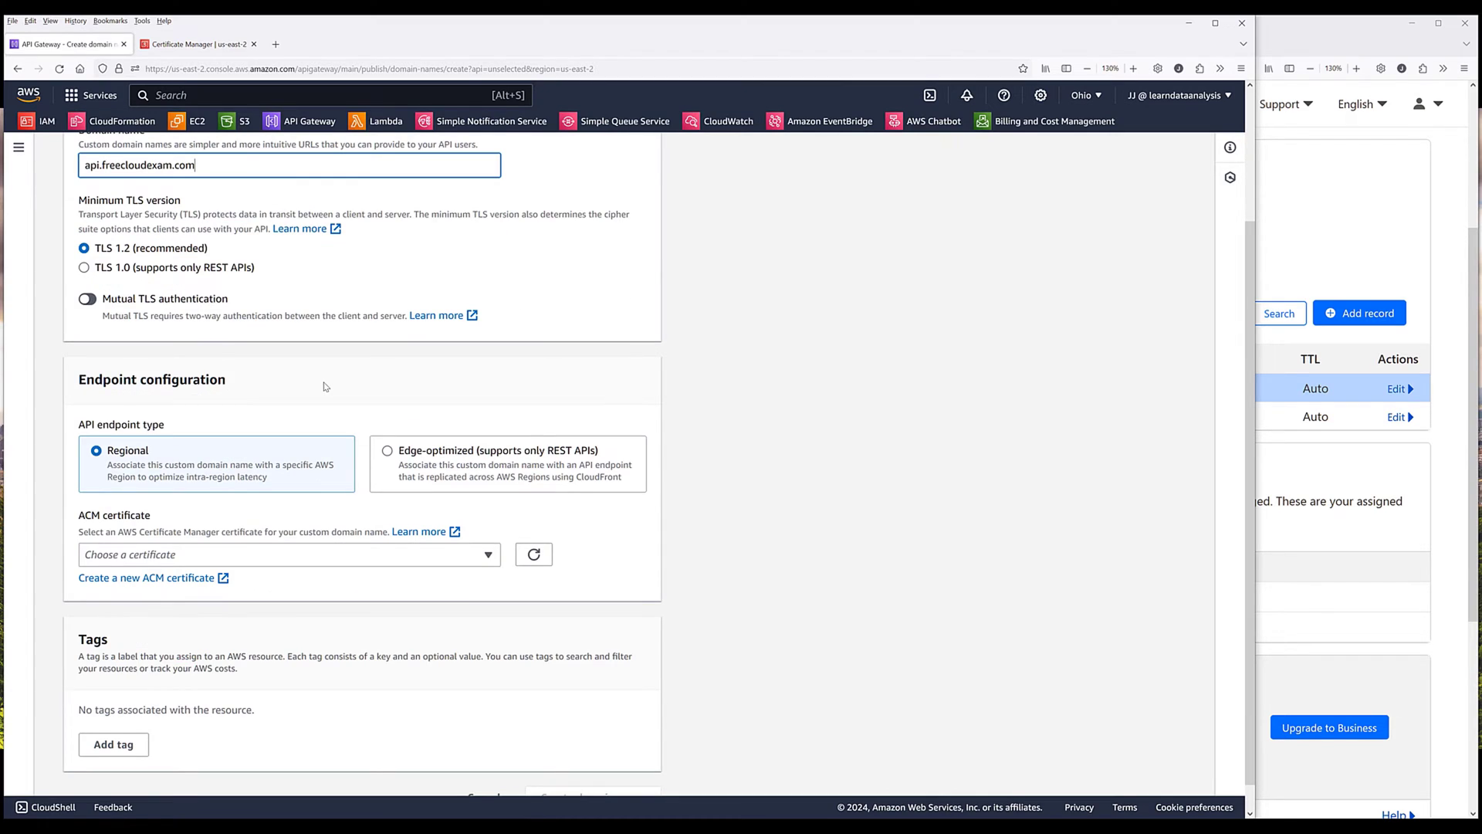
mouse_move(422, 460)
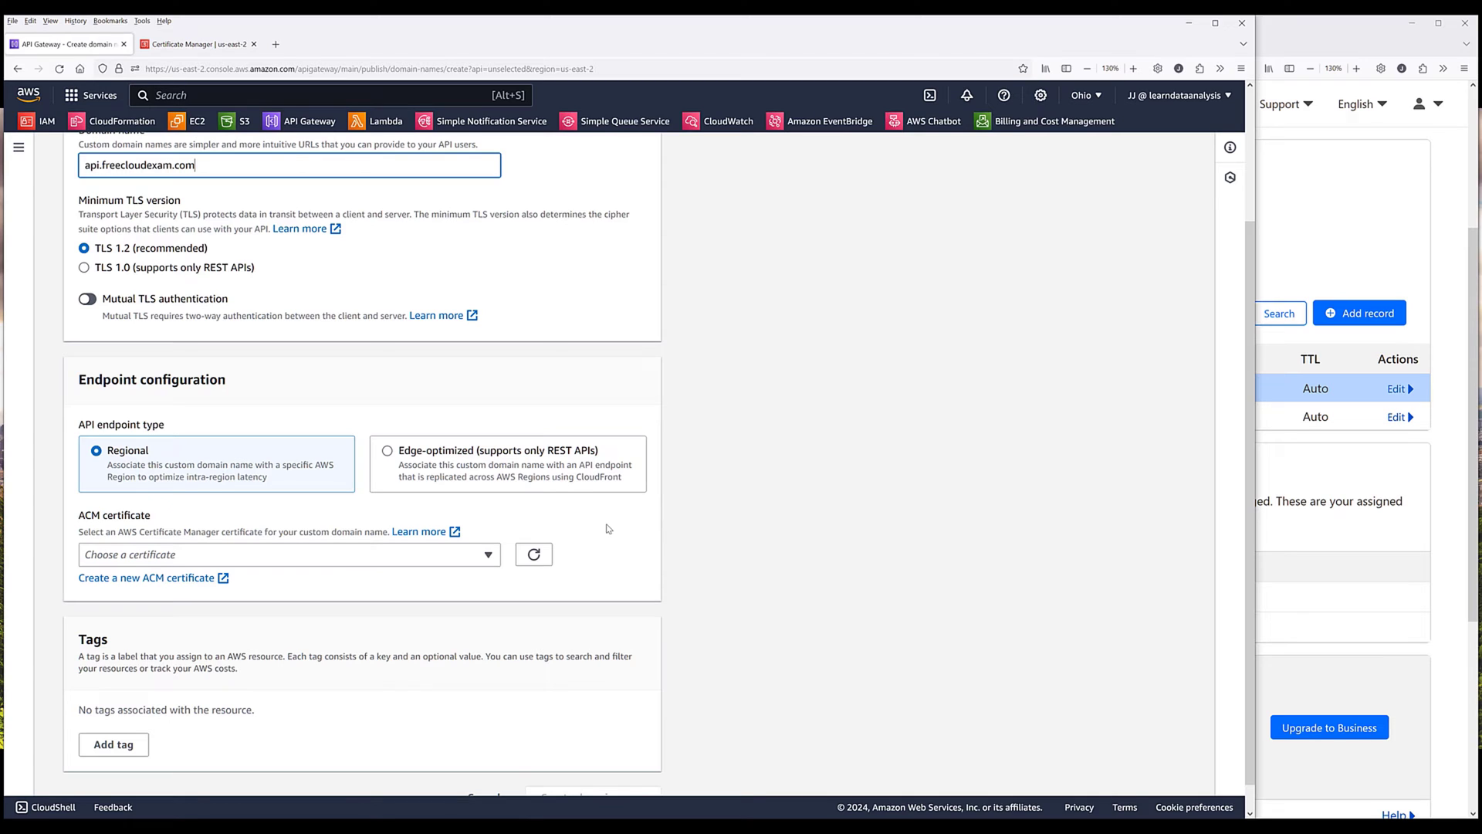
mouse_move(196, 480)
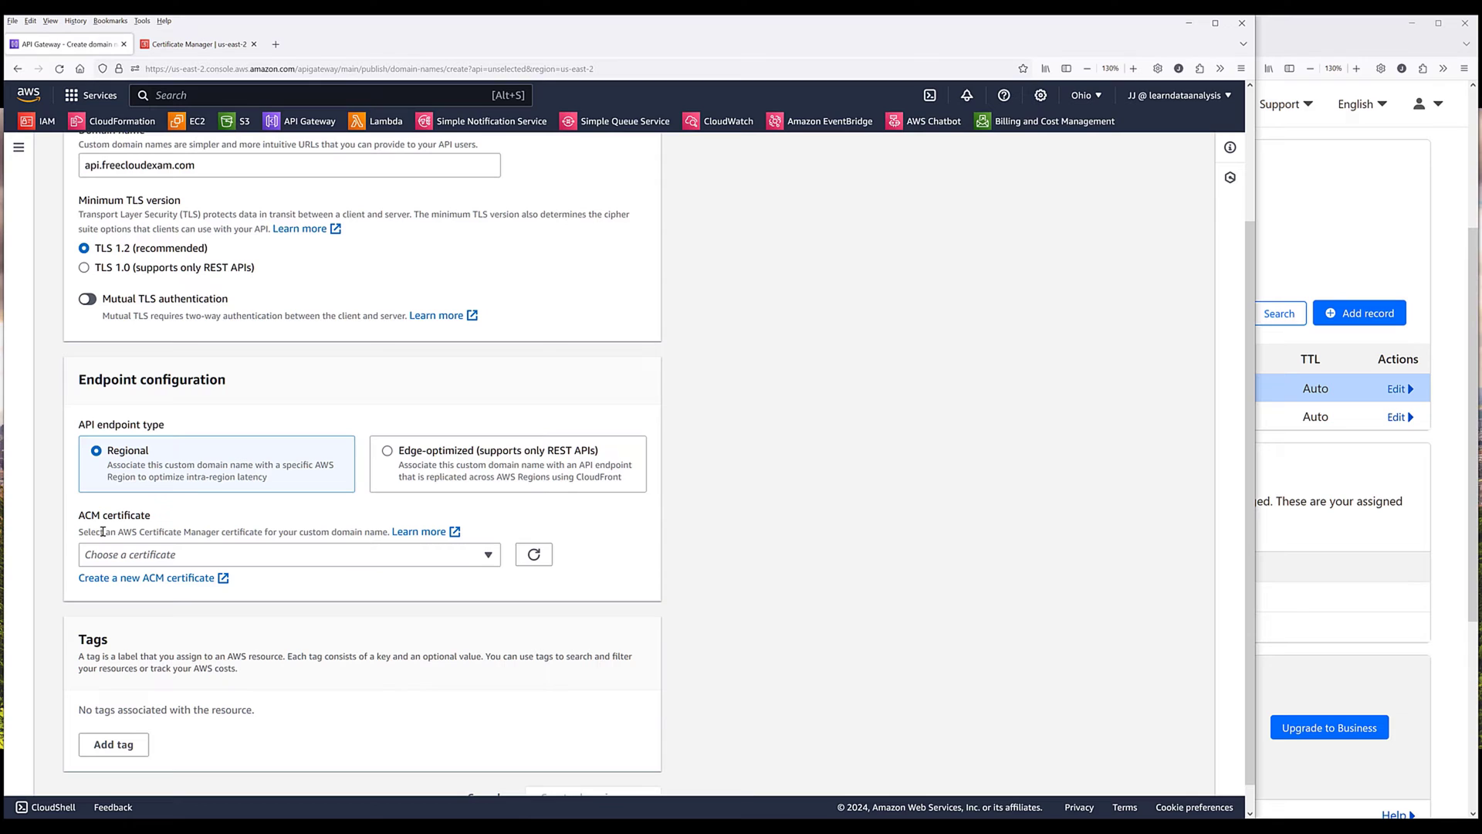
mouse_move(393, 573)
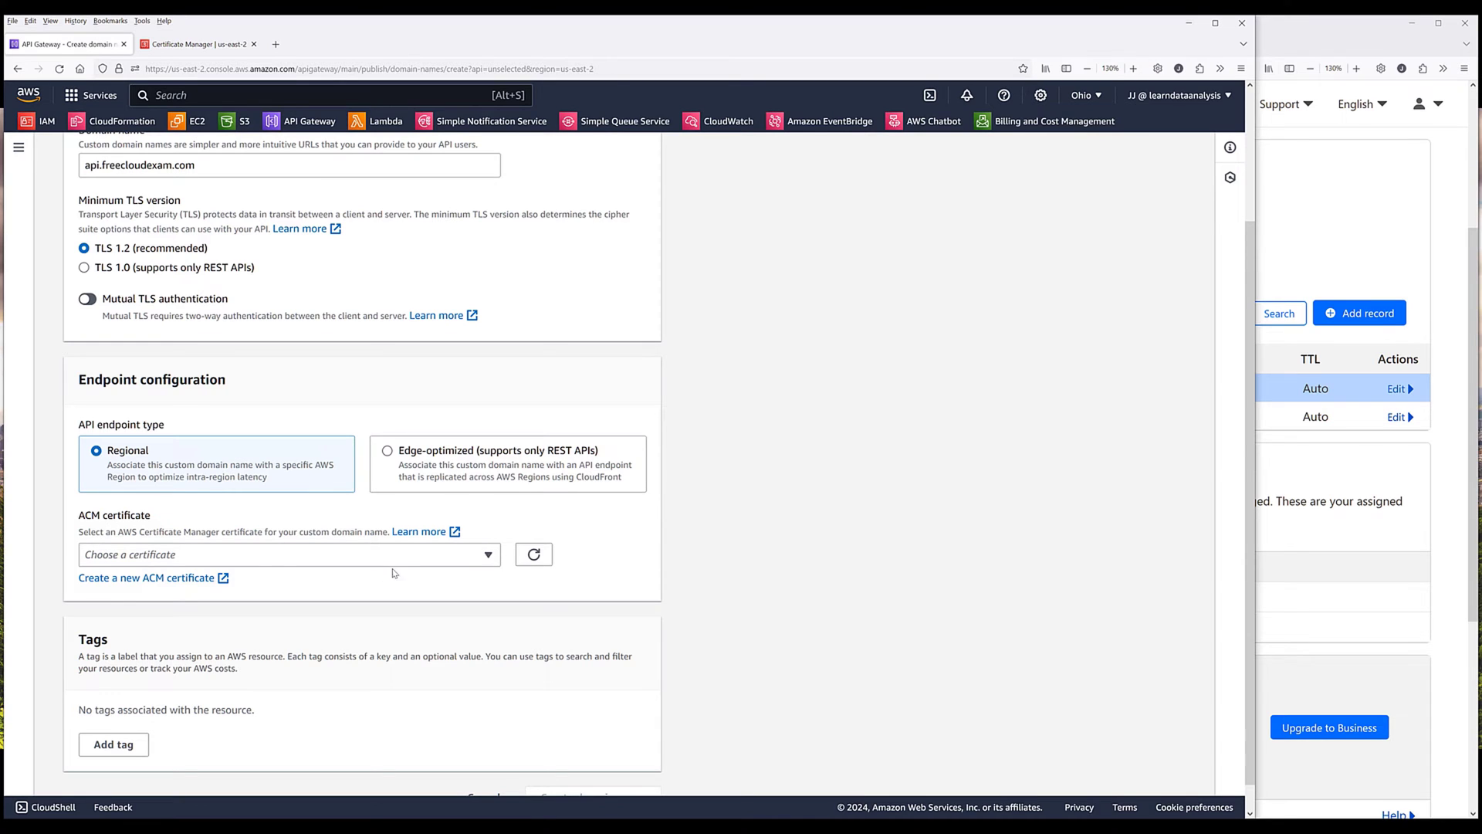
click(287, 554)
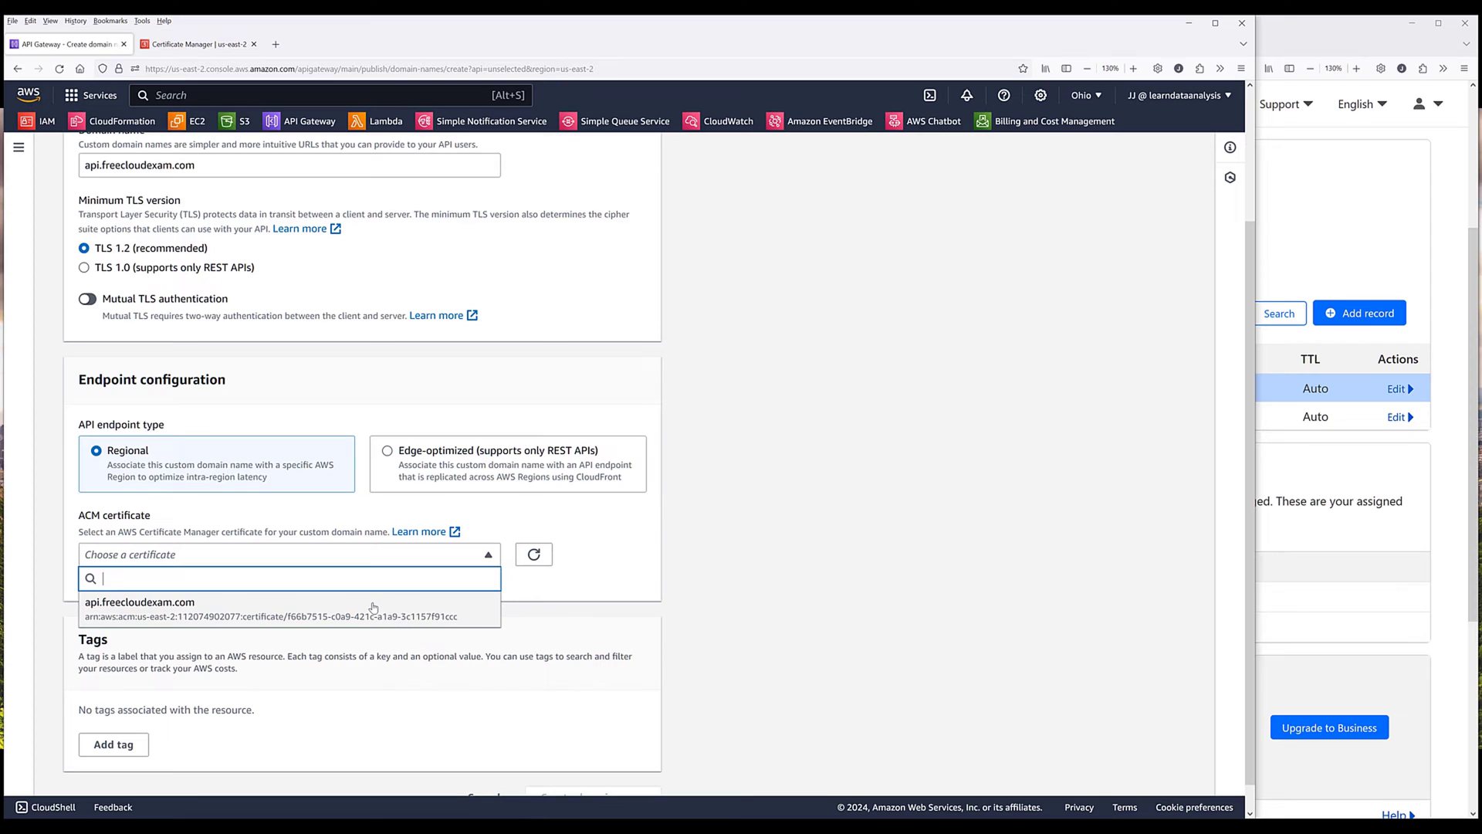
click(140, 602)
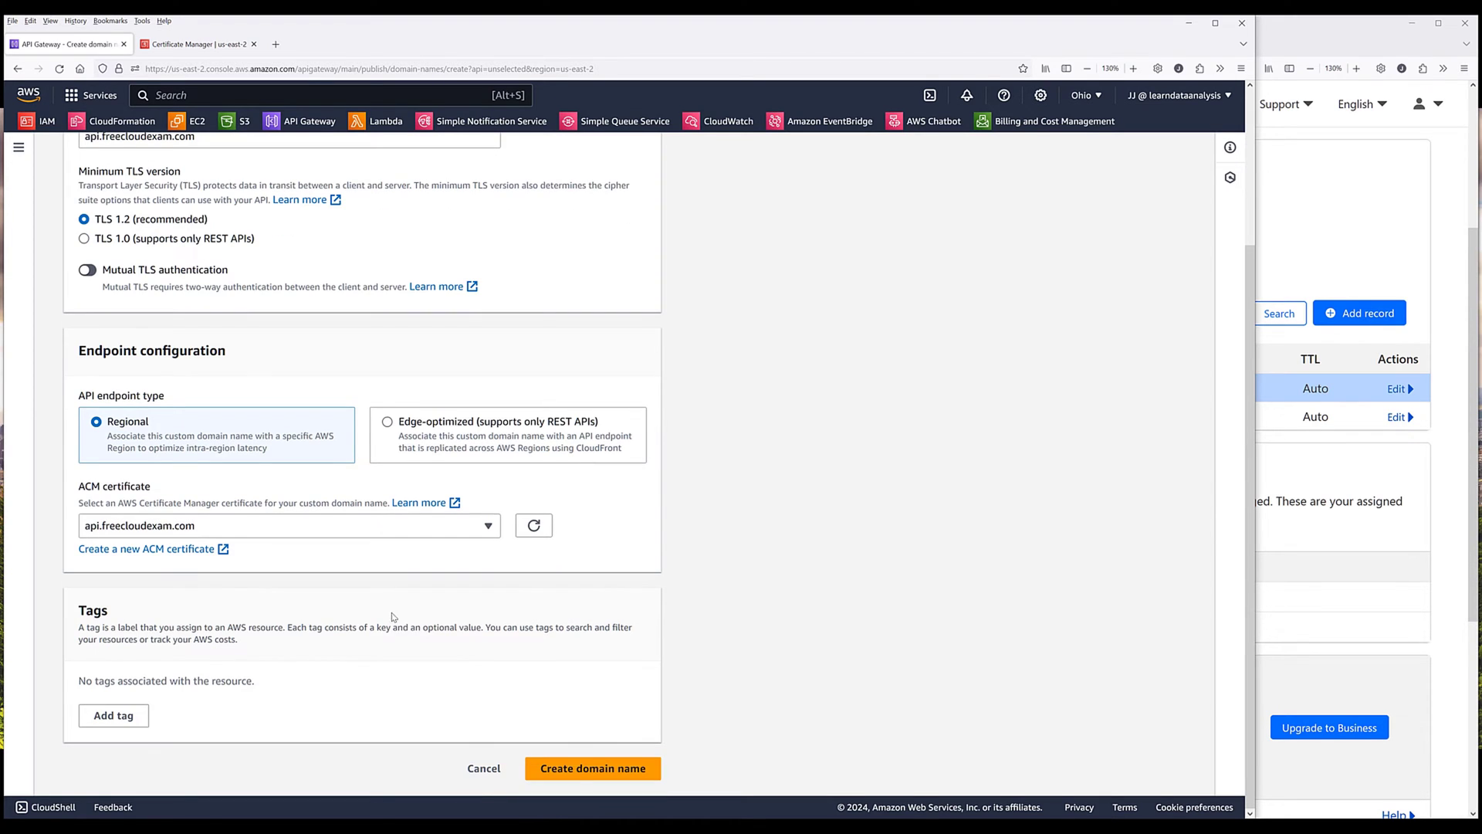
click(592, 767)
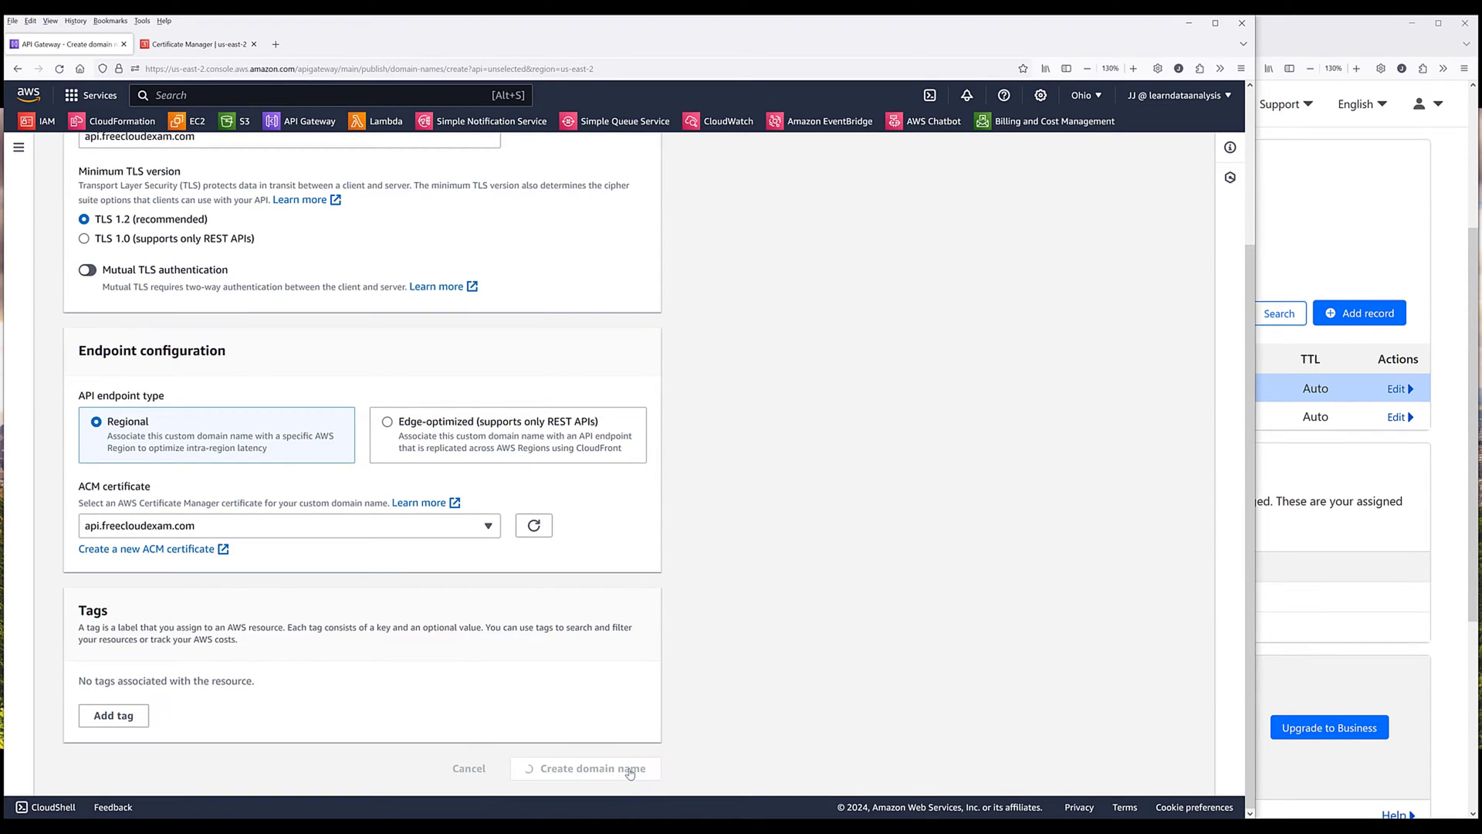
click(584, 768)
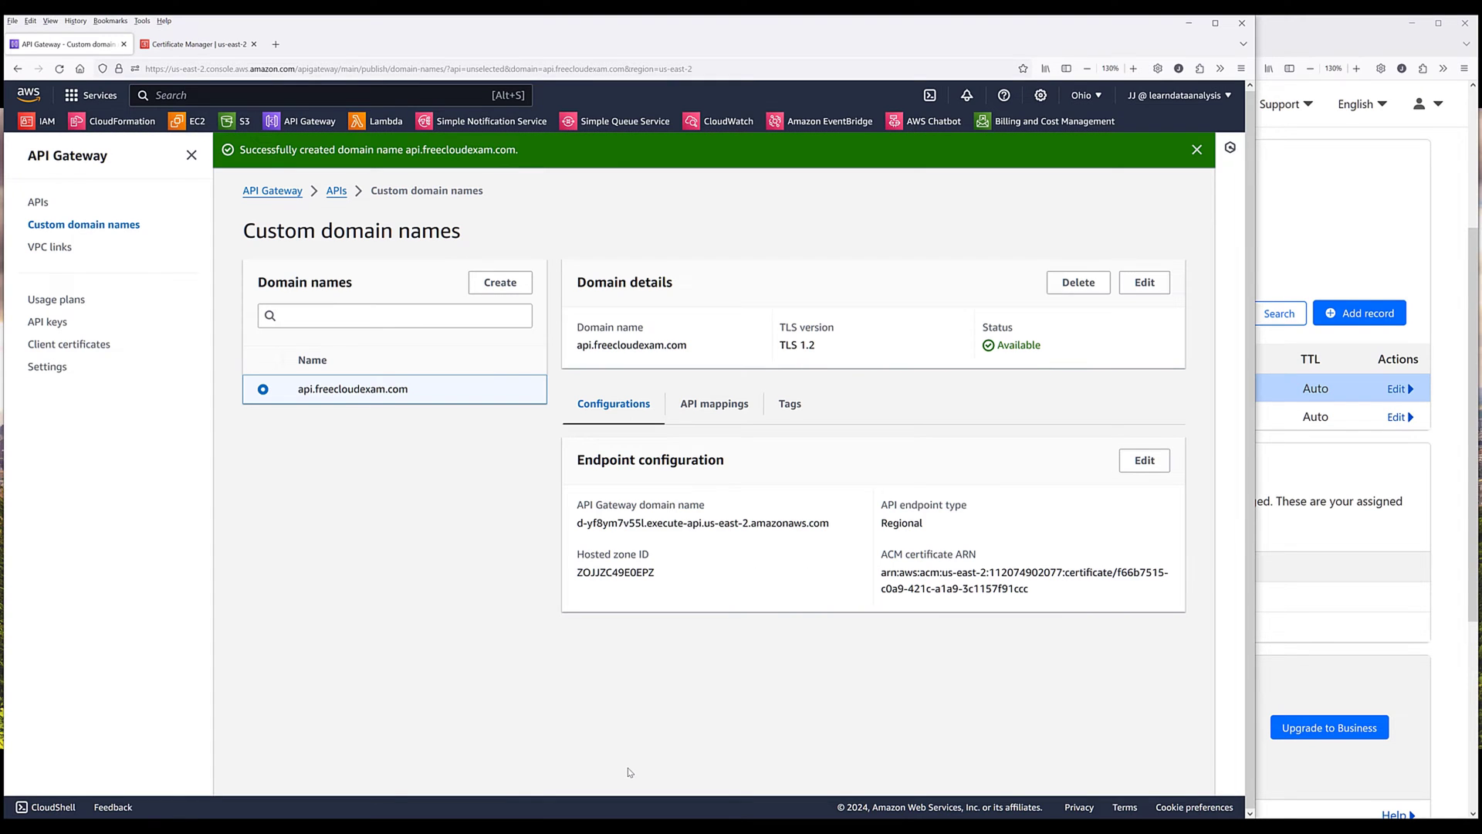
mouse_move(601, 601)
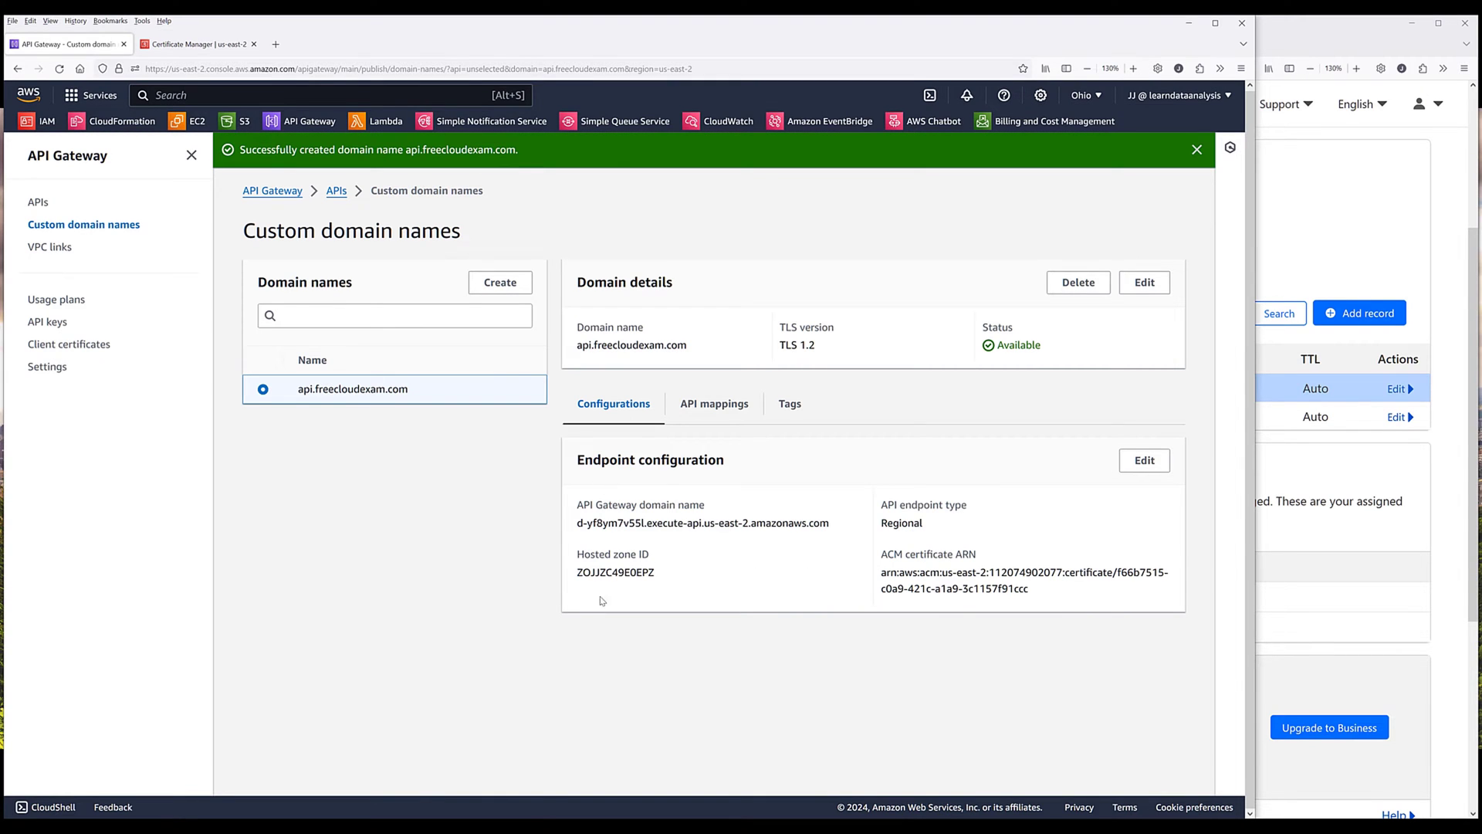
mouse_move(644, 480)
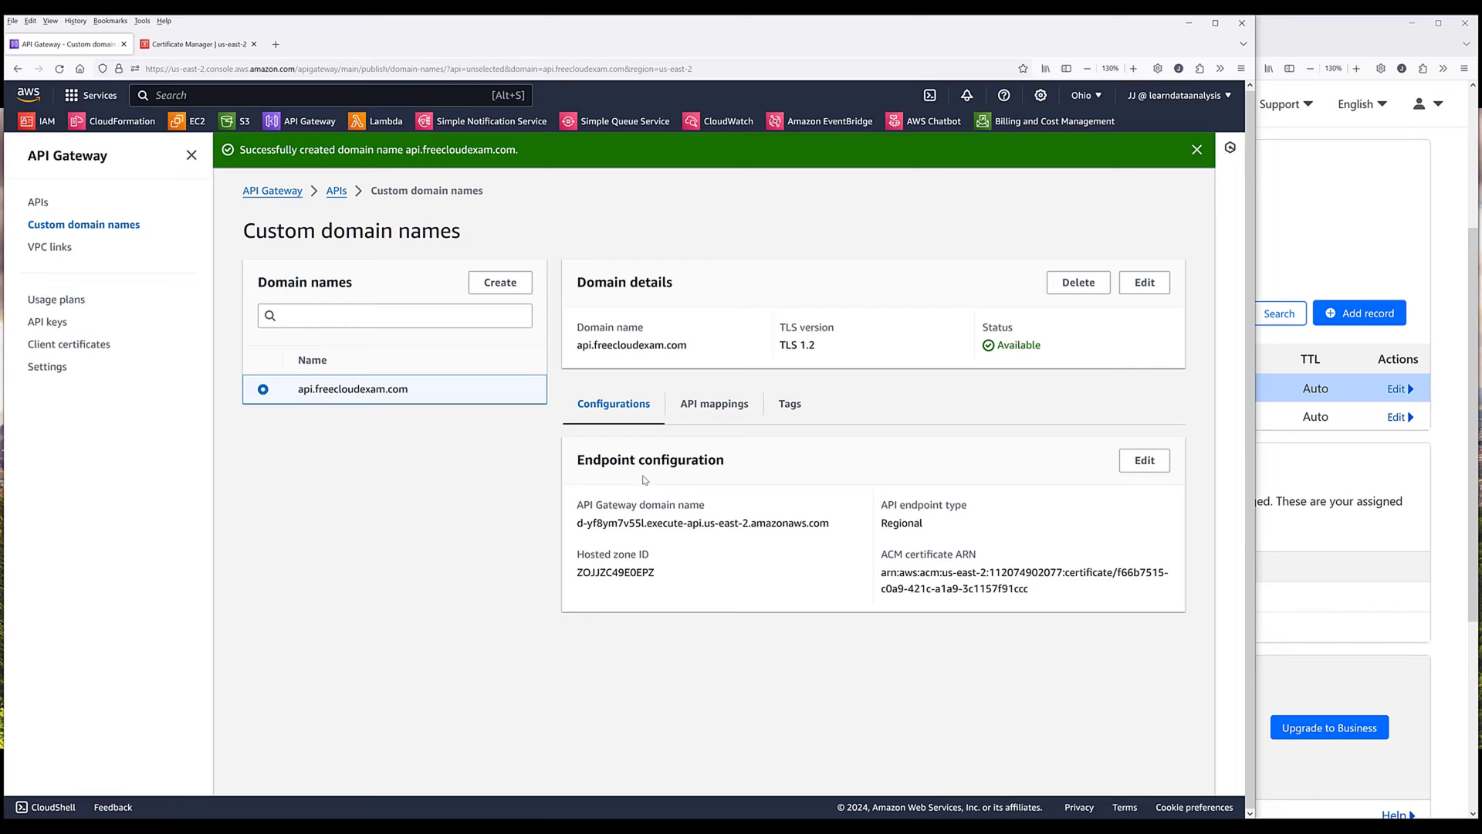
mouse_move(820, 552)
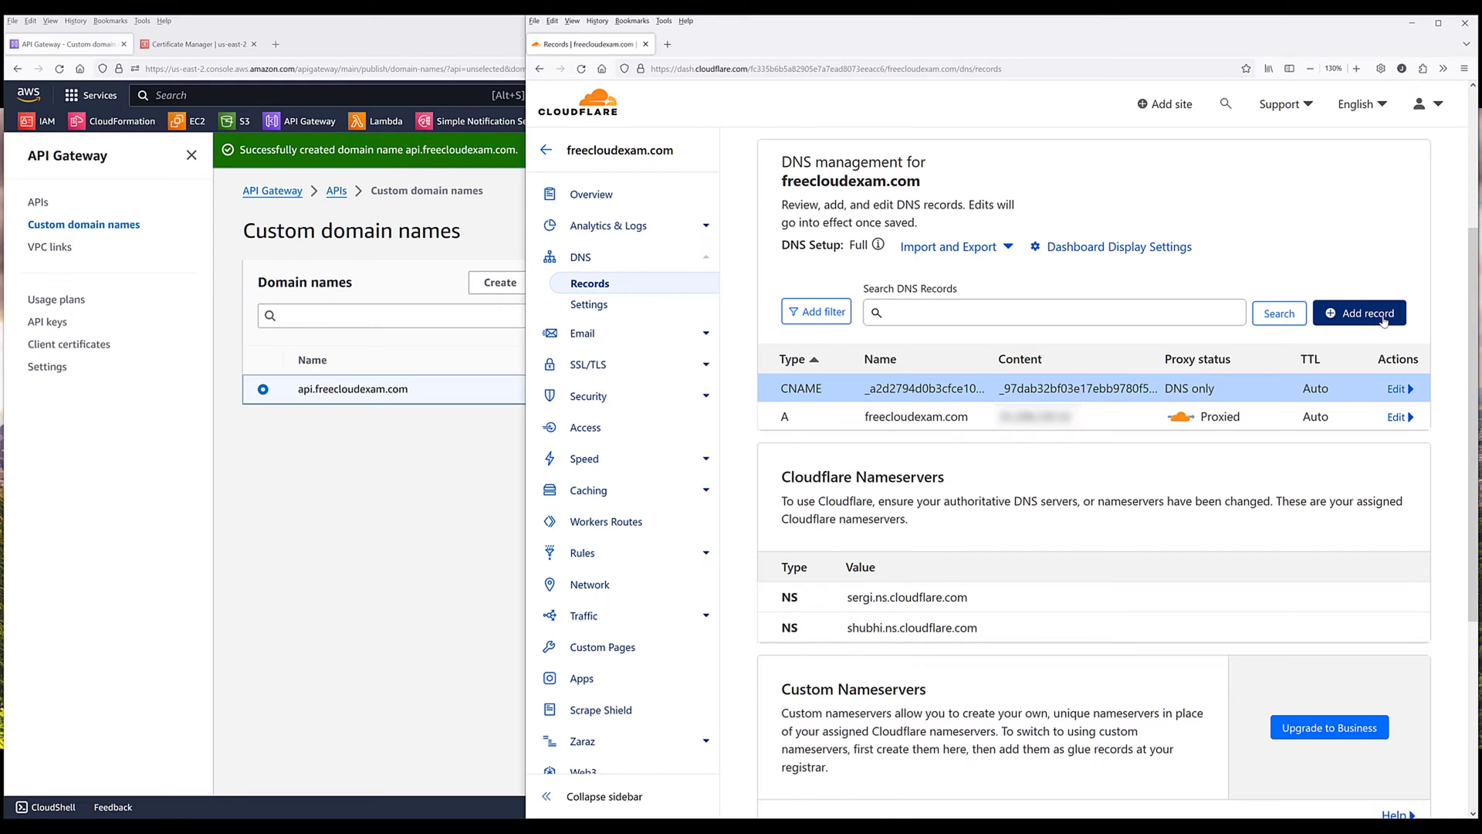
Step: Save a DNS-only CNAME 'api' targeting d-yf8ym7v55l.execute-api.us-east-2.amazonaws.com
click(1359, 313)
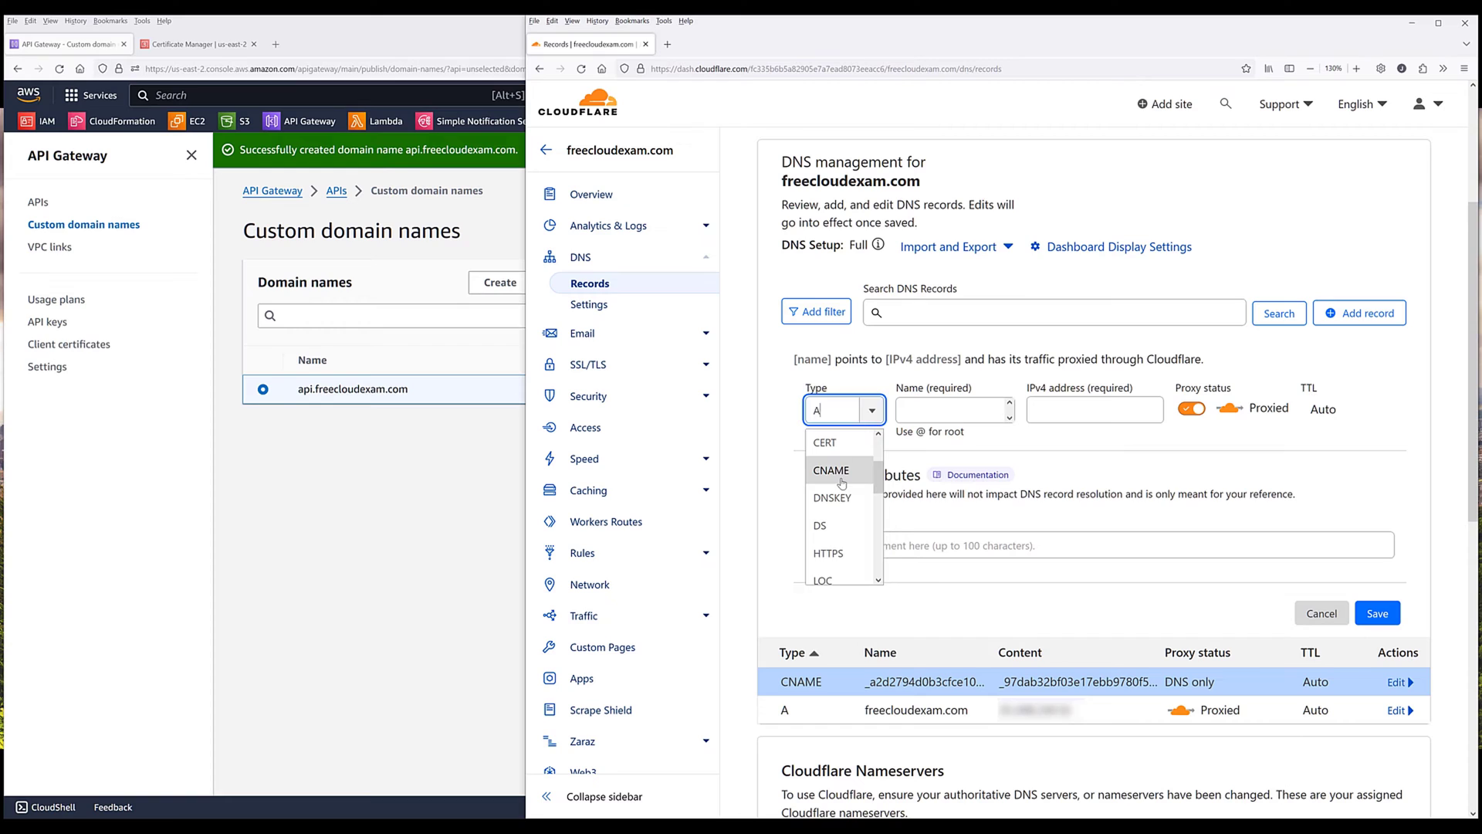
click(832, 471)
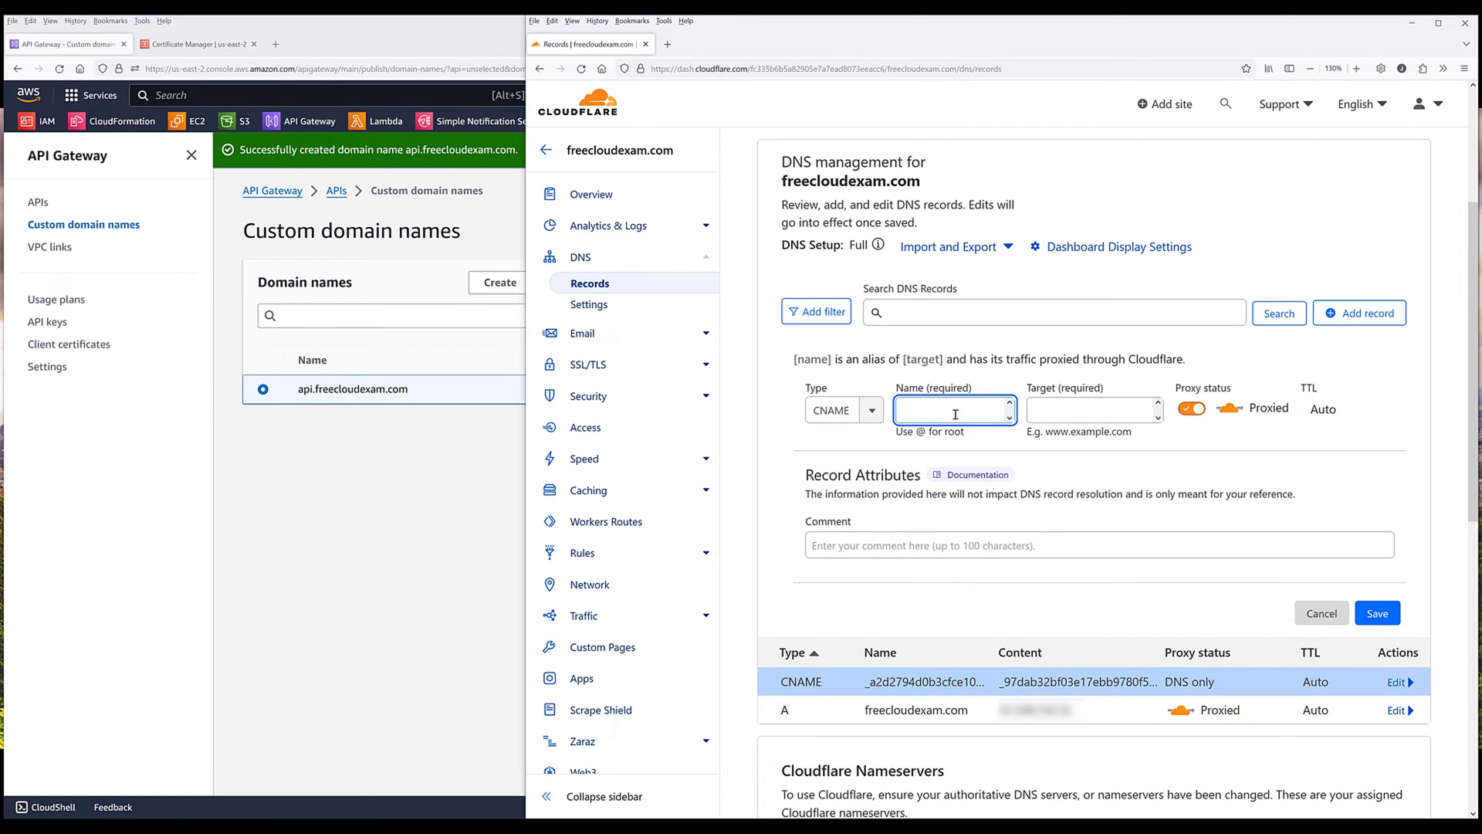
text(api)
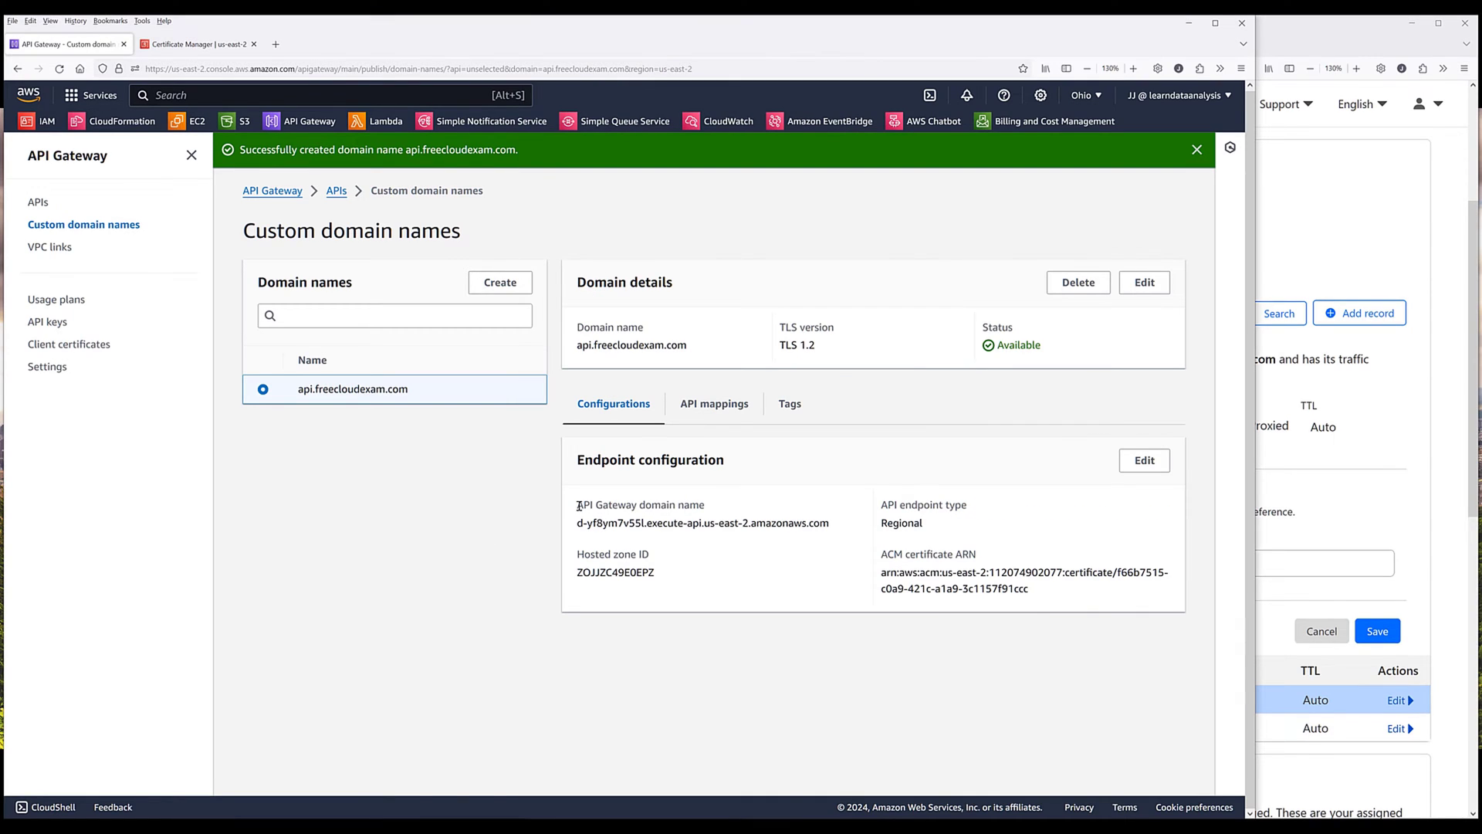
mouse_move(748, 500)
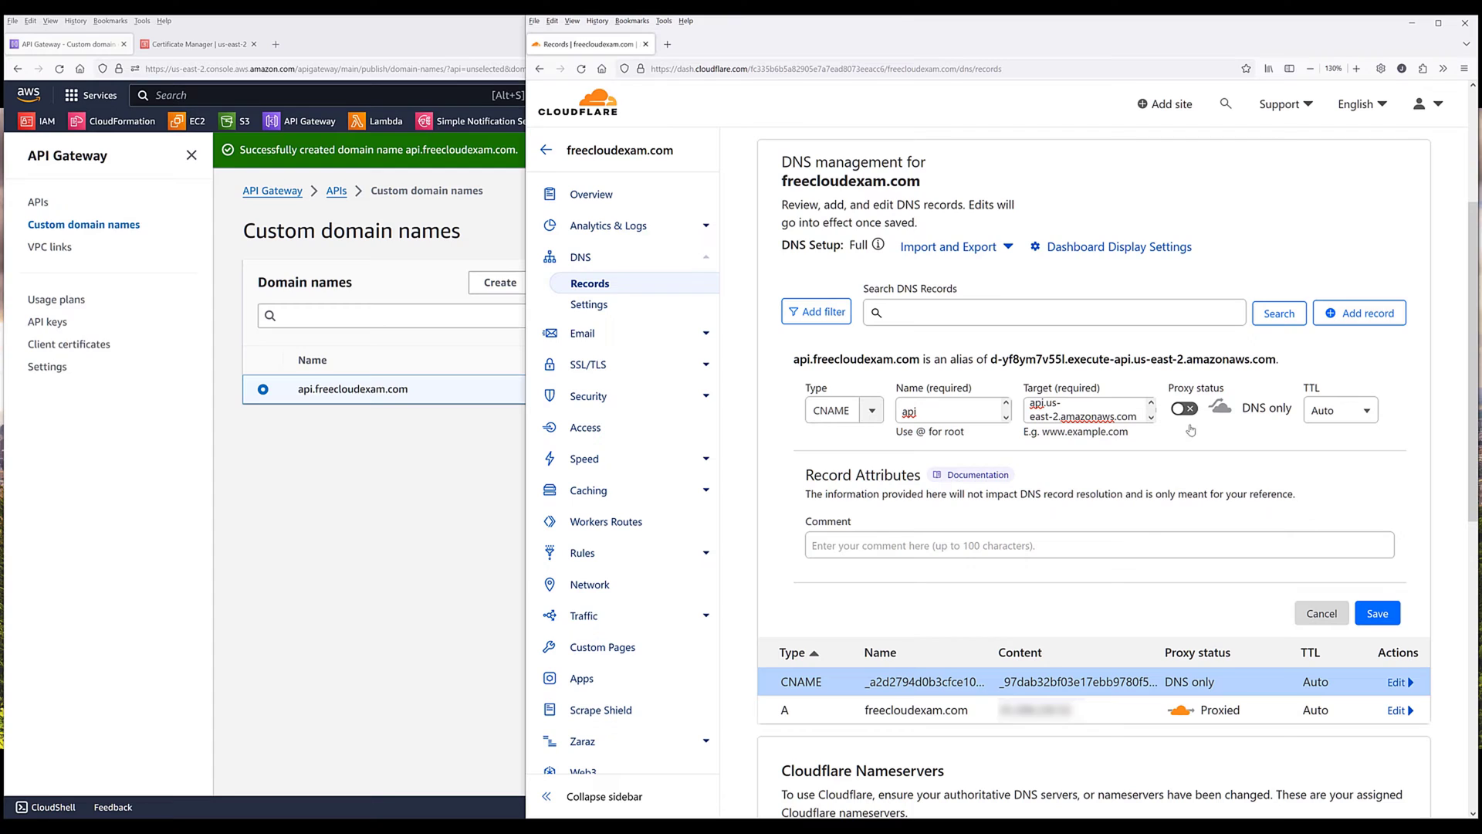
click(1376, 613)
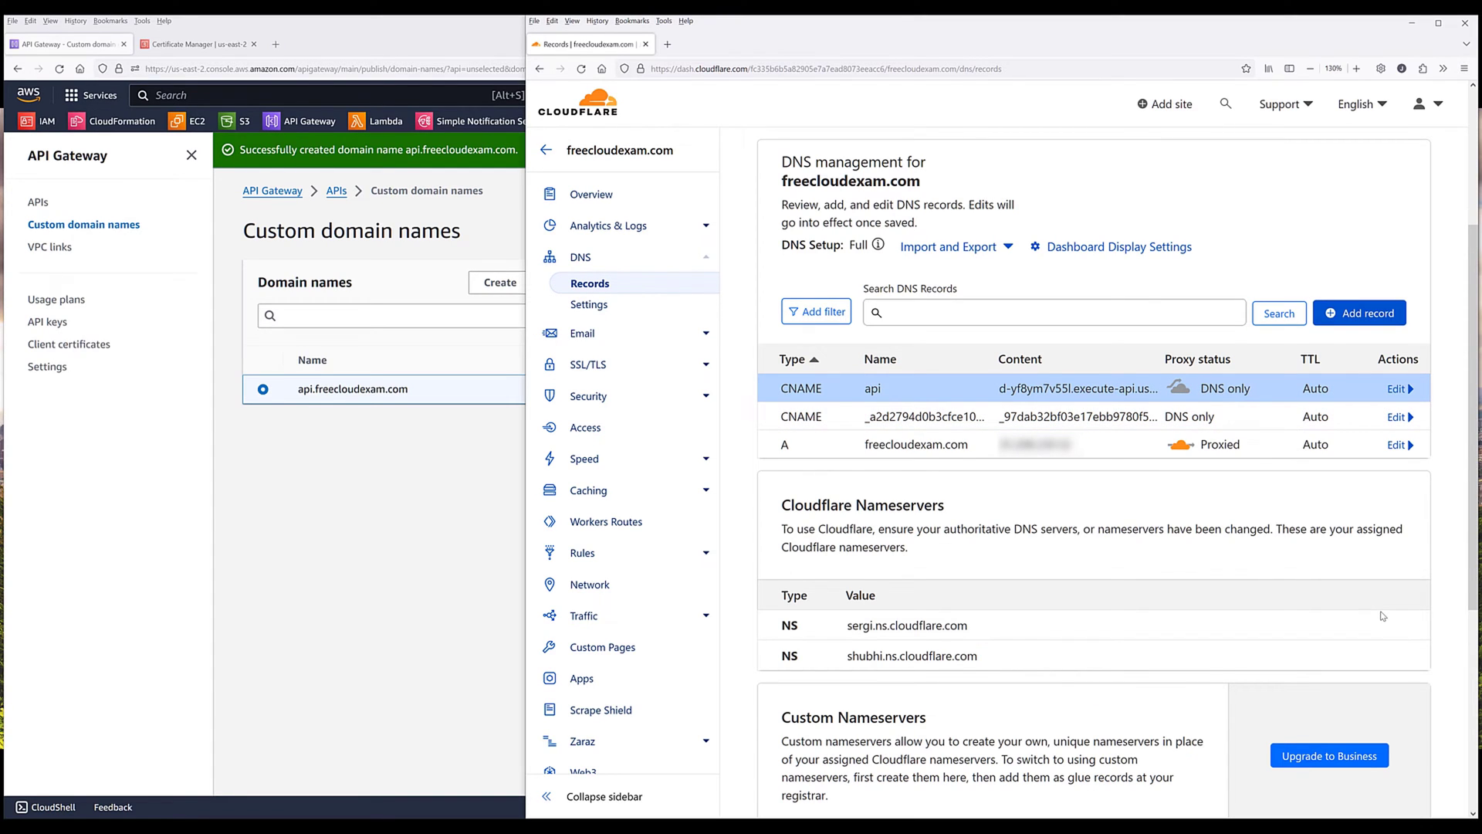
click(587, 364)
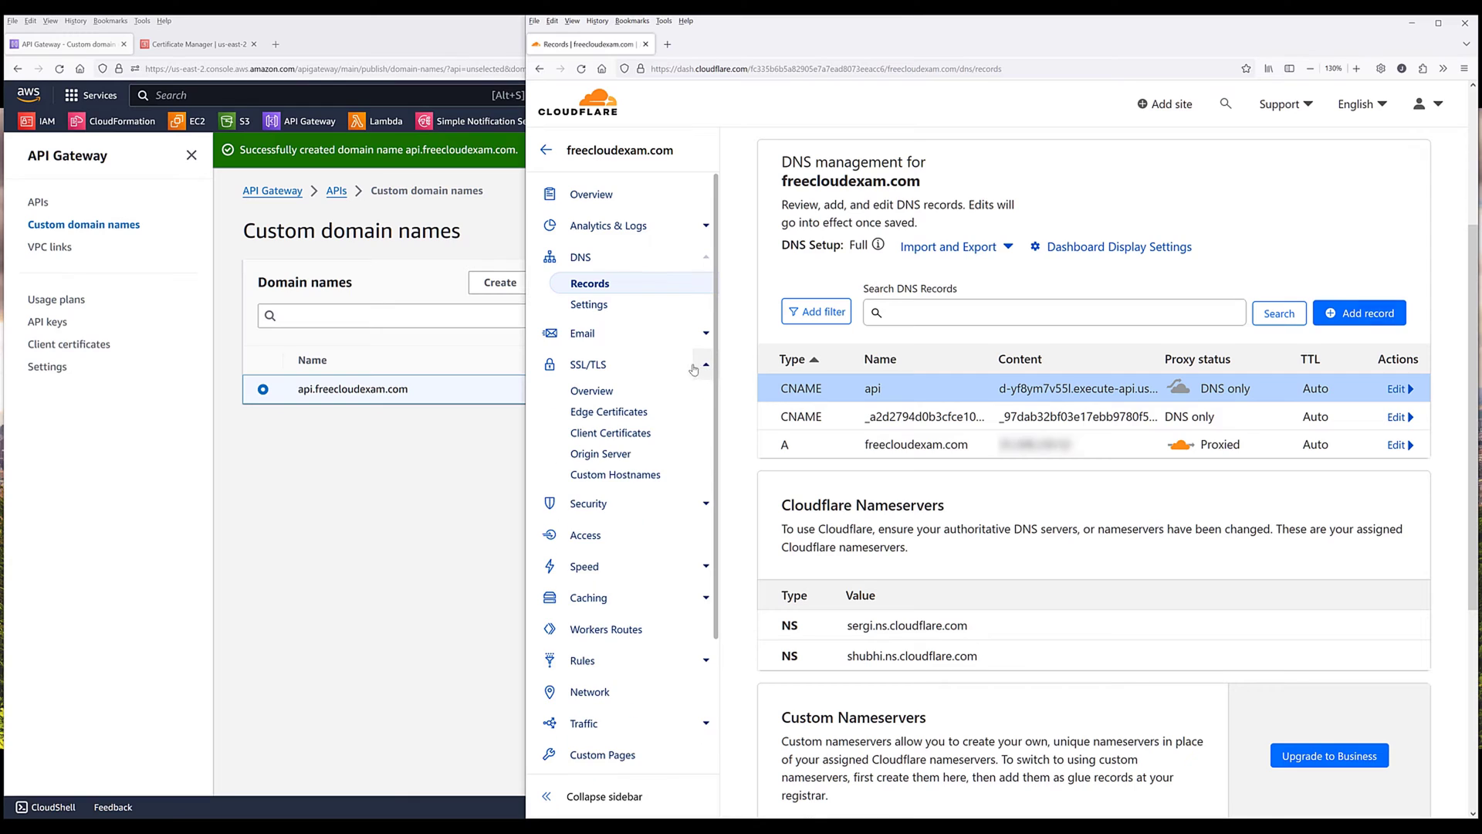
mouse_move(609, 412)
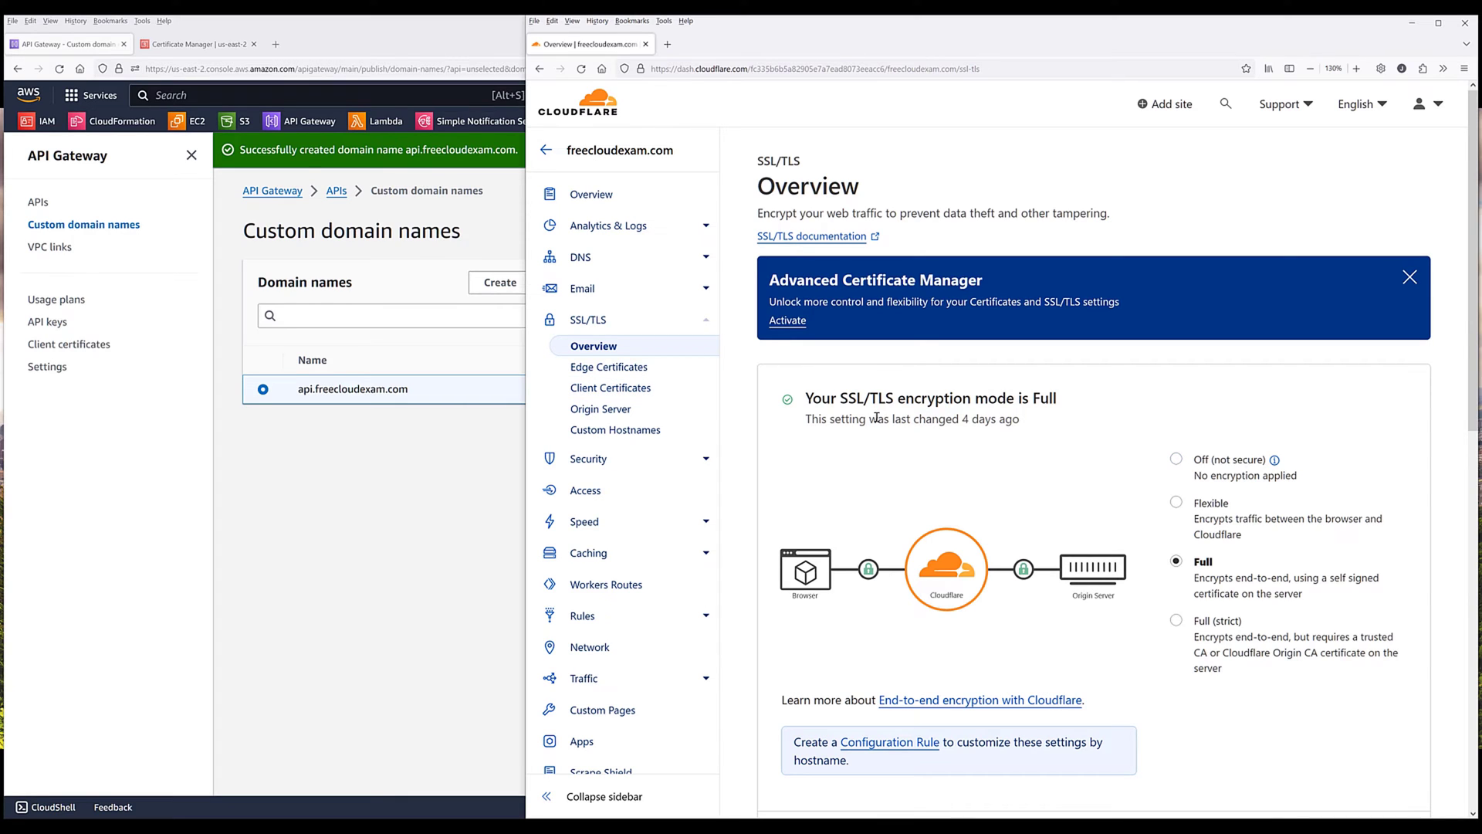
mouse_move(850, 411)
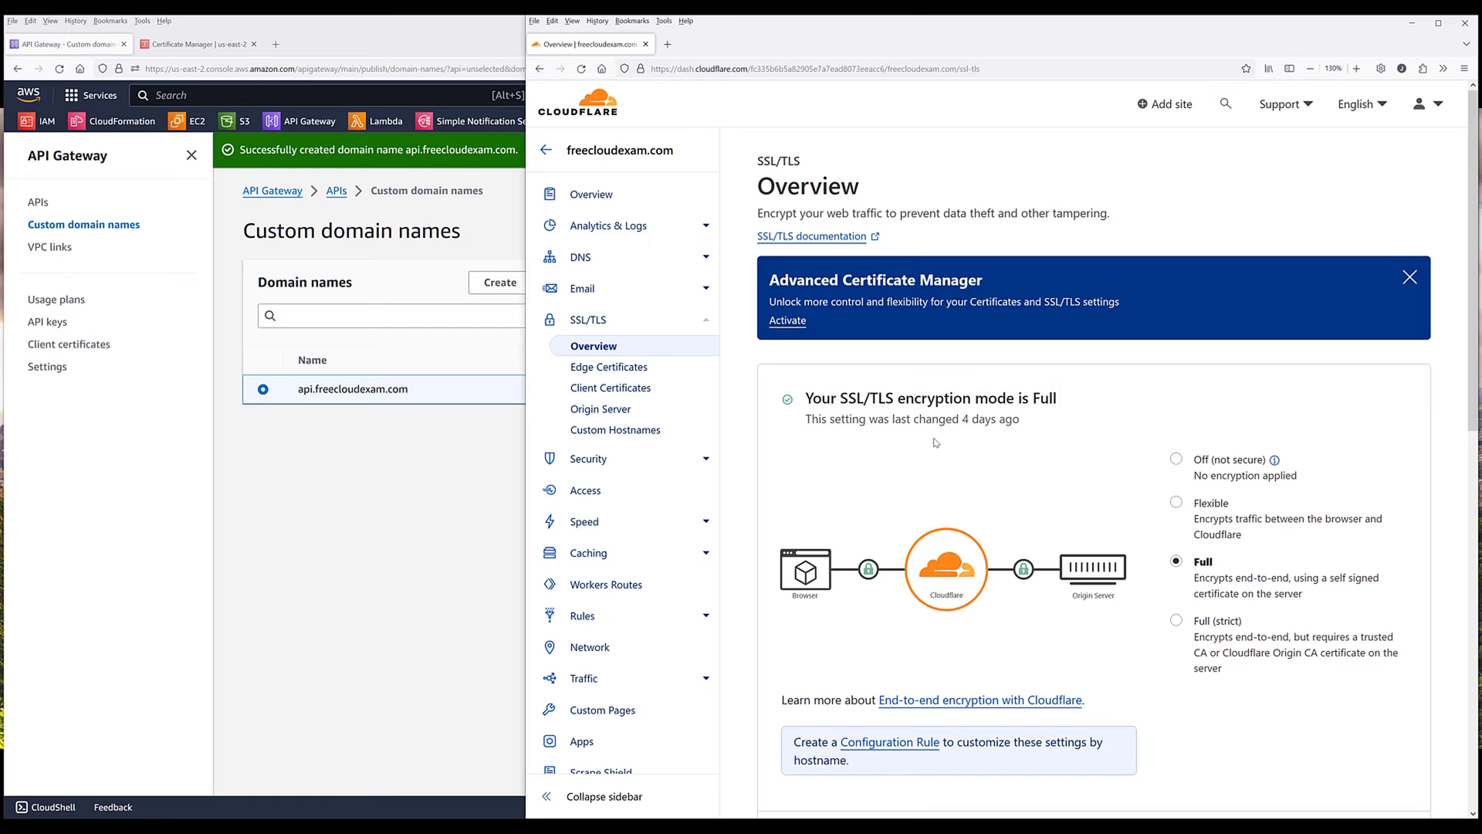
mouse_move(1191, 577)
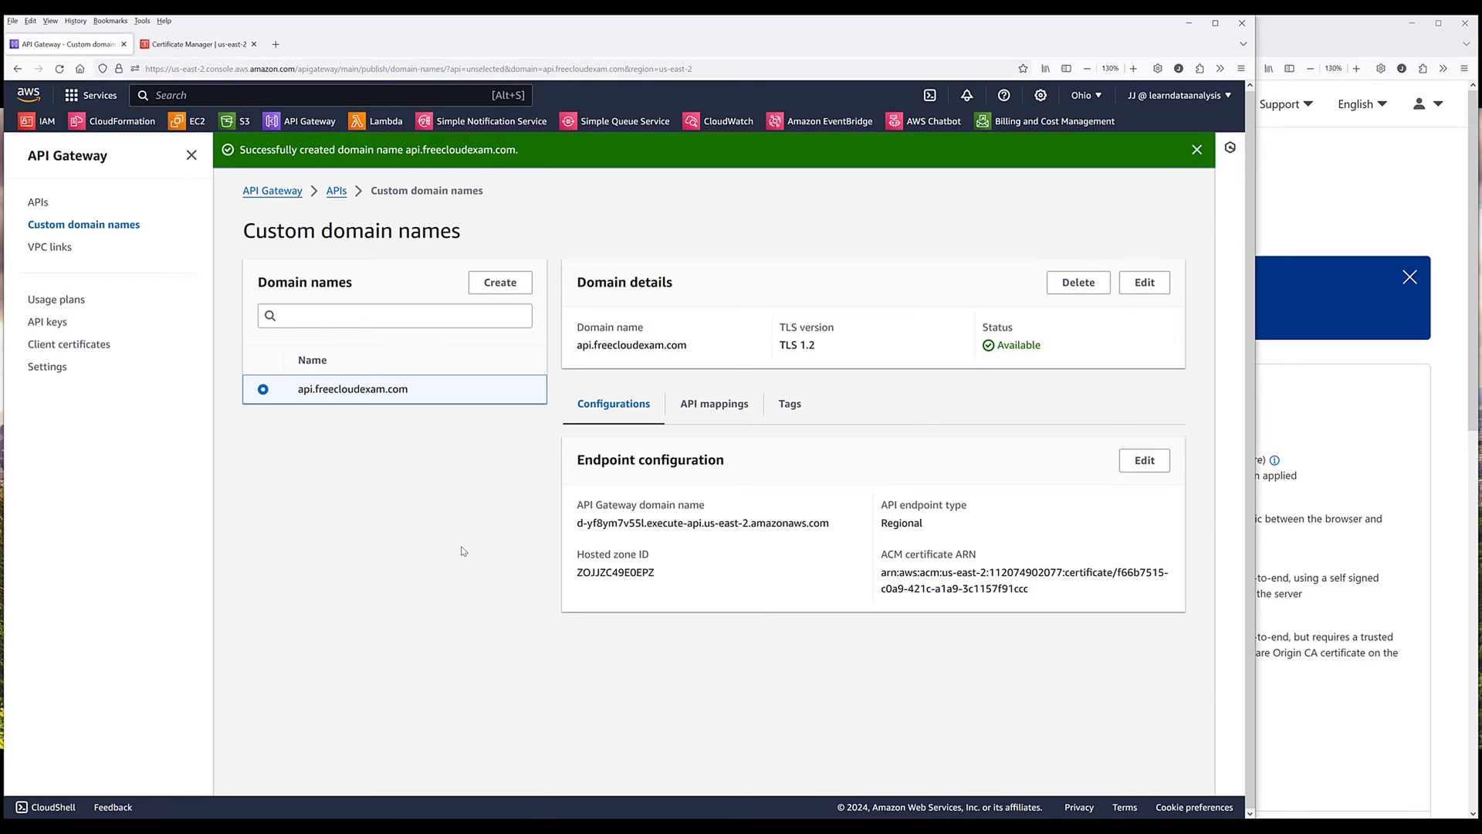
Step: Map api.freecloudexam.com to yt_transcript_summarizer's test_stage with no path and save the mapping
click(713, 403)
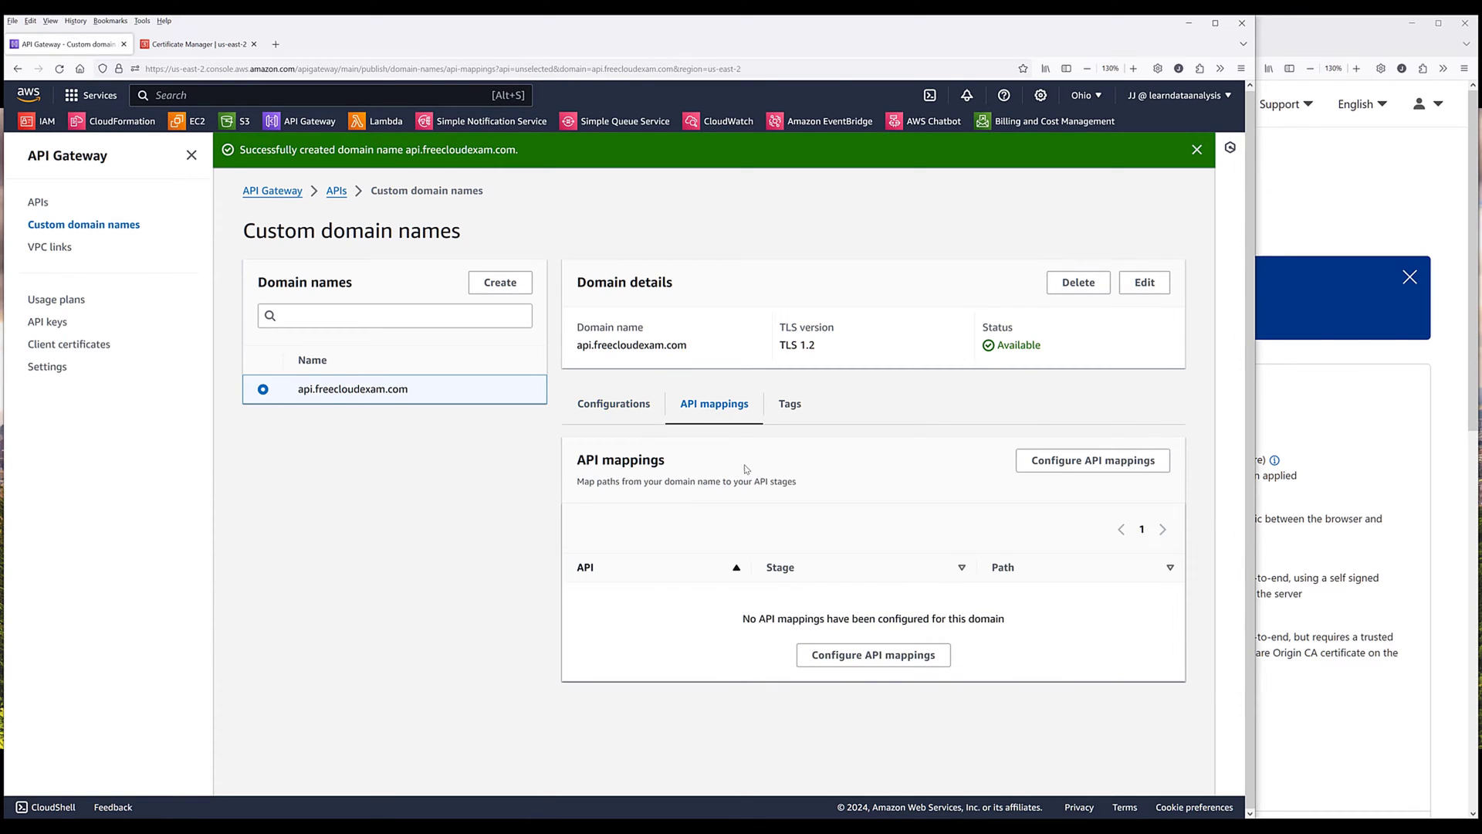
click(1091, 460)
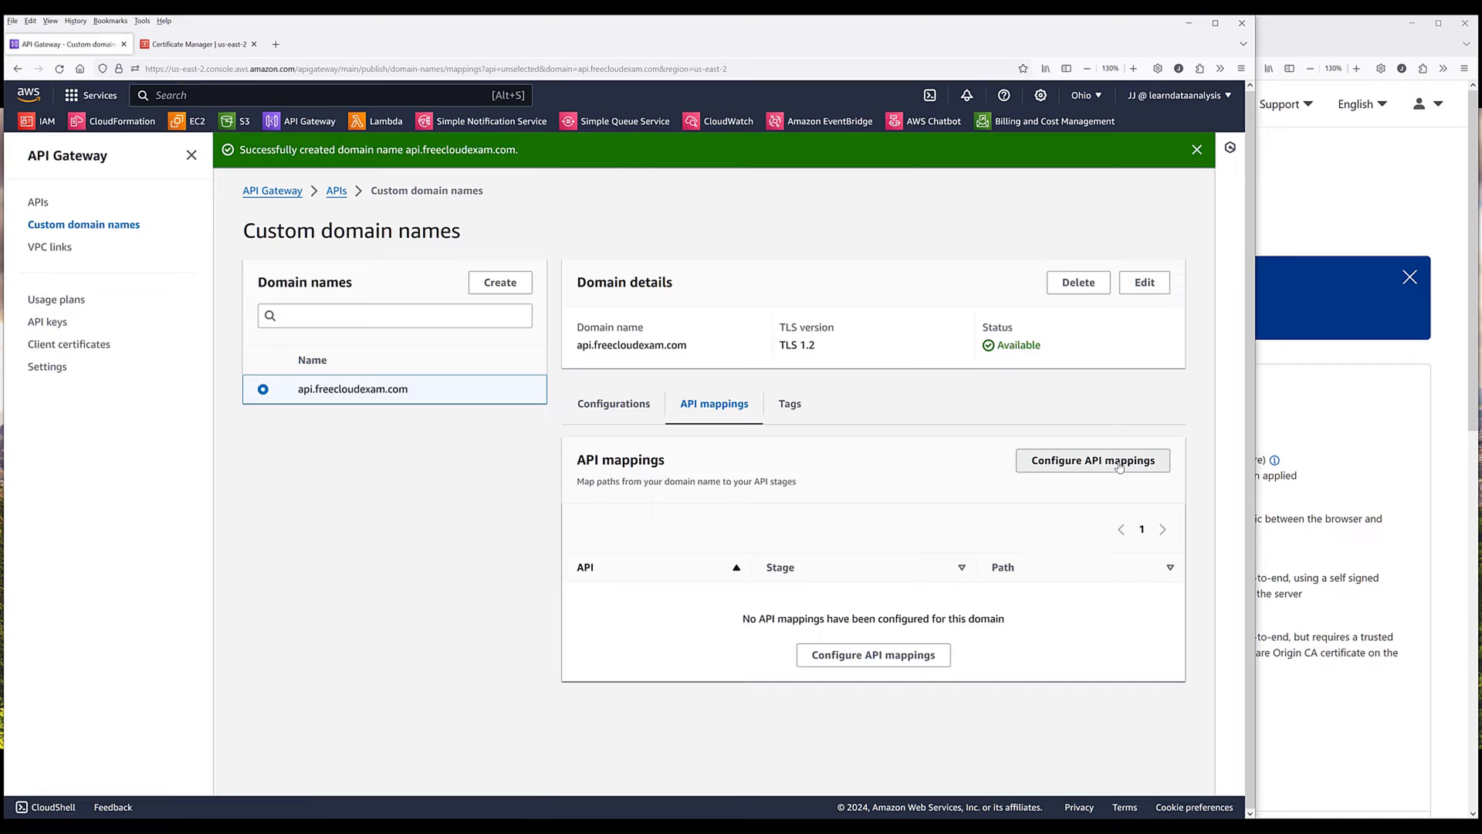
click(1091, 460)
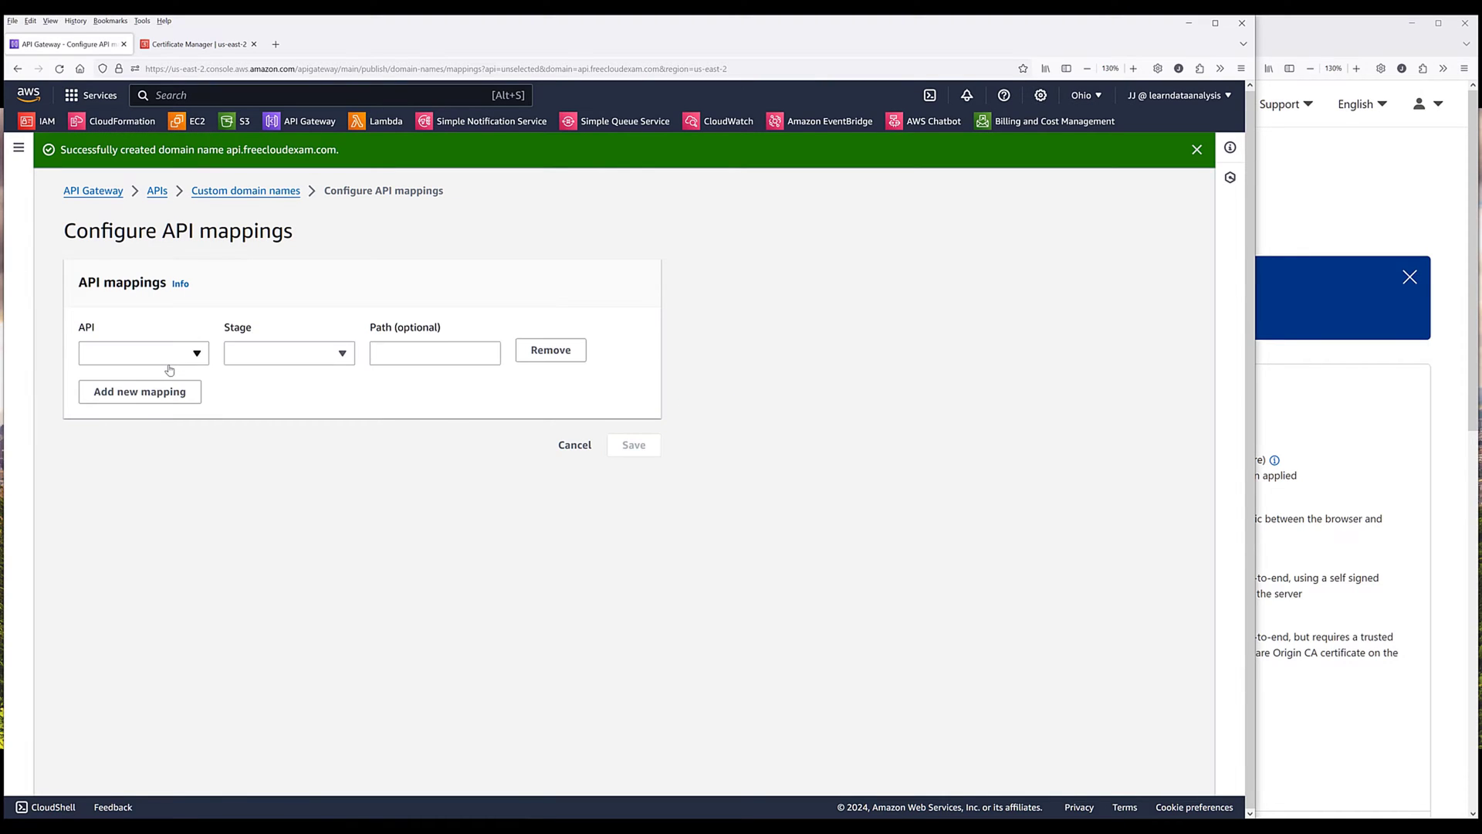
click(143, 353)
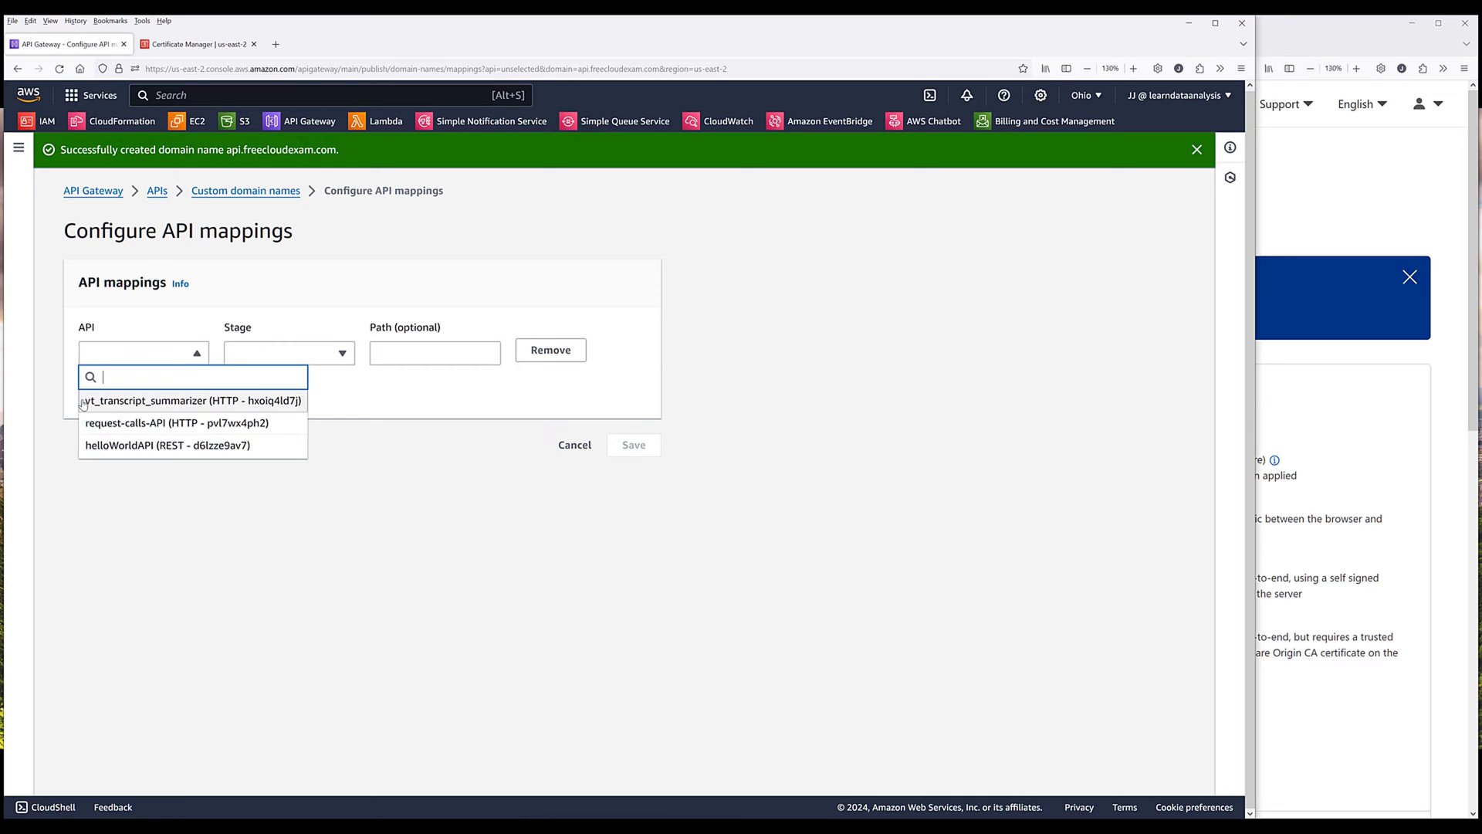
click(187, 400)
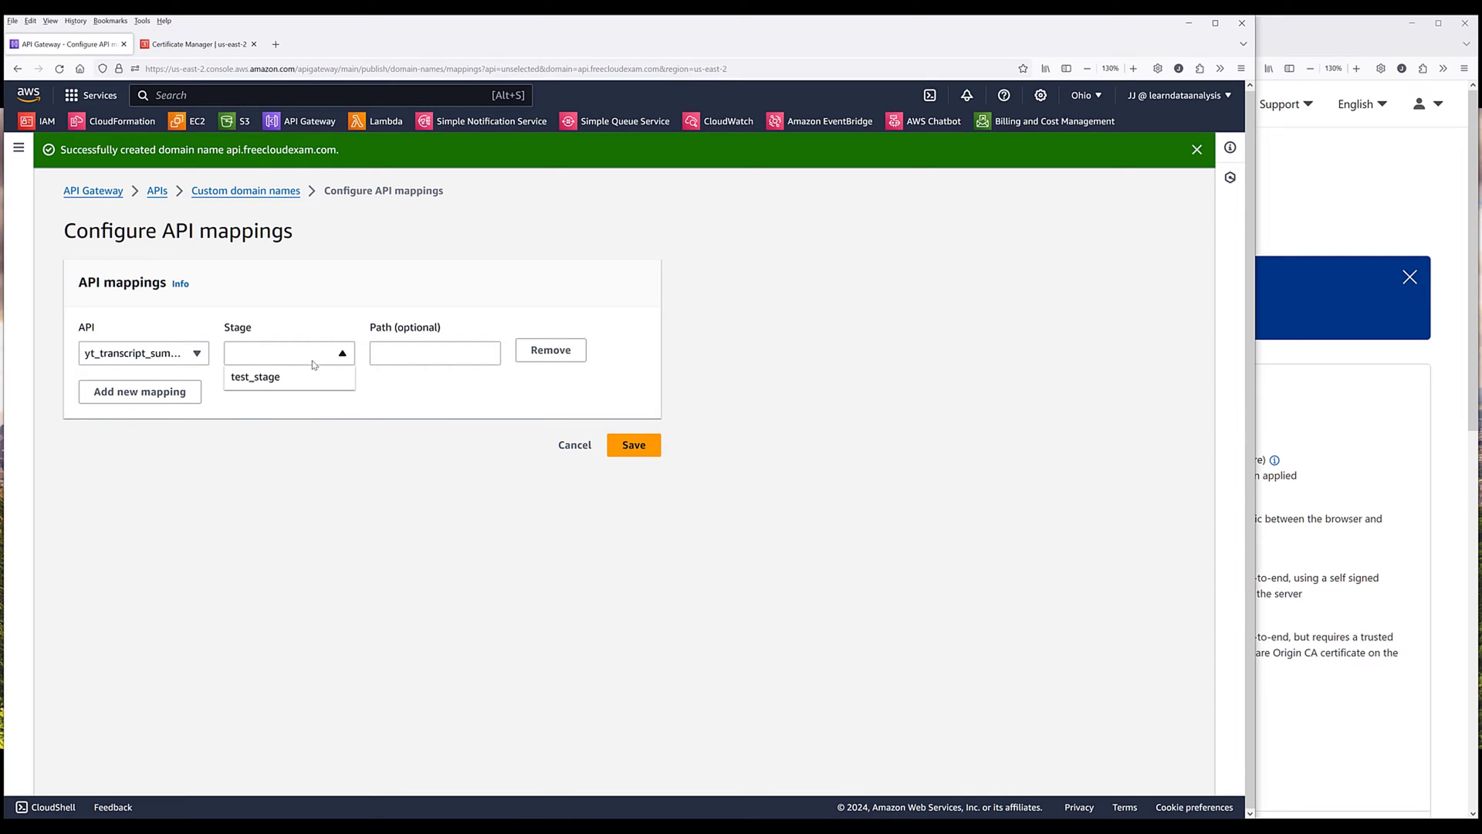
click(254, 376)
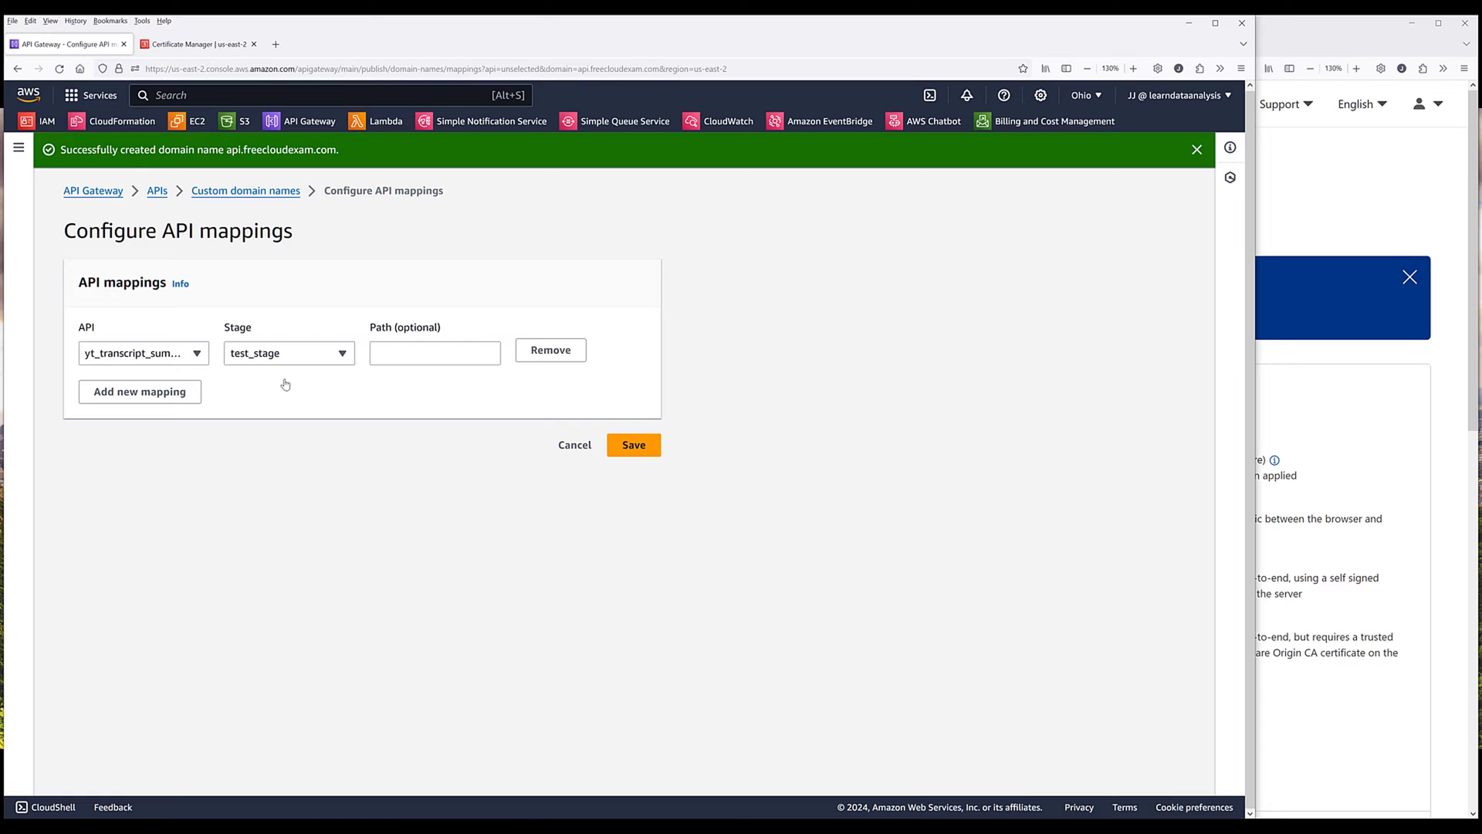
click(434, 353)
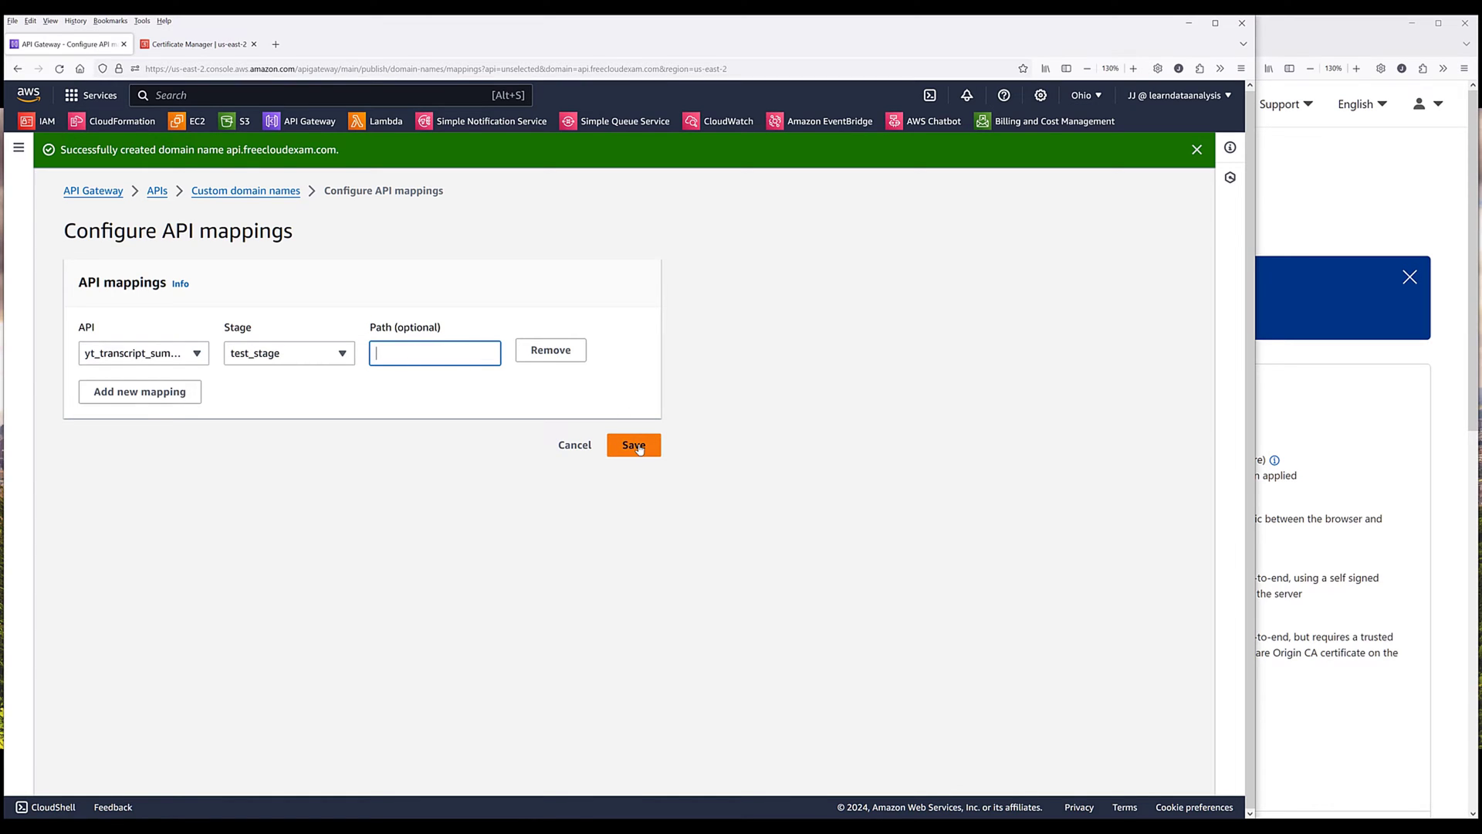
click(632, 445)
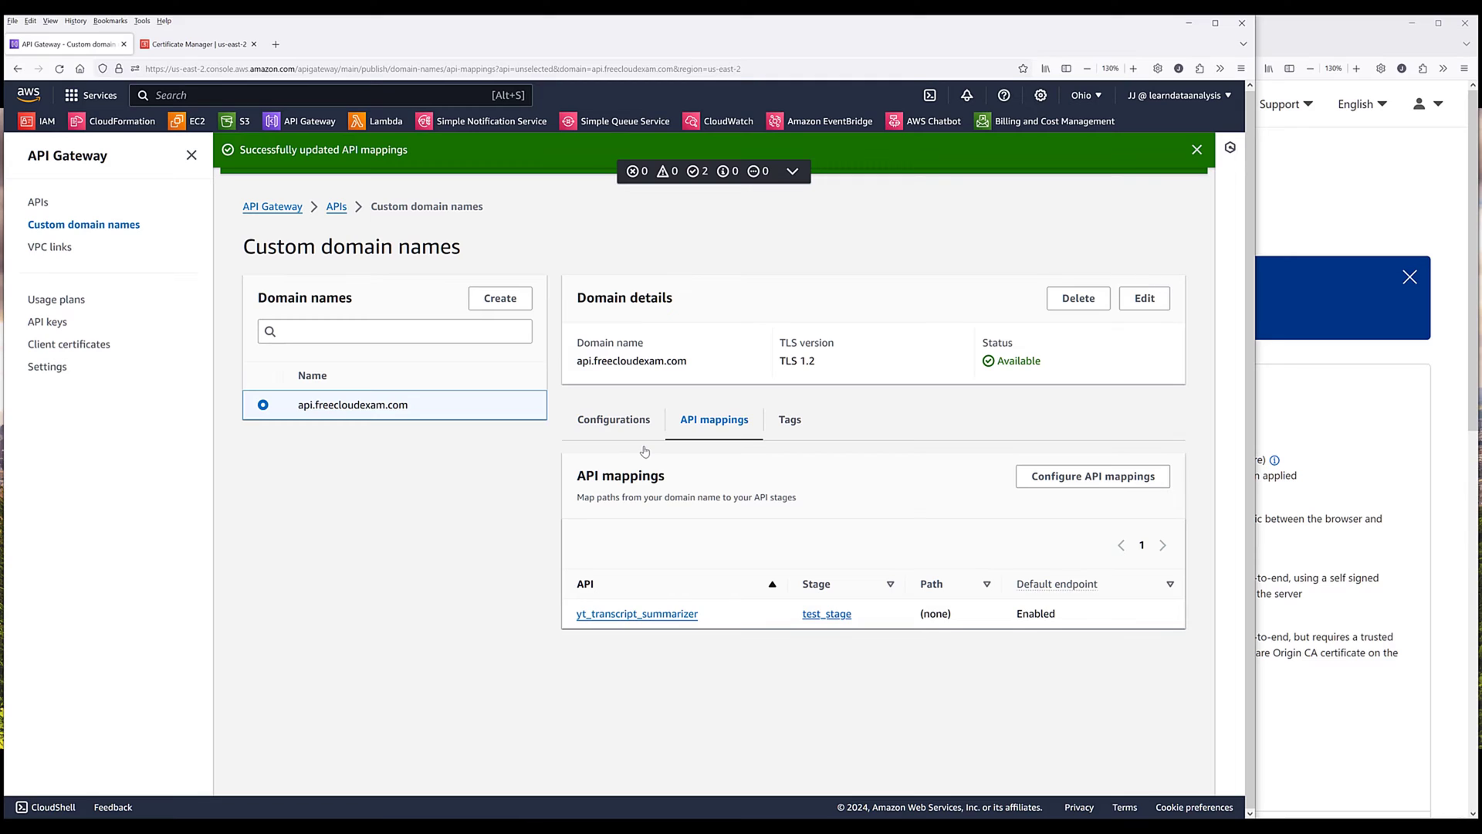
mouse_move(867, 710)
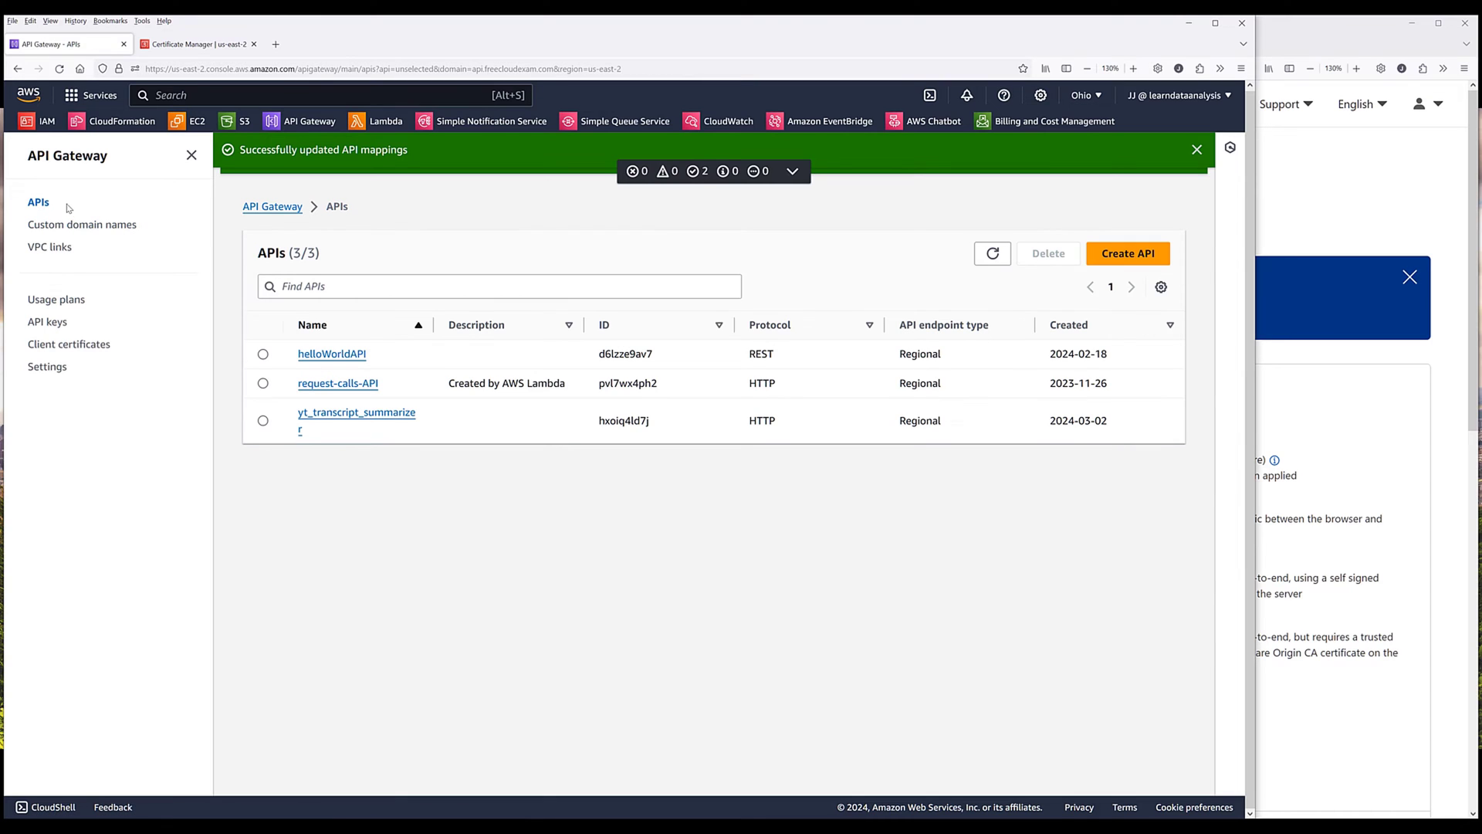
mouse_move(356, 412)
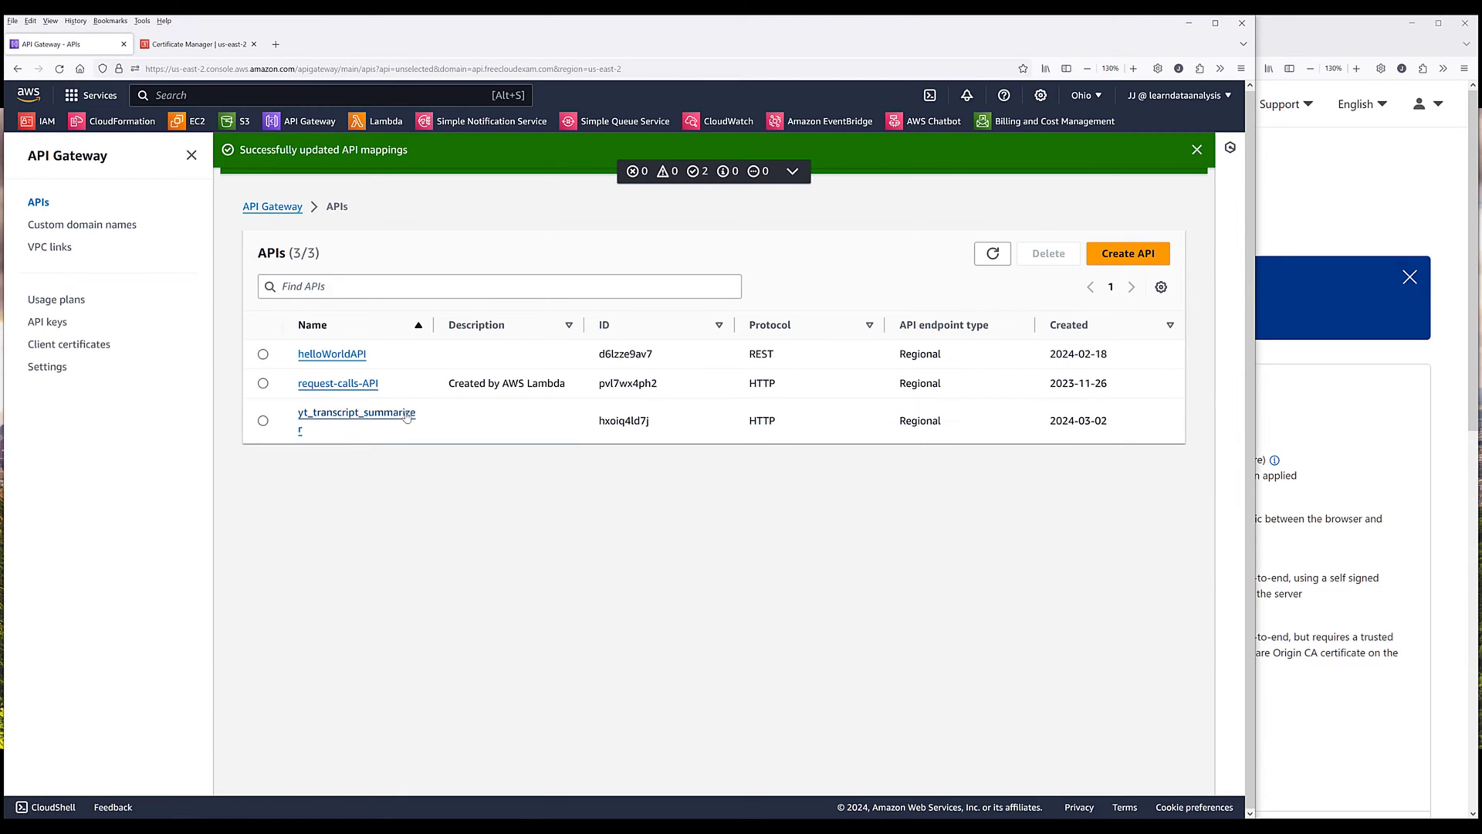
Step: Copy the GET /summarize route path from yt_transcript_summarizer and open a new browser tab
click(357, 413)
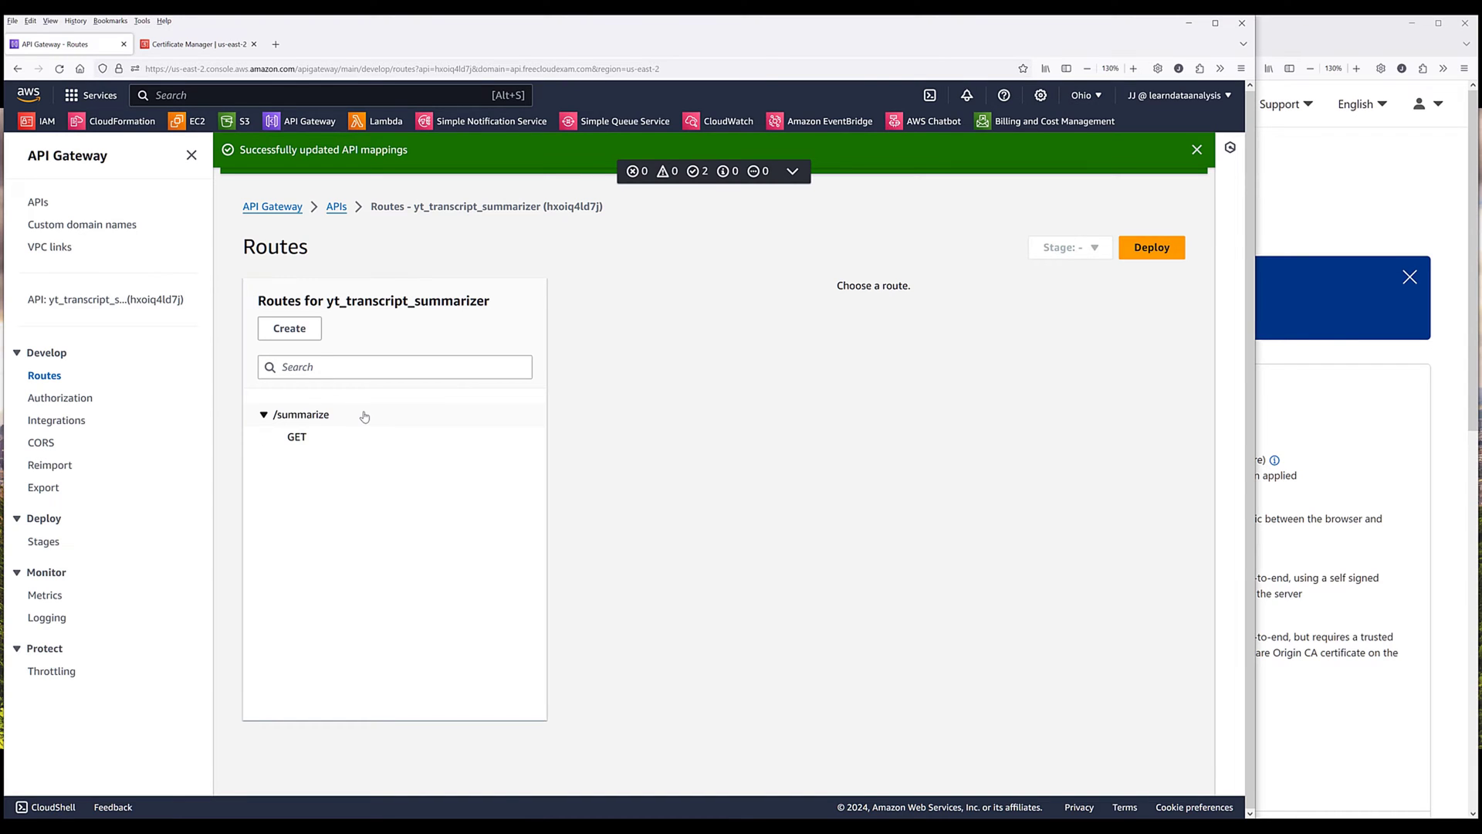
click(296, 435)
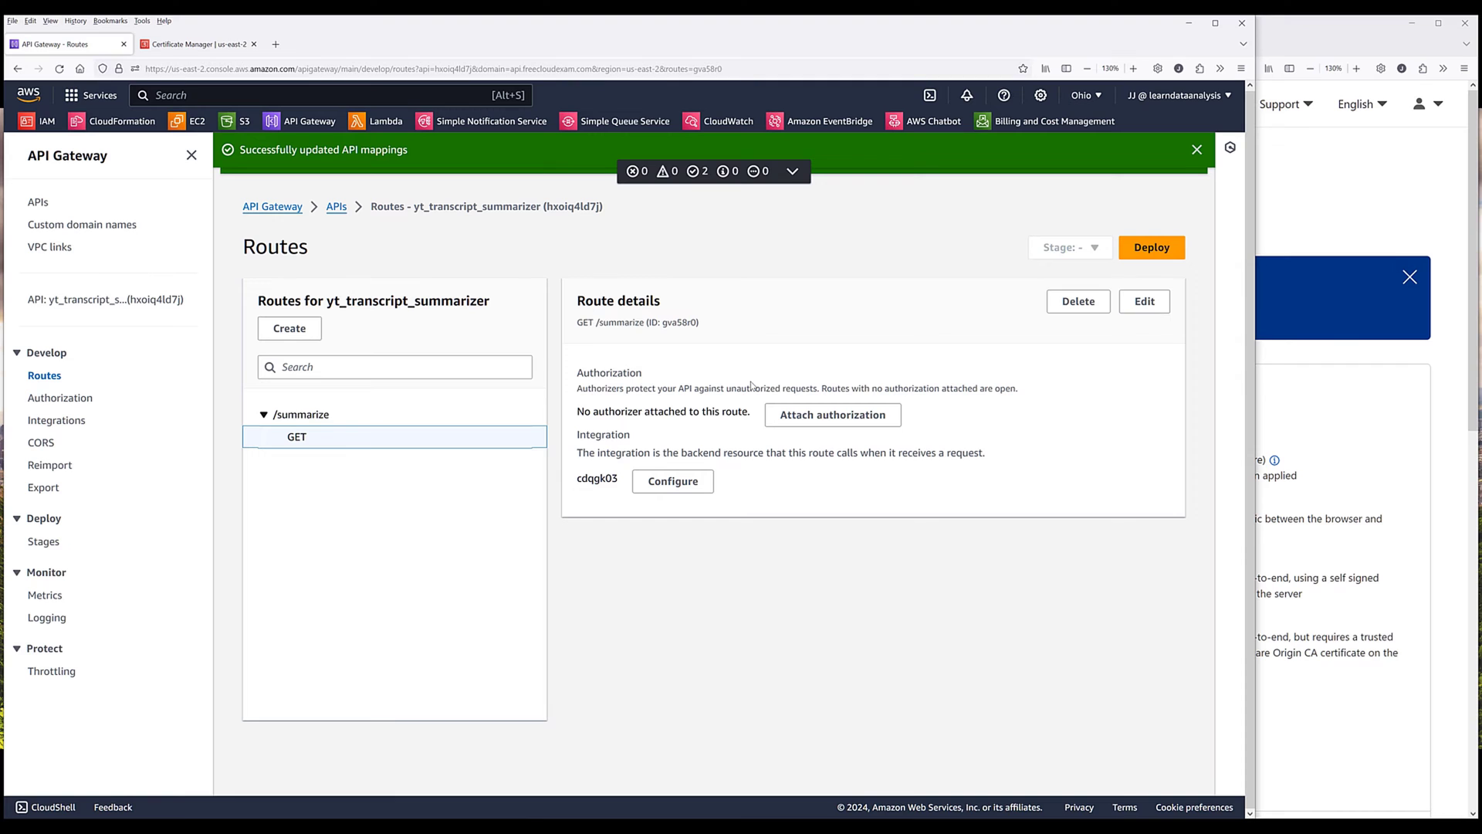
double_click(621, 322)
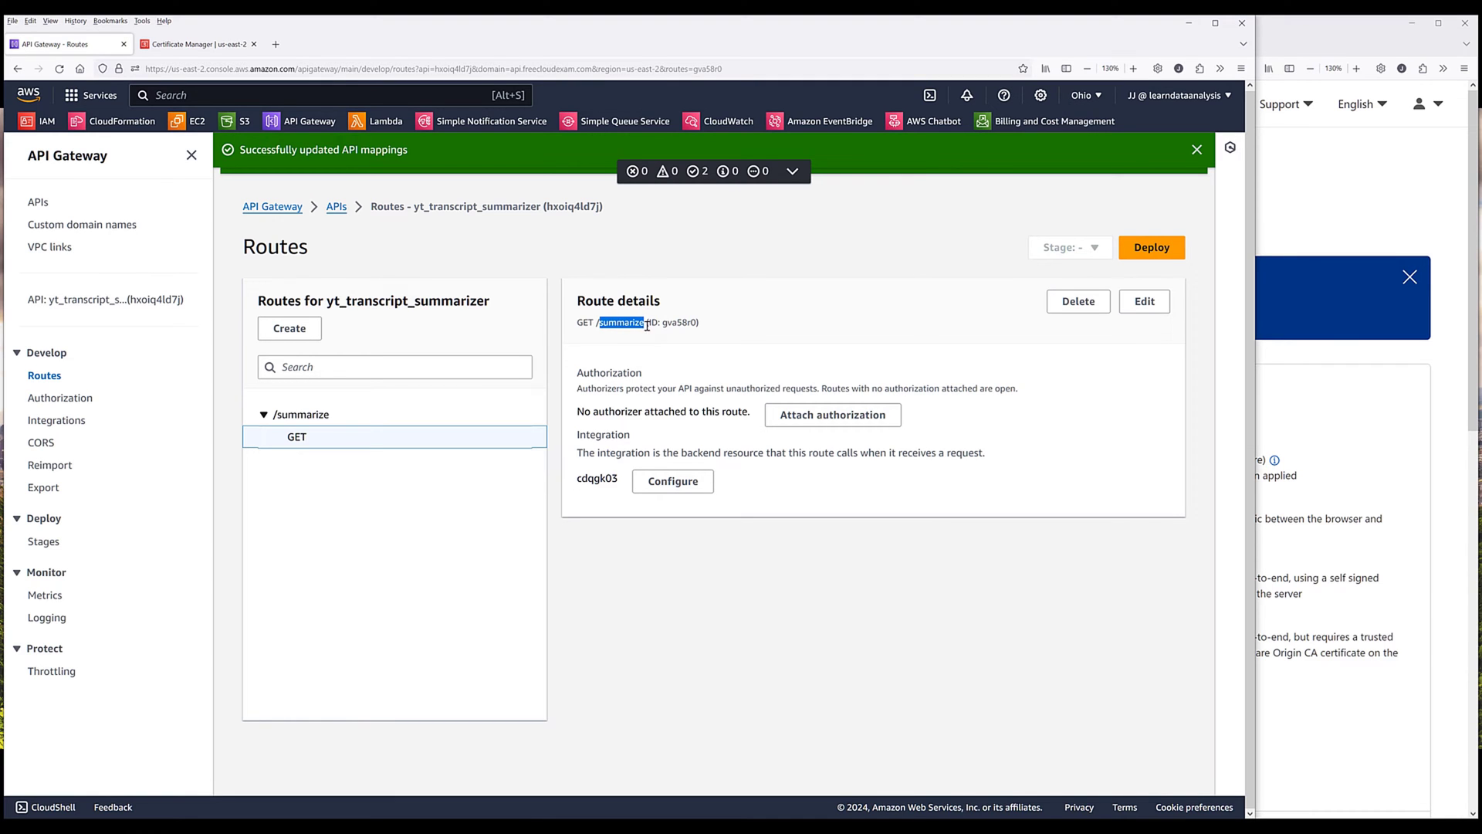
click(405, 43)
text(api.freecloudexam.com/summarize?)
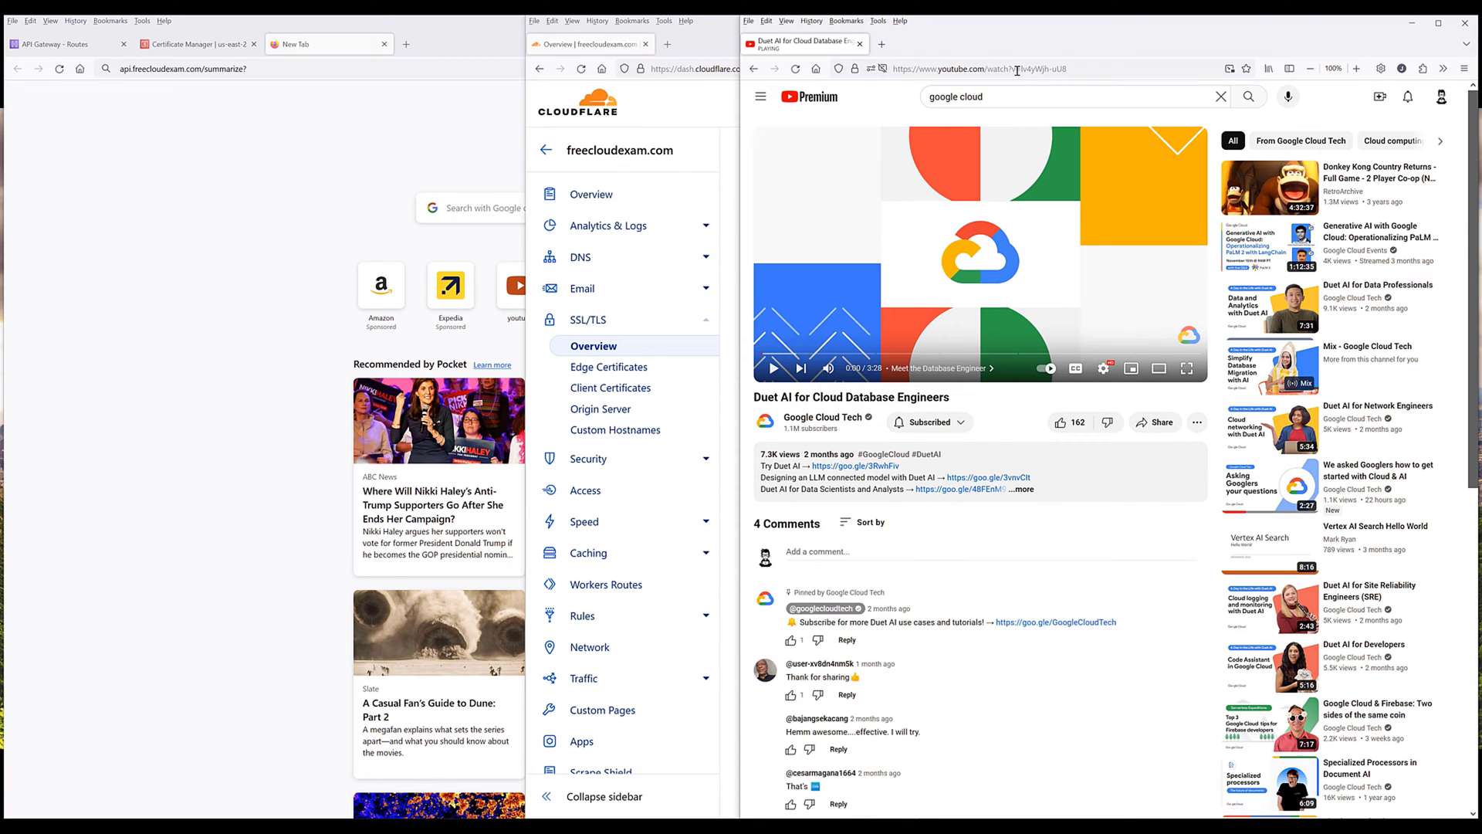
Step: Request api.freecloudexam.com/summarize with video_id Iv4yWjh-uU8 in the address bar
click(944, 68)
text(video_id=)
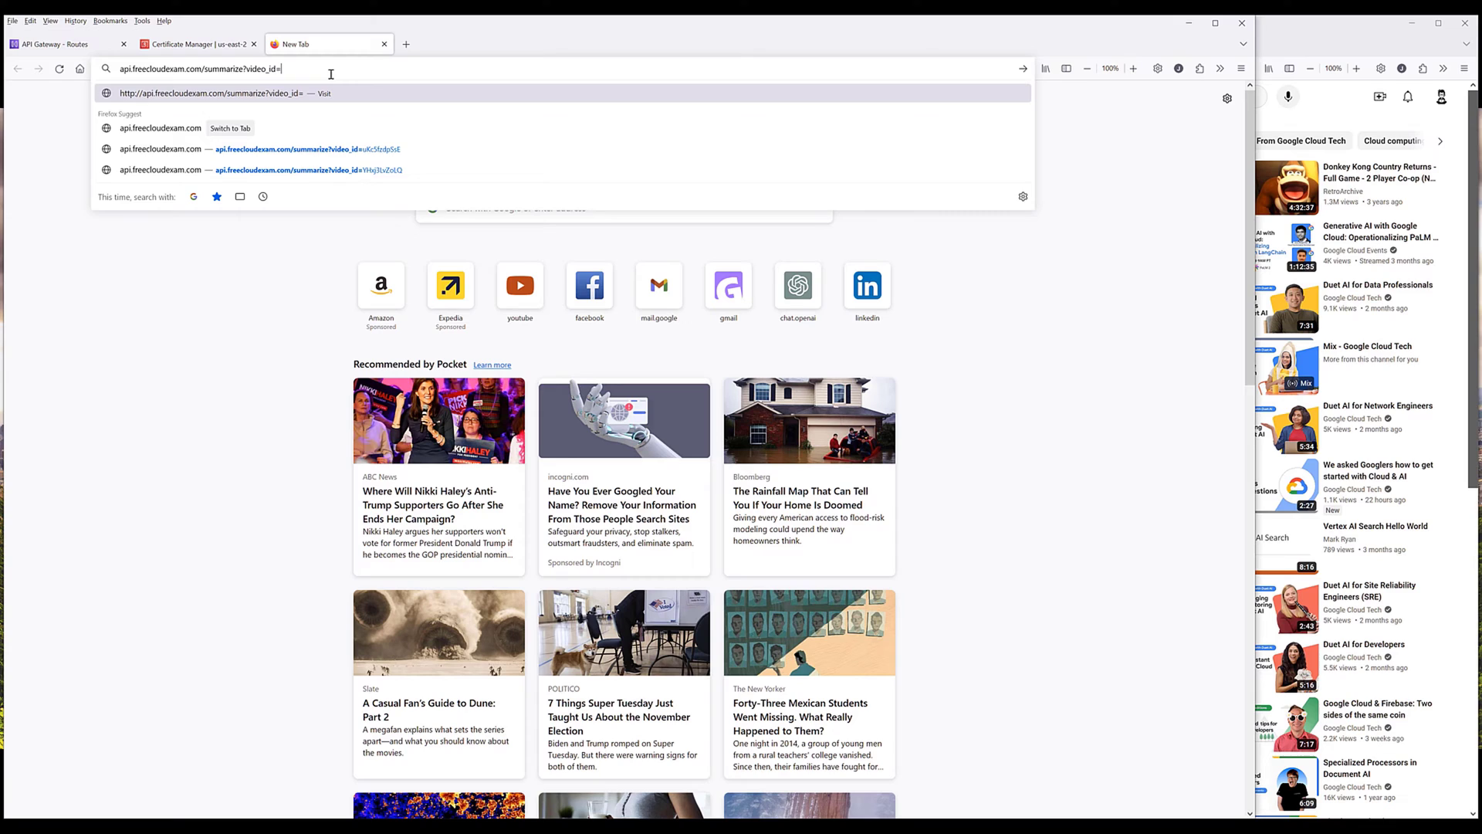
text(Iv4yWjh-uU8)
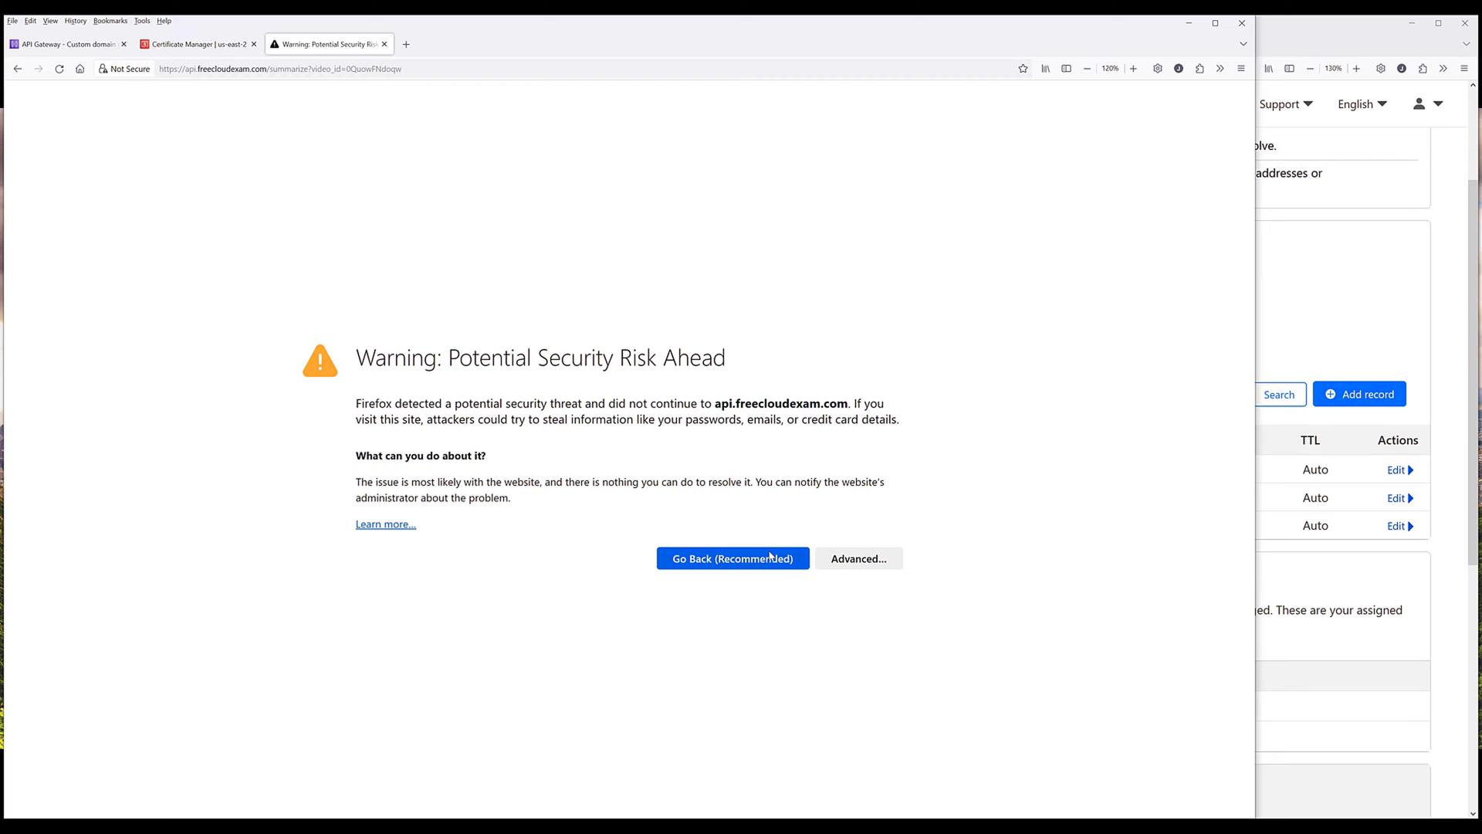
Step: Accept the certificate risk so the summarize endpoint displays the transcript text
click(856, 558)
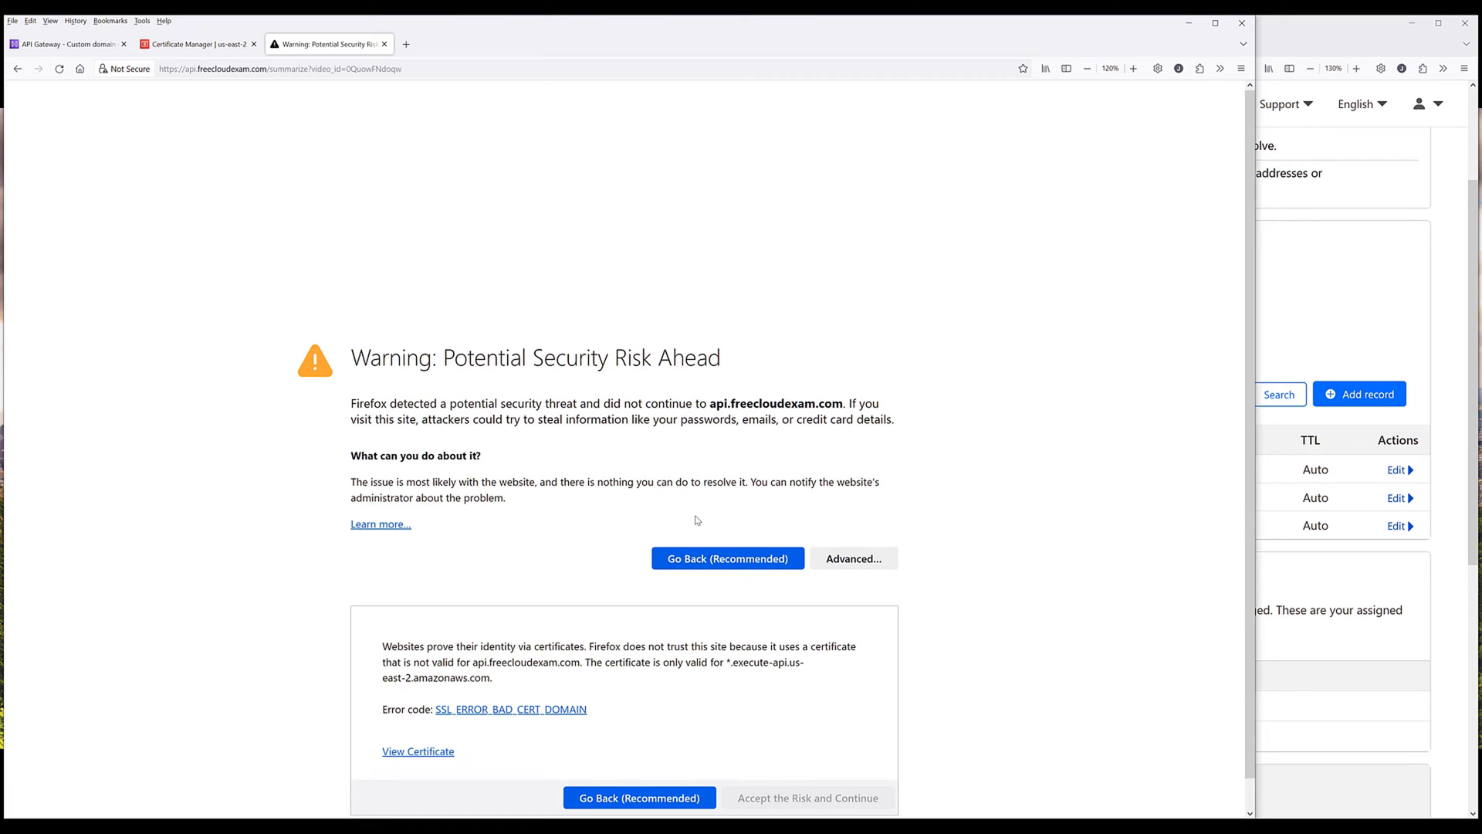
click(807, 766)
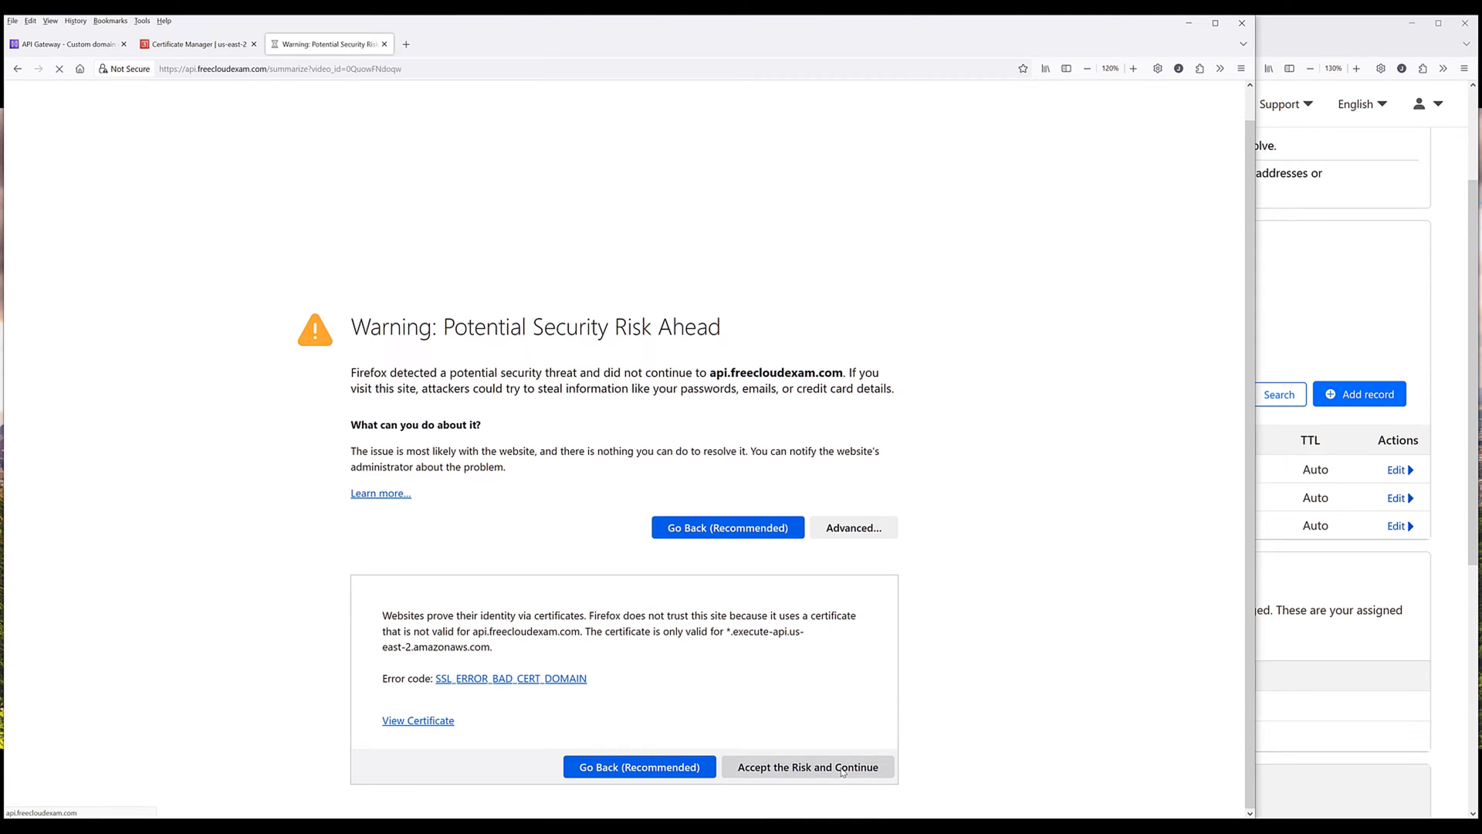
click(805, 767)
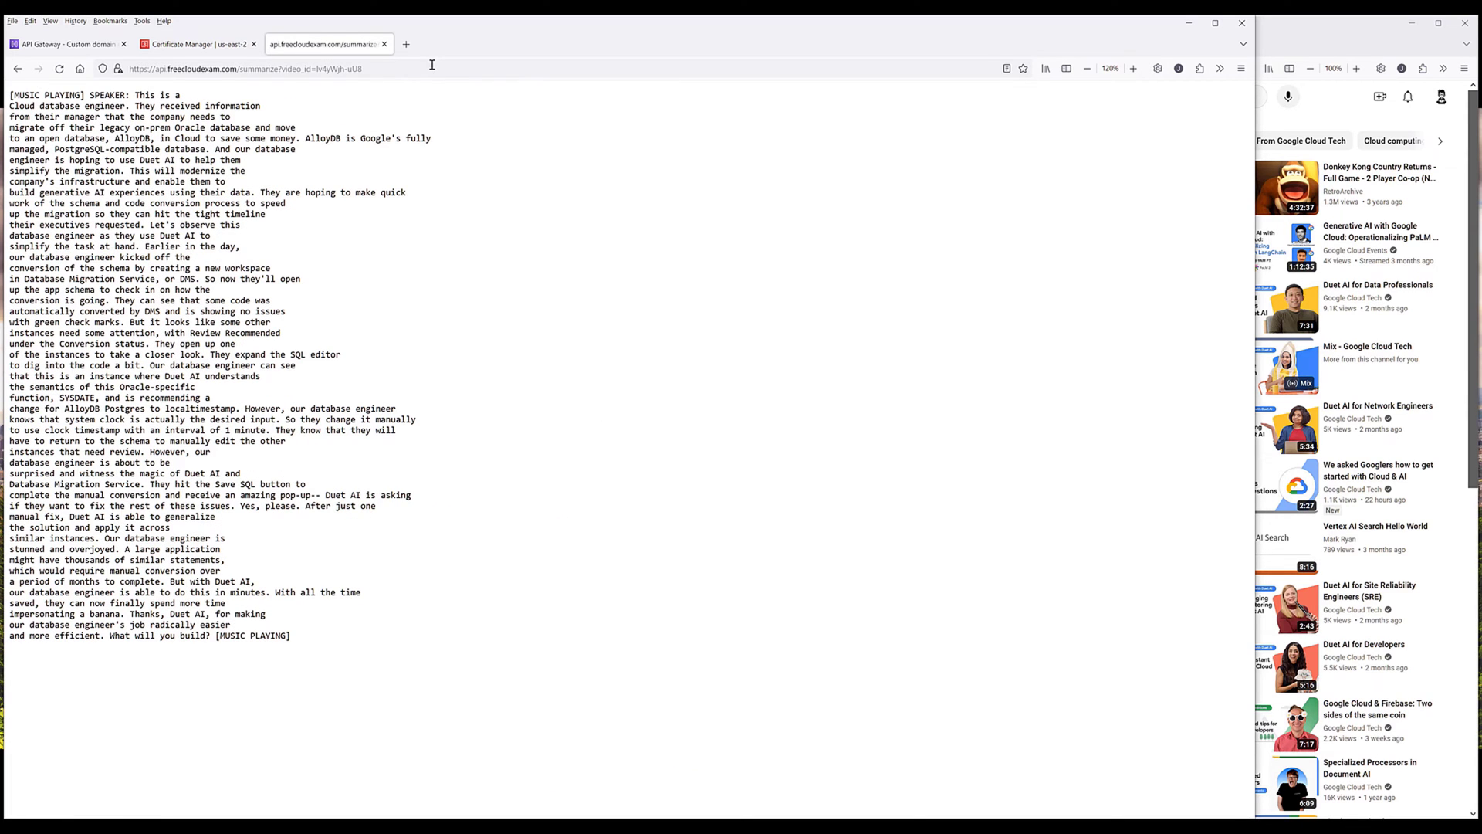
mouse_move(448, 282)
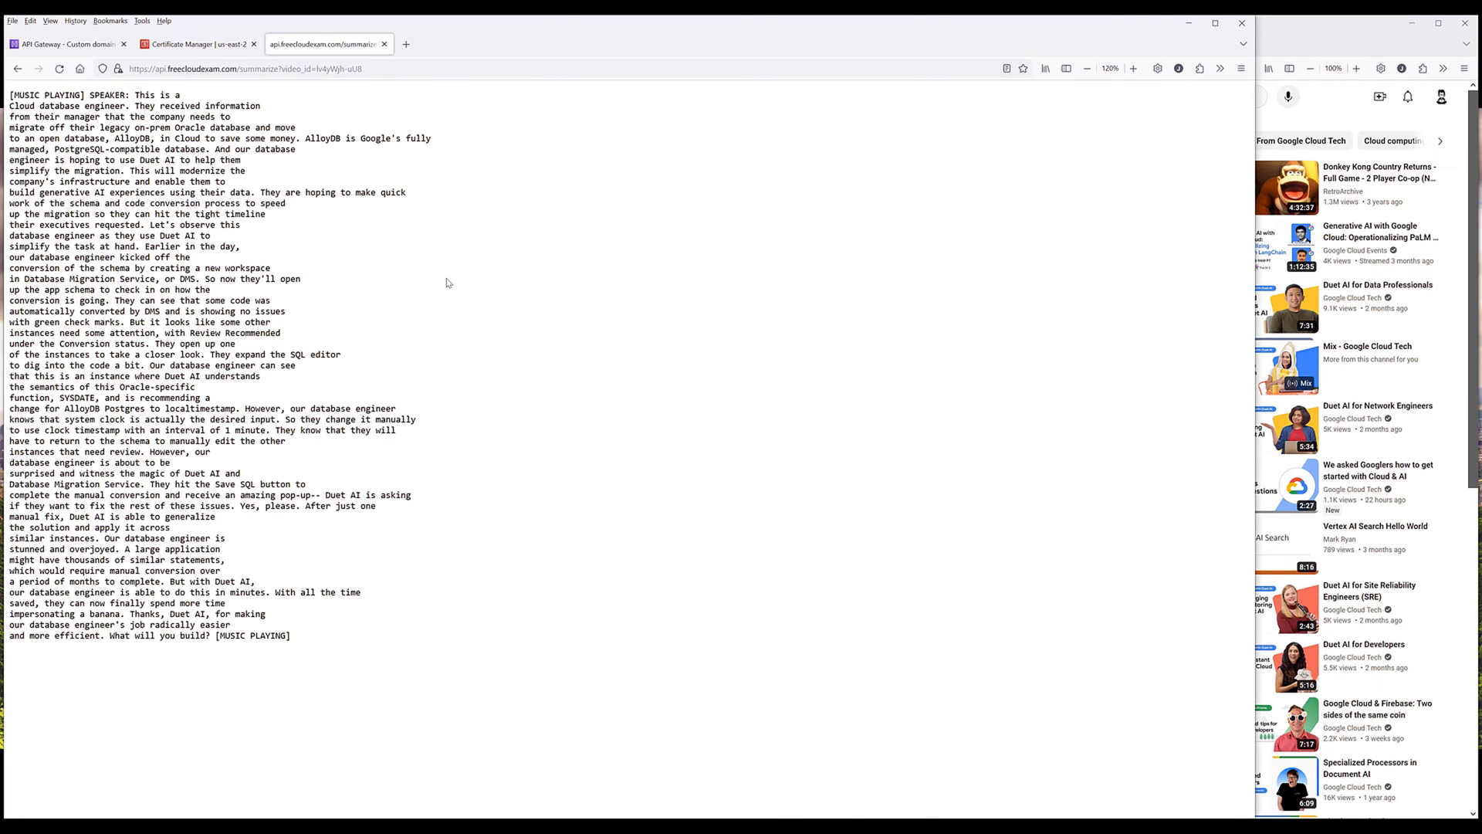